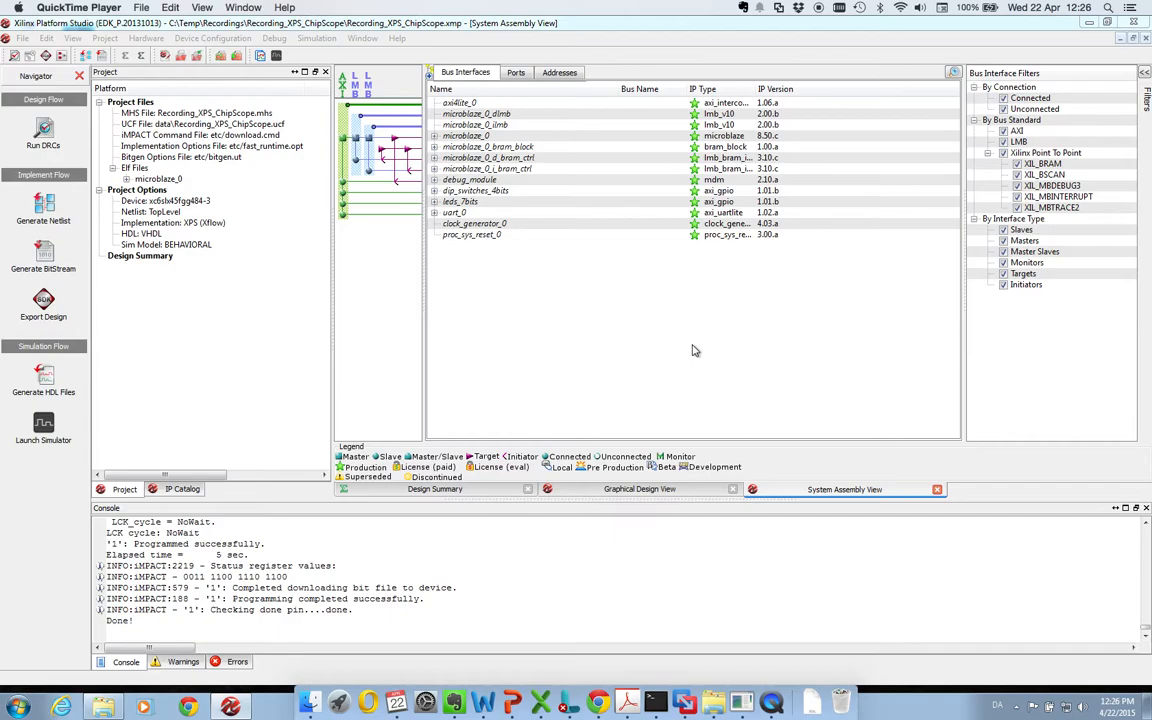
pyautogui.moveTo(662, 318)
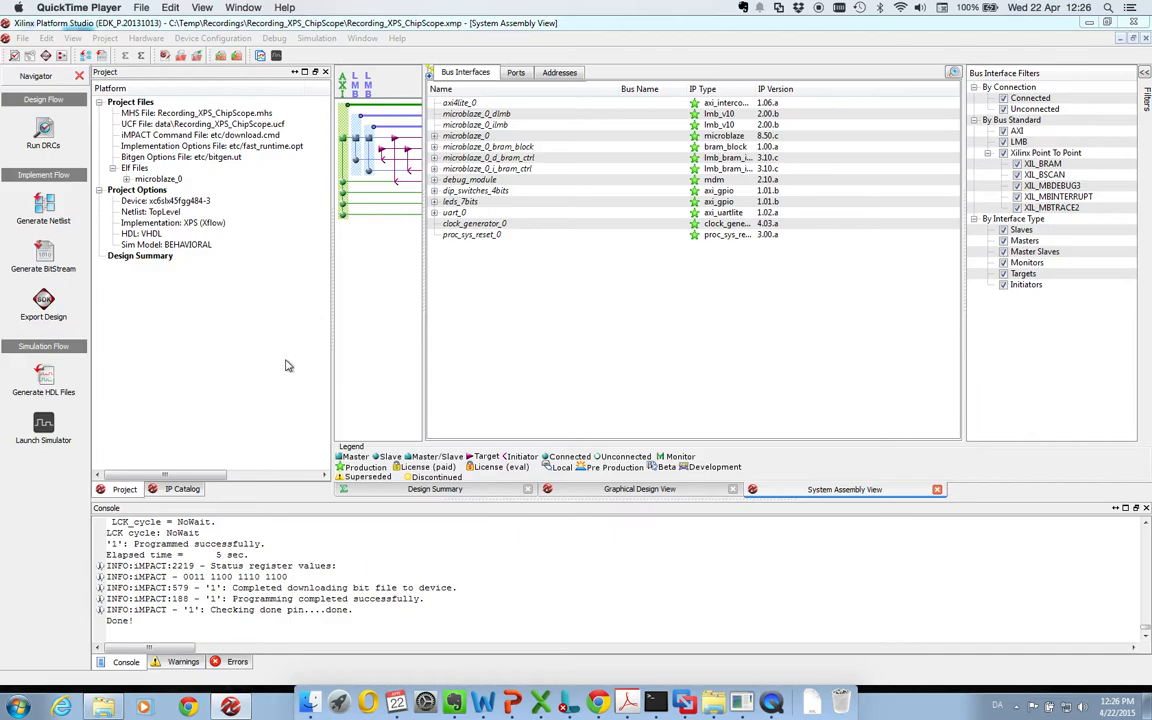
pyautogui.moveTo(312, 330)
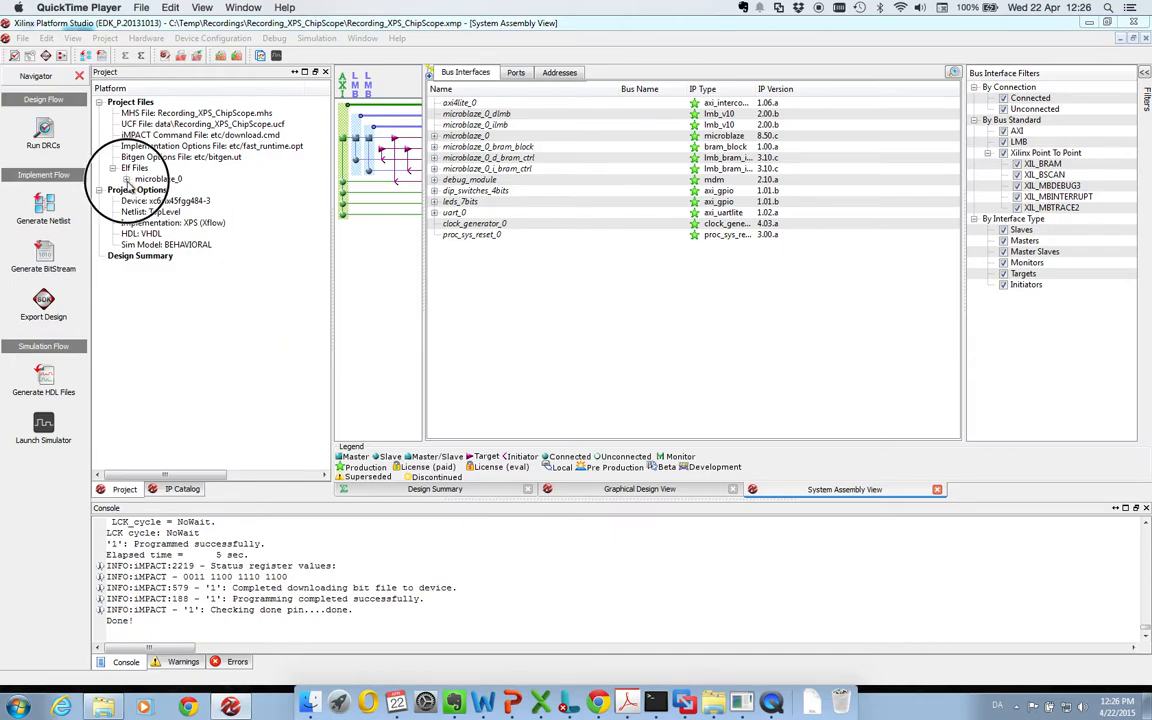
# Expand microblaze_0 under ELF Files, then select the leds_7bits peripheral in Bus Interfaces.
pyautogui.click(124, 180)
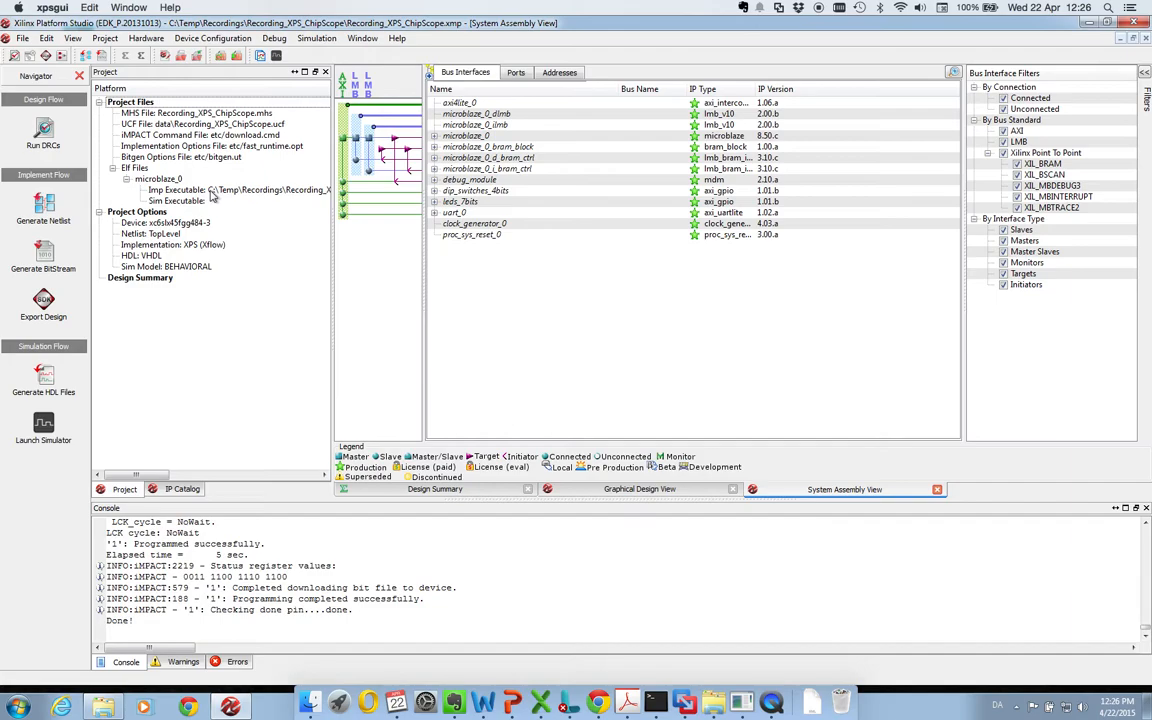
pyautogui.moveTo(268, 198)
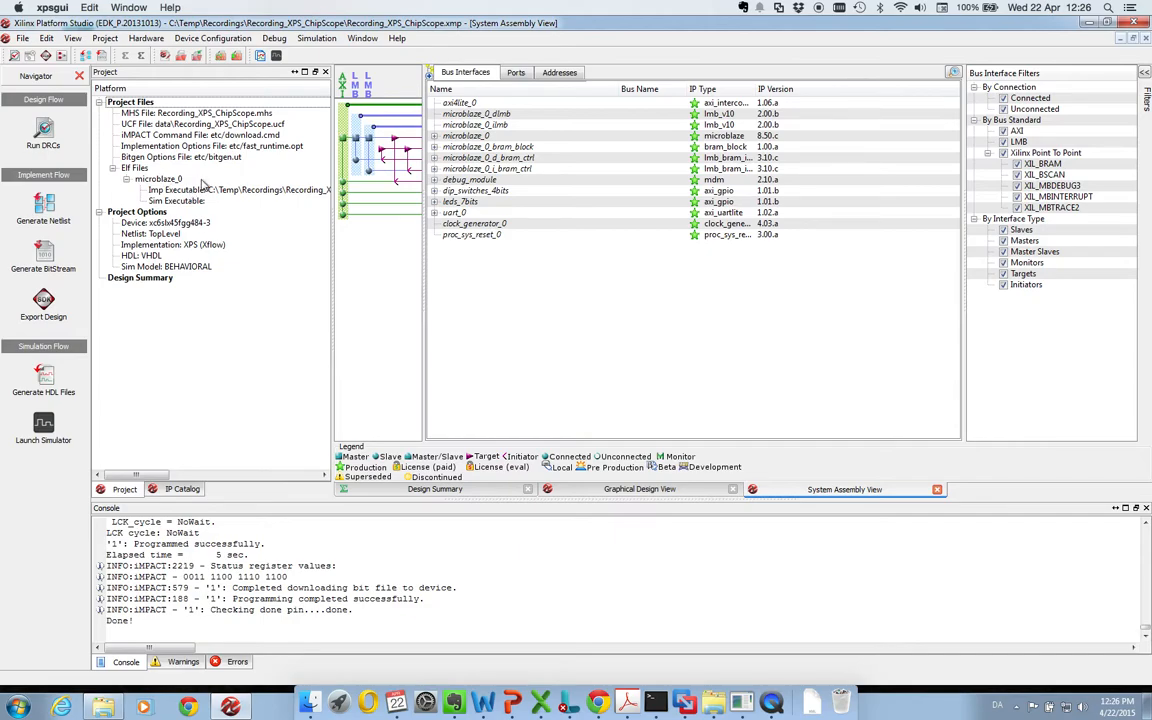
pyautogui.moveTo(278, 204)
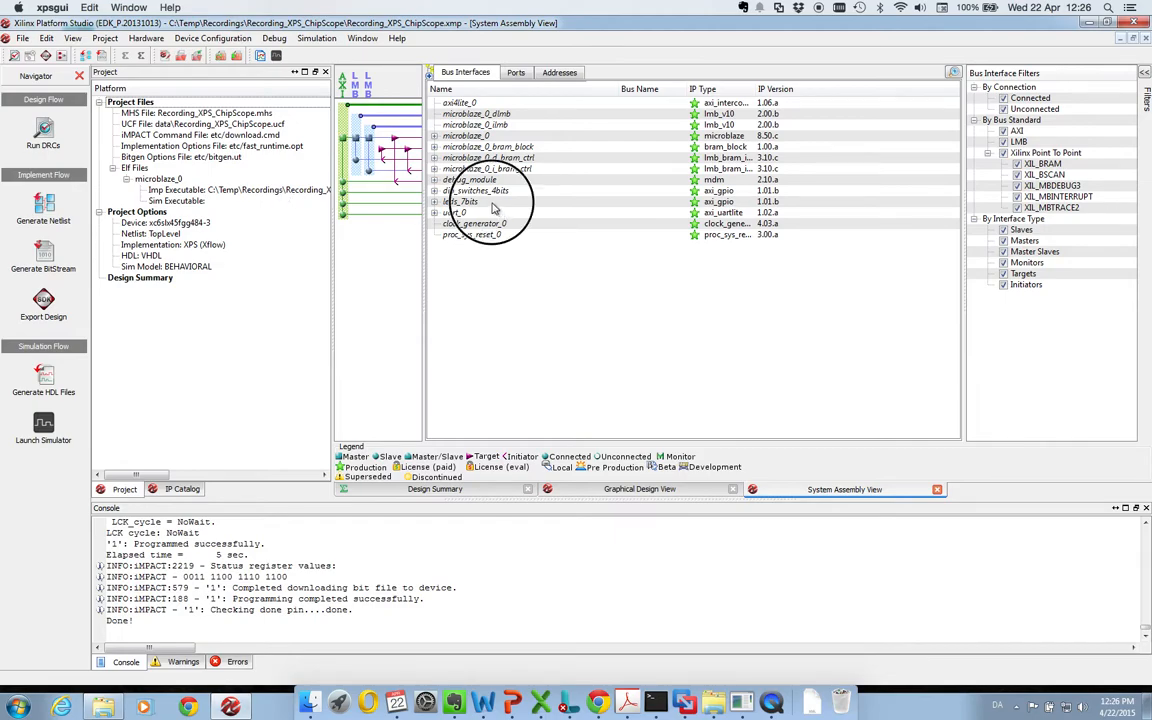
pyautogui.click(460, 200)
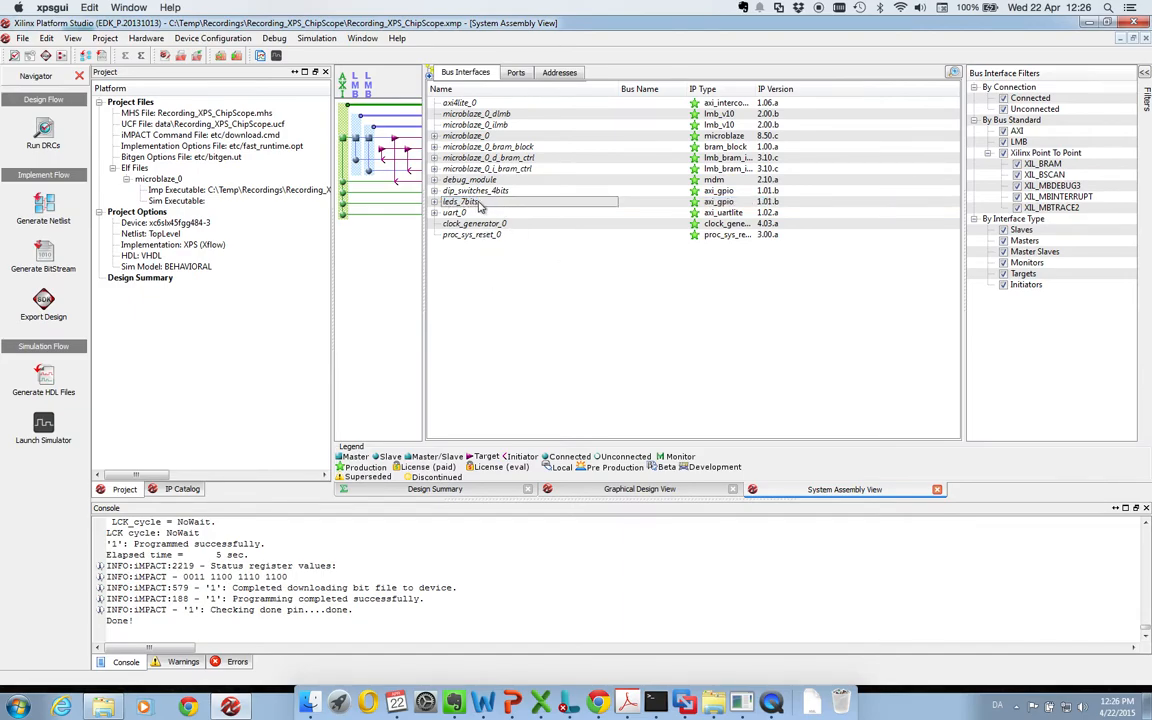
pyautogui.moveTo(480, 204)
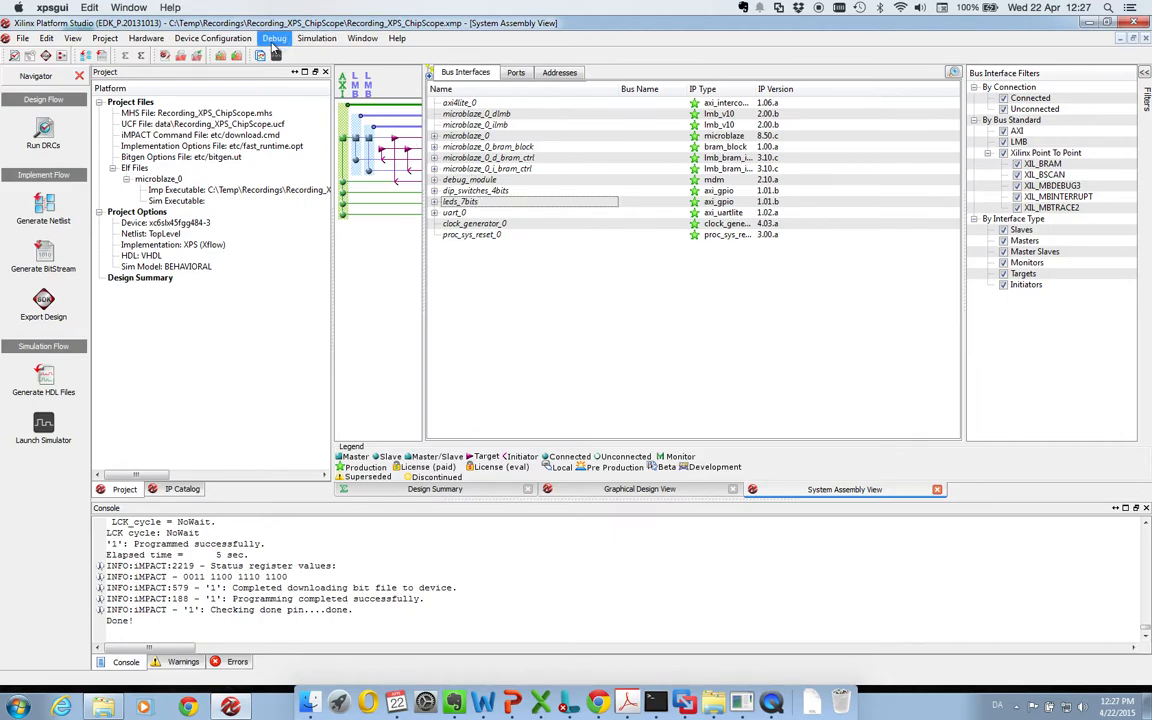
# Open Debug Configuration from the Debug menu.
pyautogui.click(274, 38)
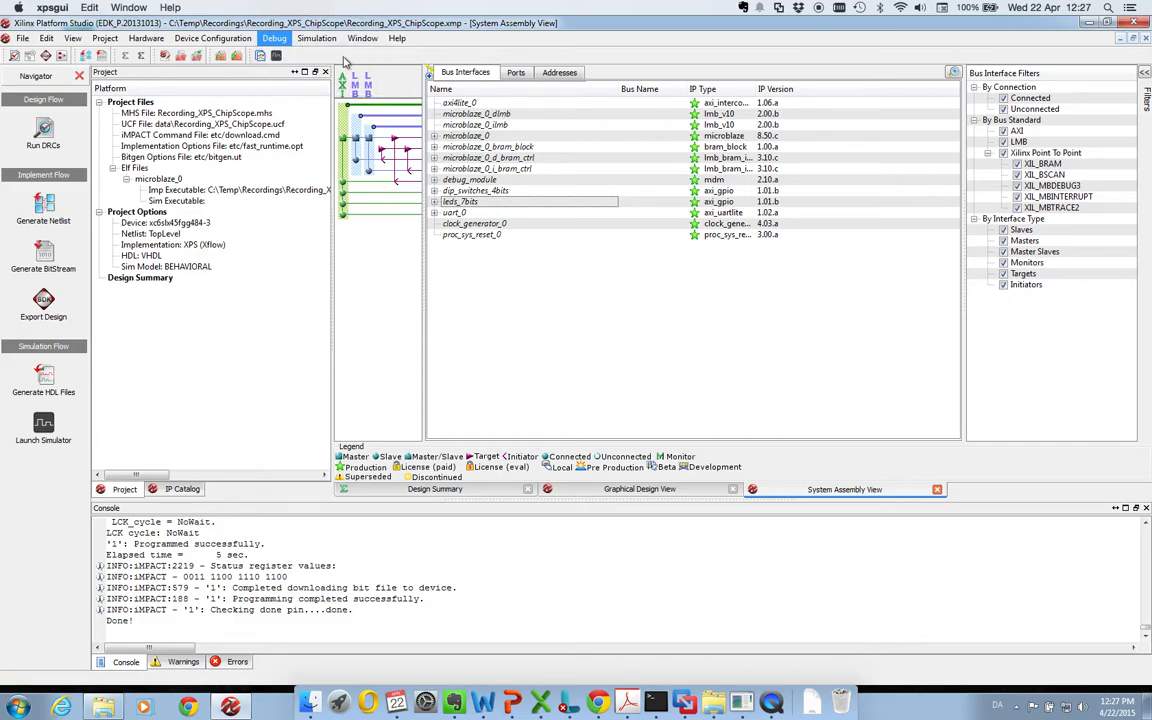
pyautogui.click(274, 38)
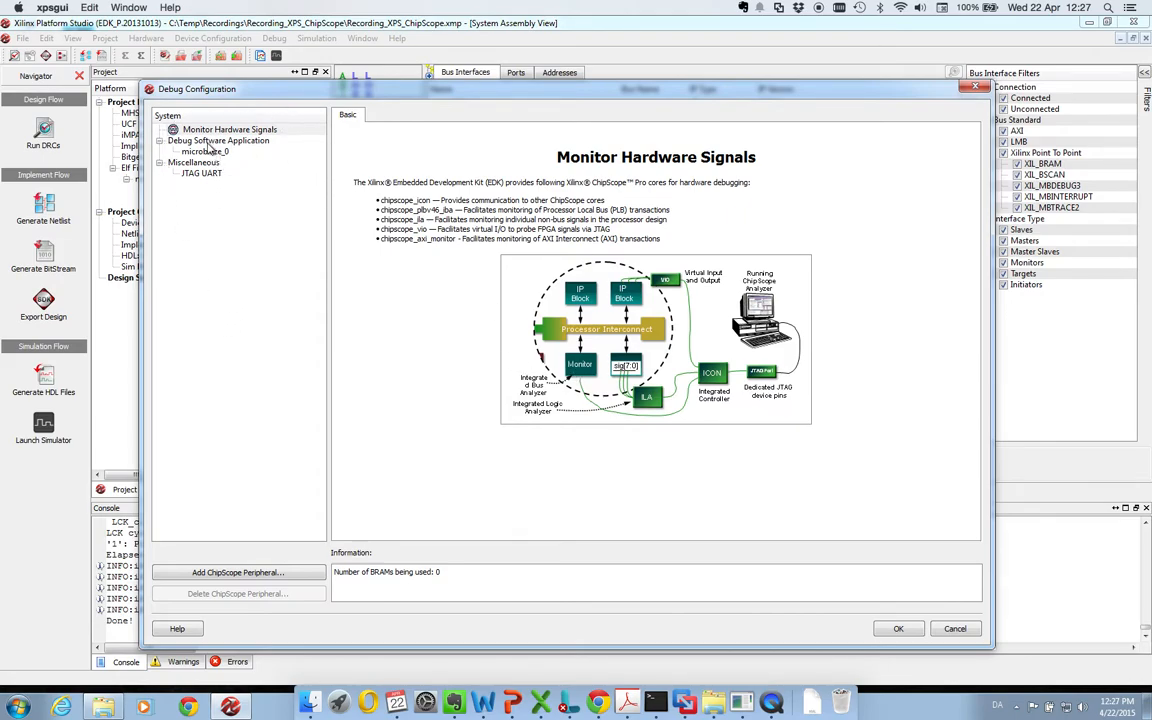
# Add a new ChipScope peripheral and choose the ILA option for arbitrary system-level signals.
pyautogui.click(228, 128)
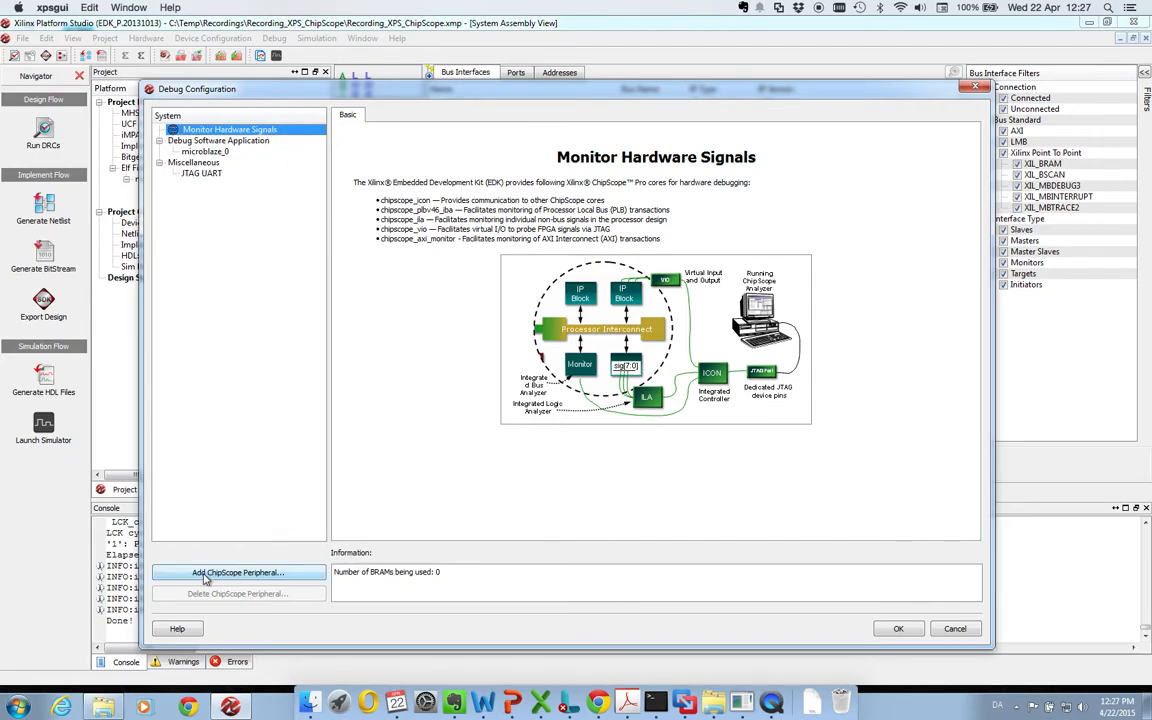
pyautogui.click(236, 572)
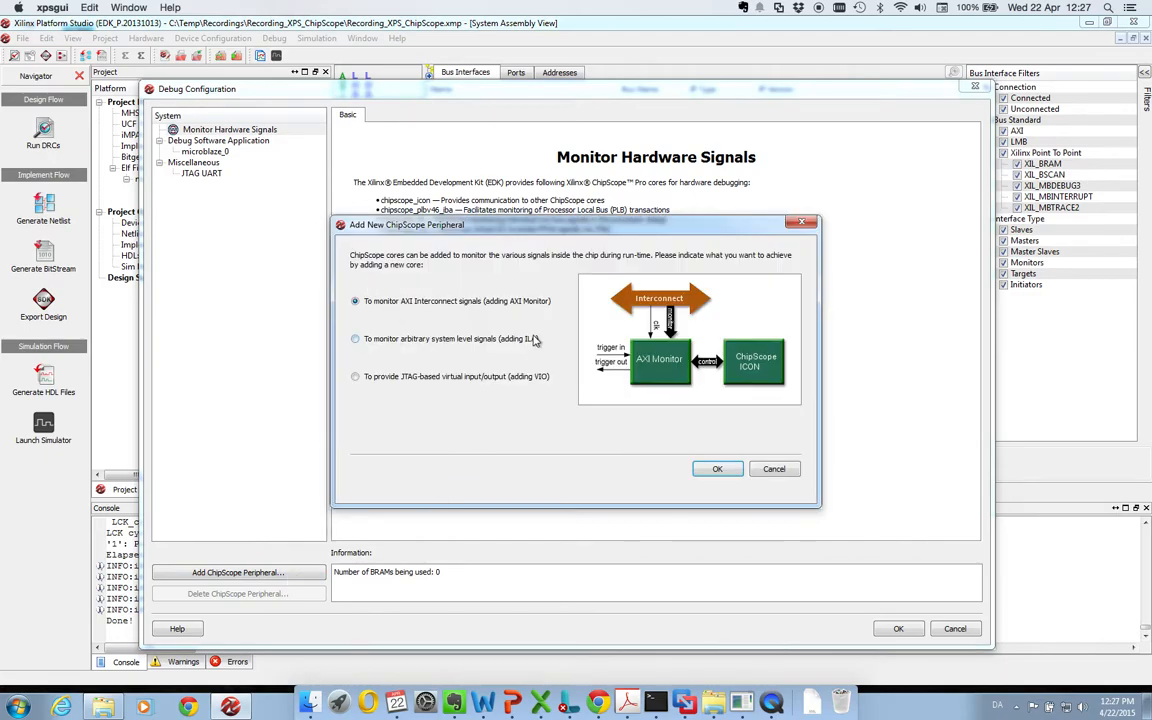
pyautogui.click(356, 300)
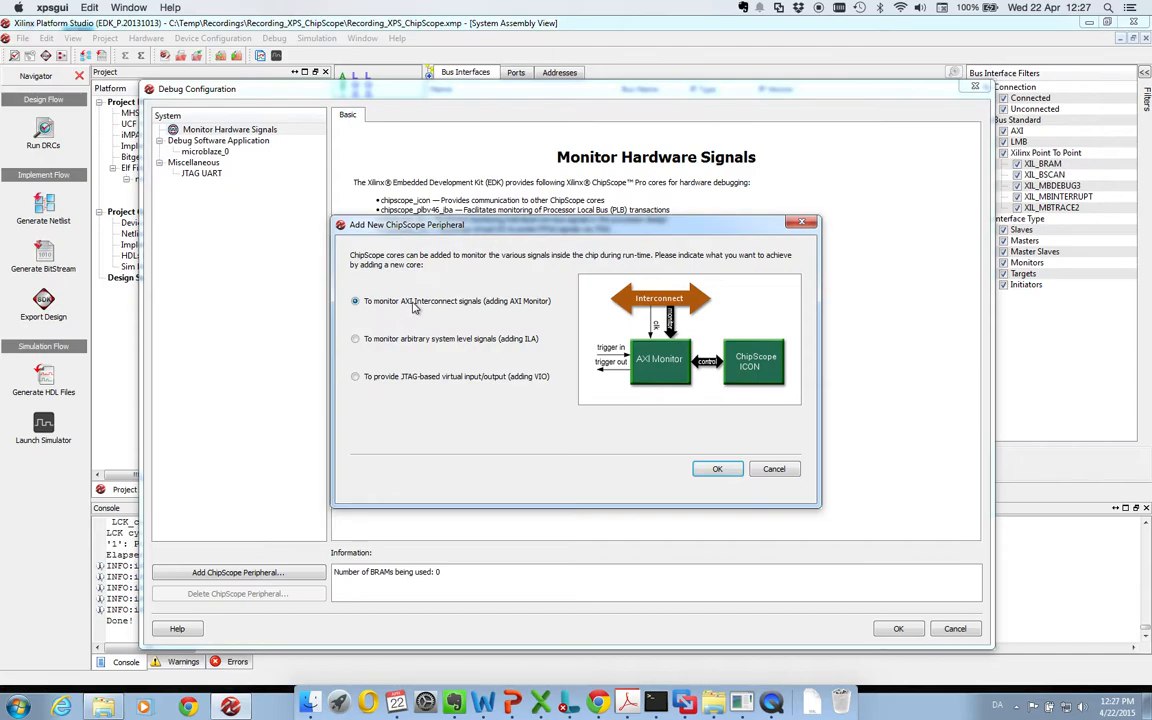
pyautogui.moveTo(498, 316)
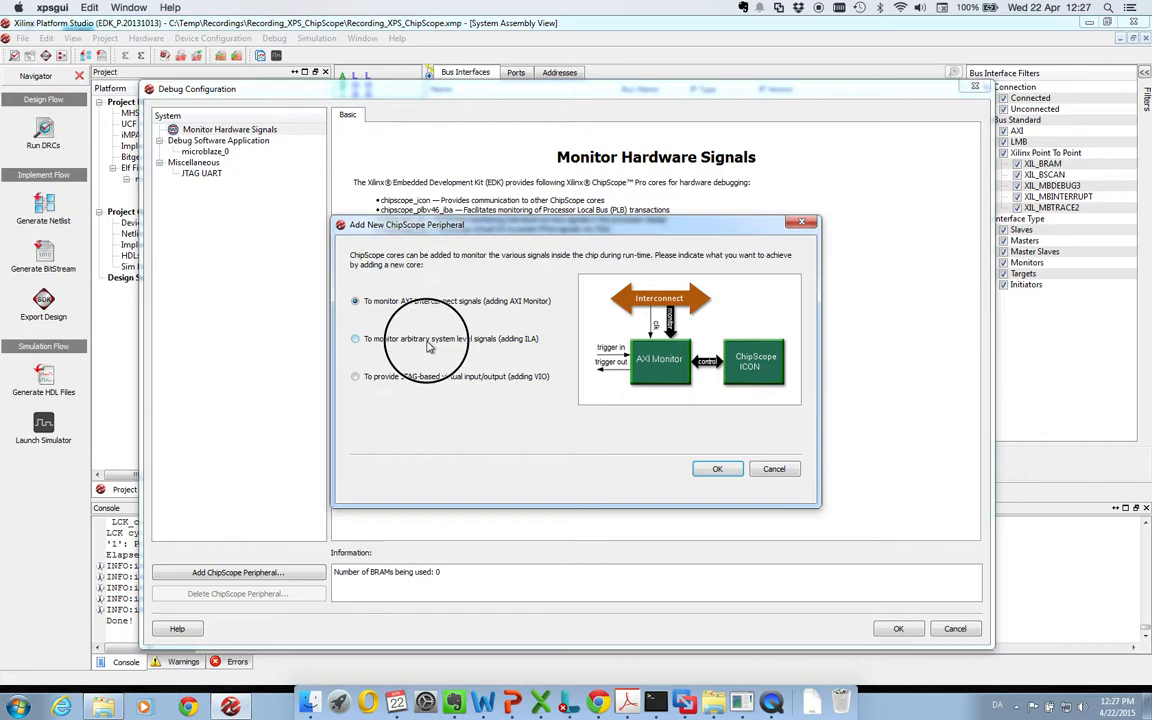
pyautogui.click(356, 338)
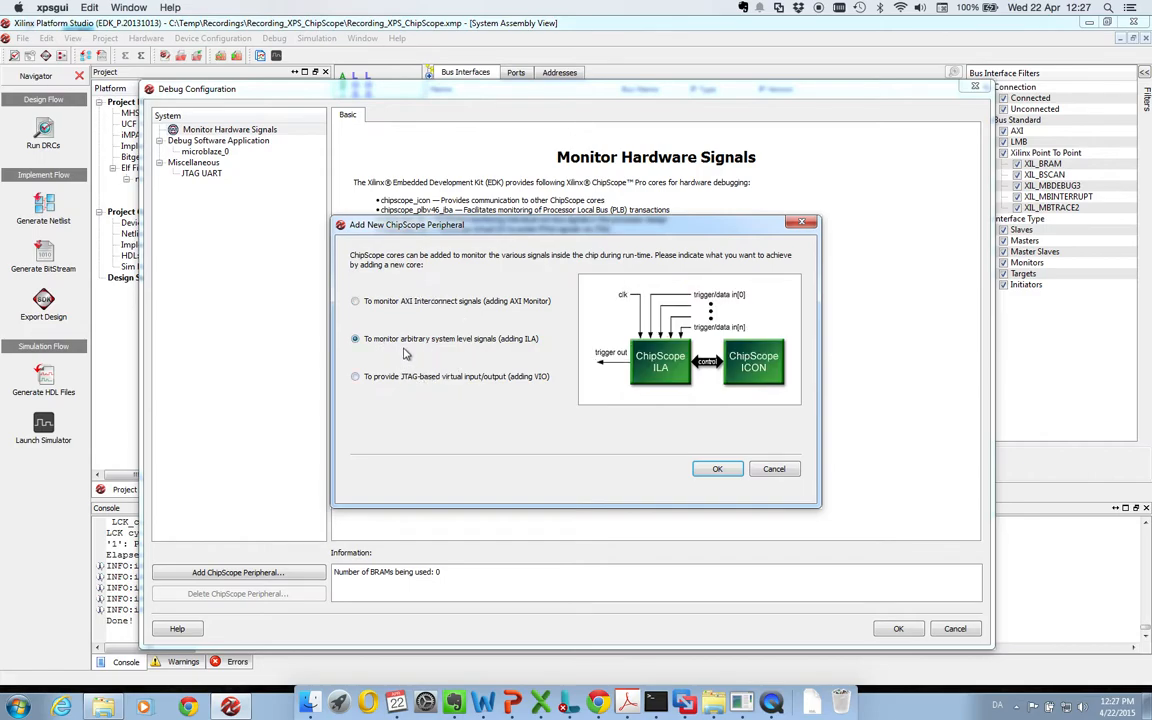
pyautogui.moveTo(530, 360)
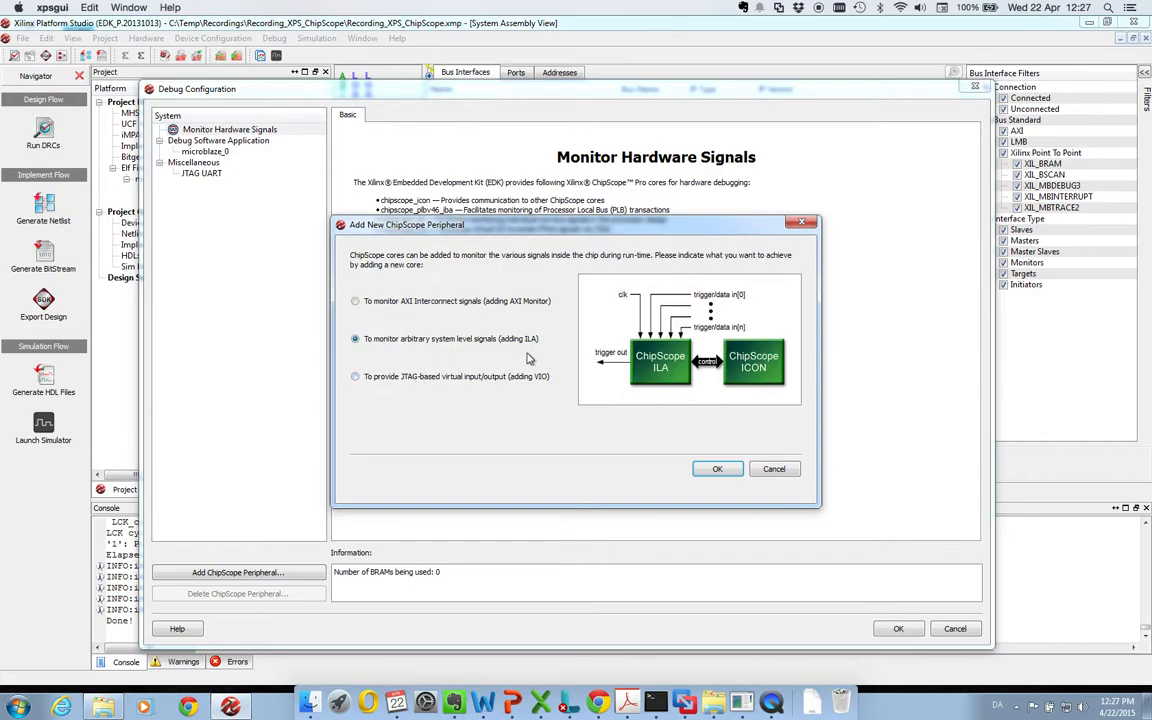
pyautogui.moveTo(548, 350)
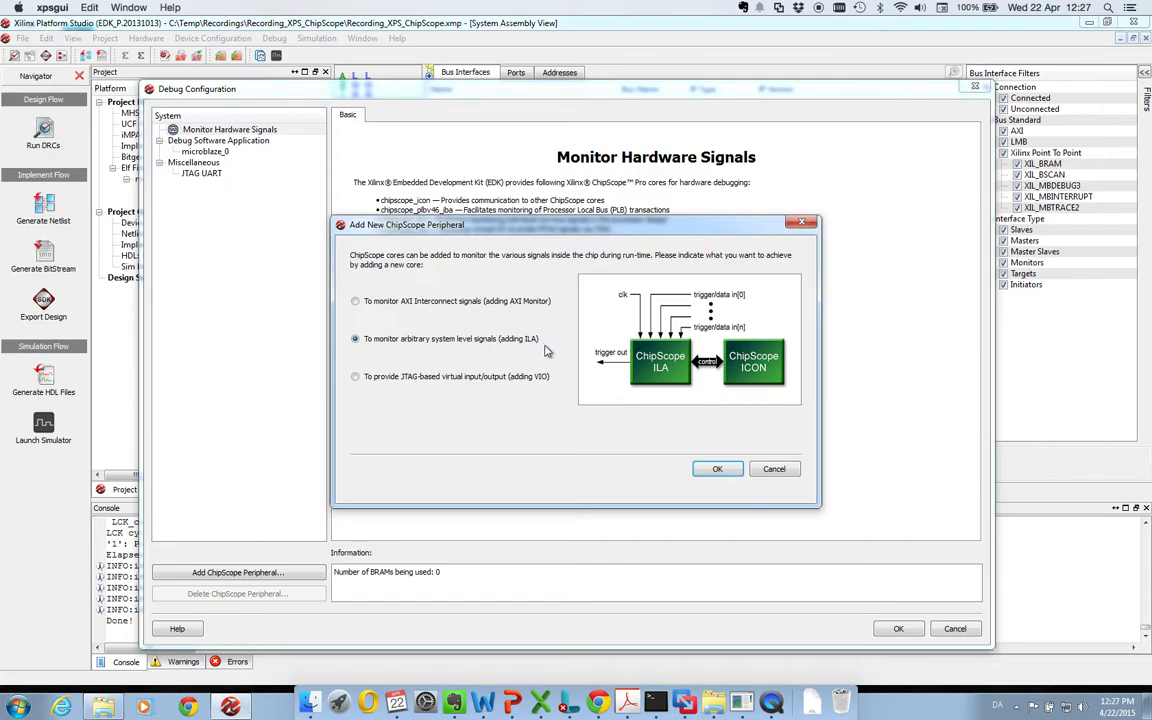
pyautogui.click(356, 376)
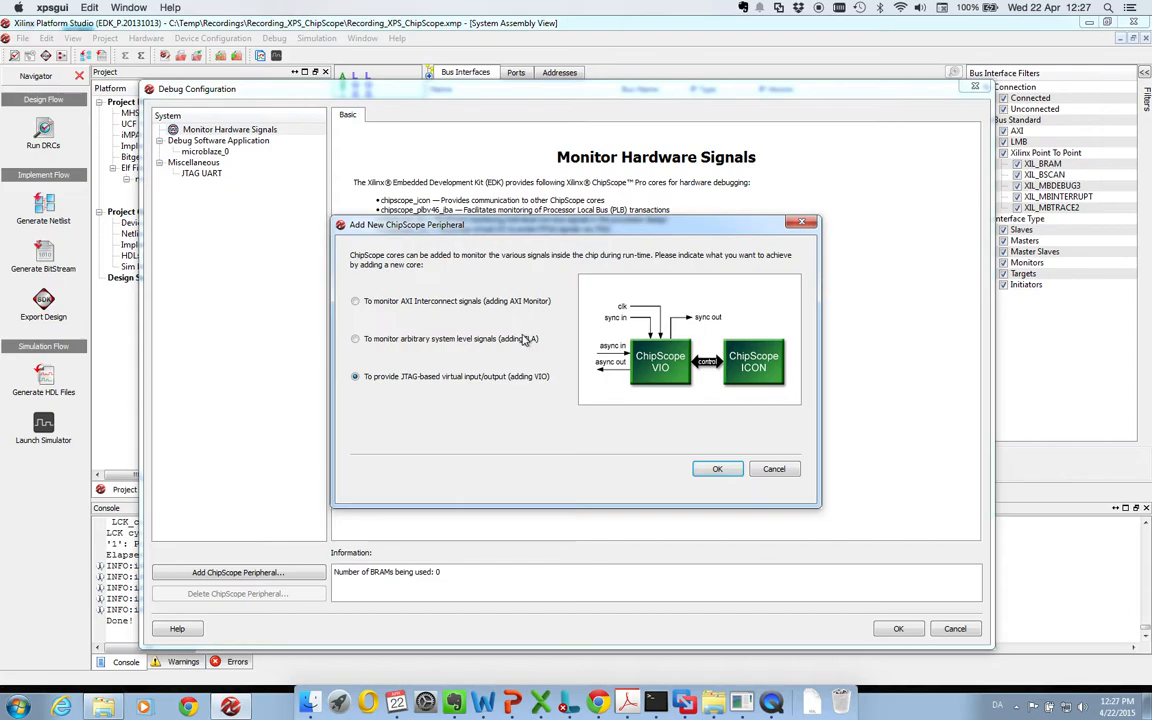
pyautogui.click(356, 338)
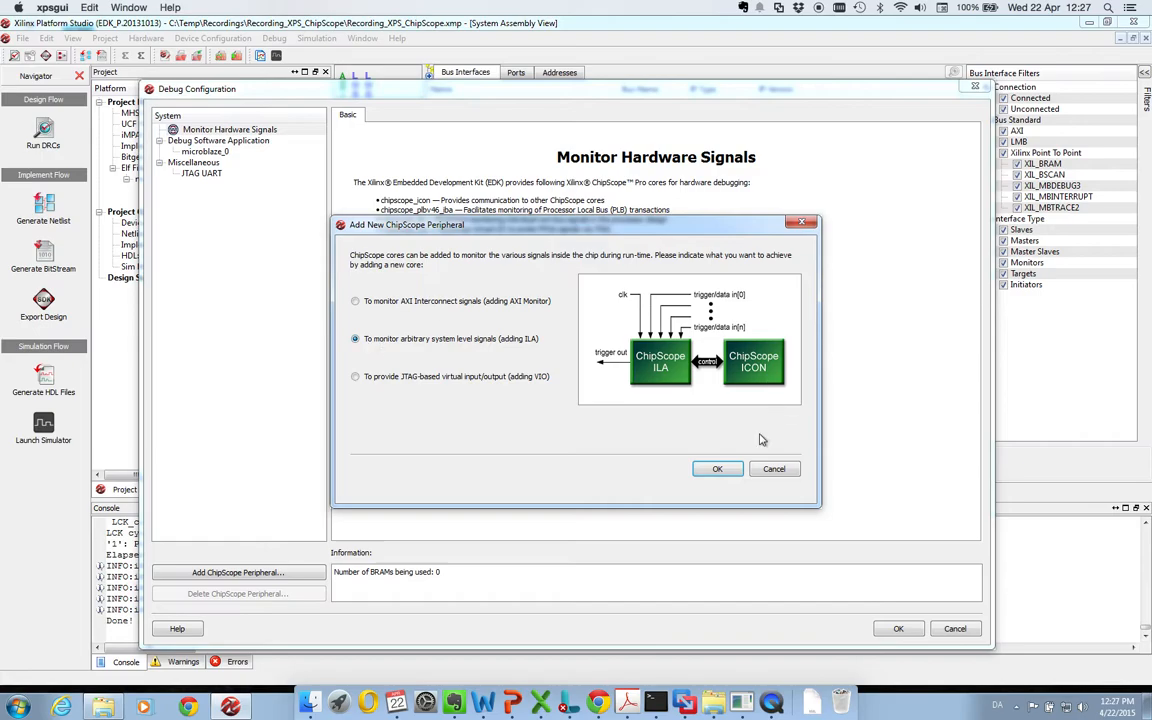
# Create the ILA core and add the leds_7bits GPIO_IO_O port as a TRIG00 monitored signal.
pyautogui.click(716, 468)
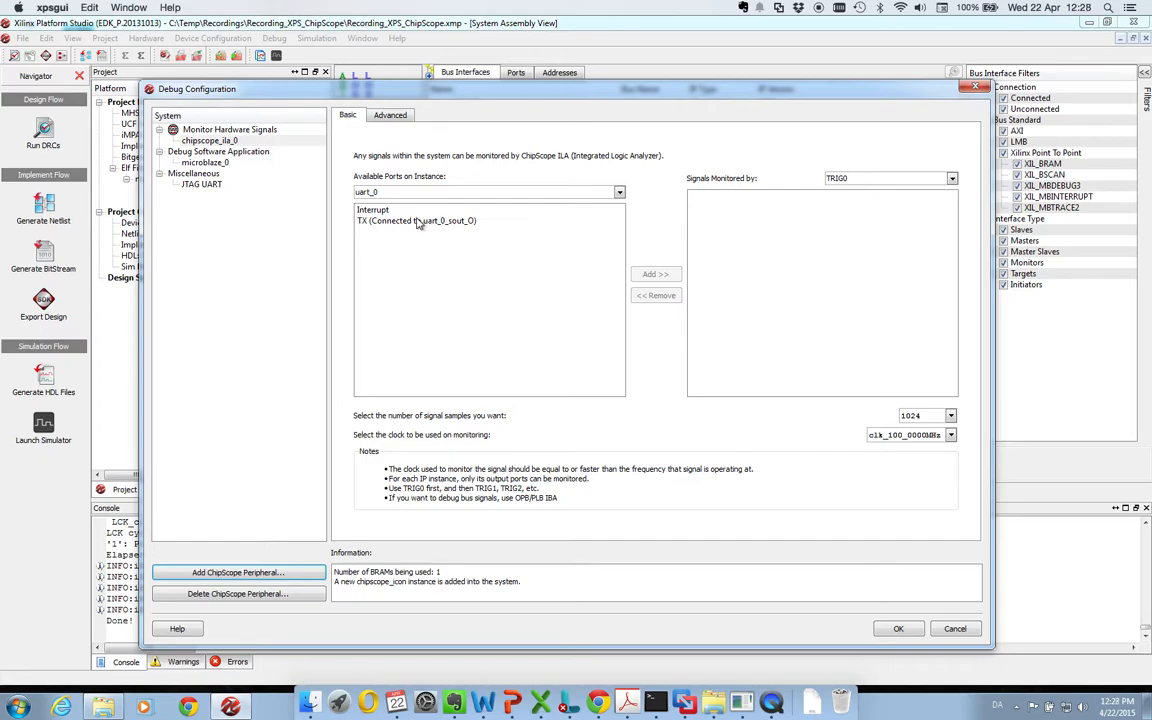
pyautogui.moveTo(616, 252)
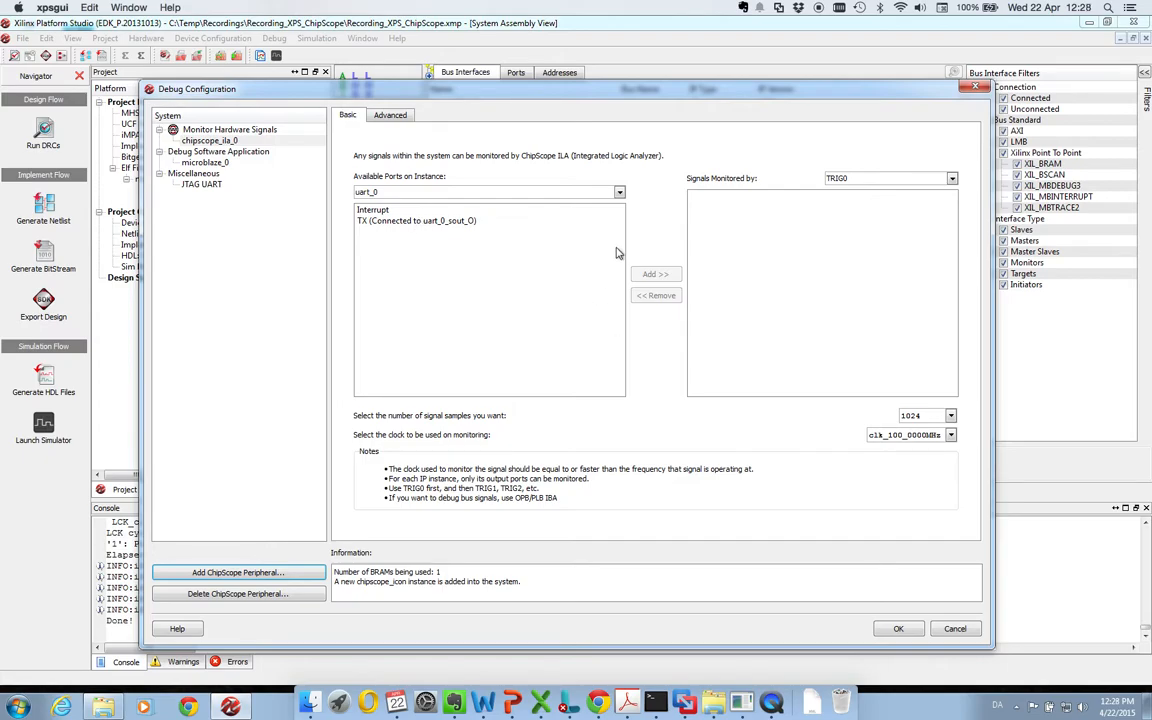
pyautogui.moveTo(532, 290)
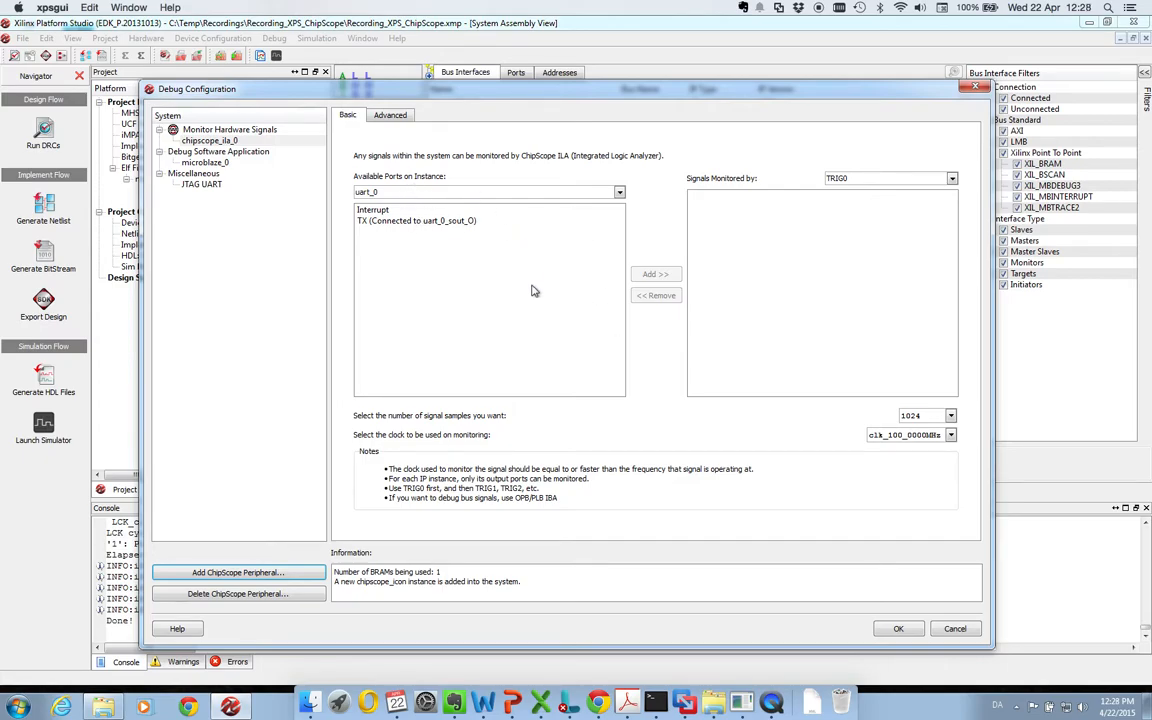
pyautogui.click(620, 192)
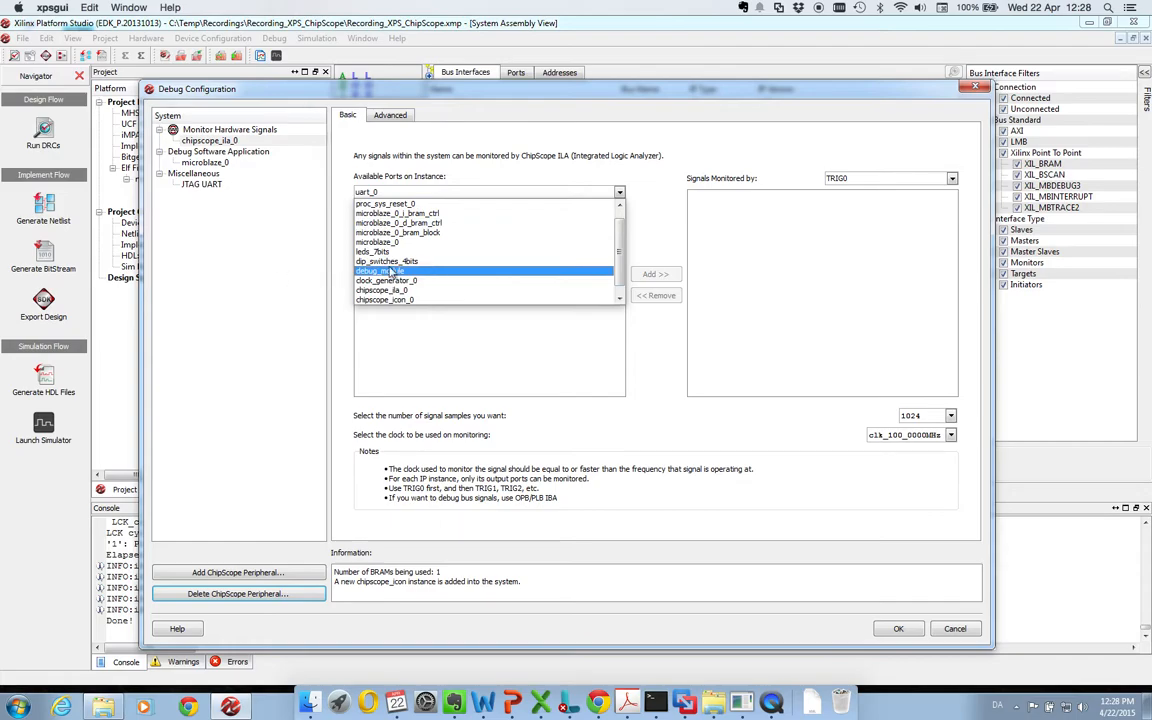
pyautogui.click(384, 252)
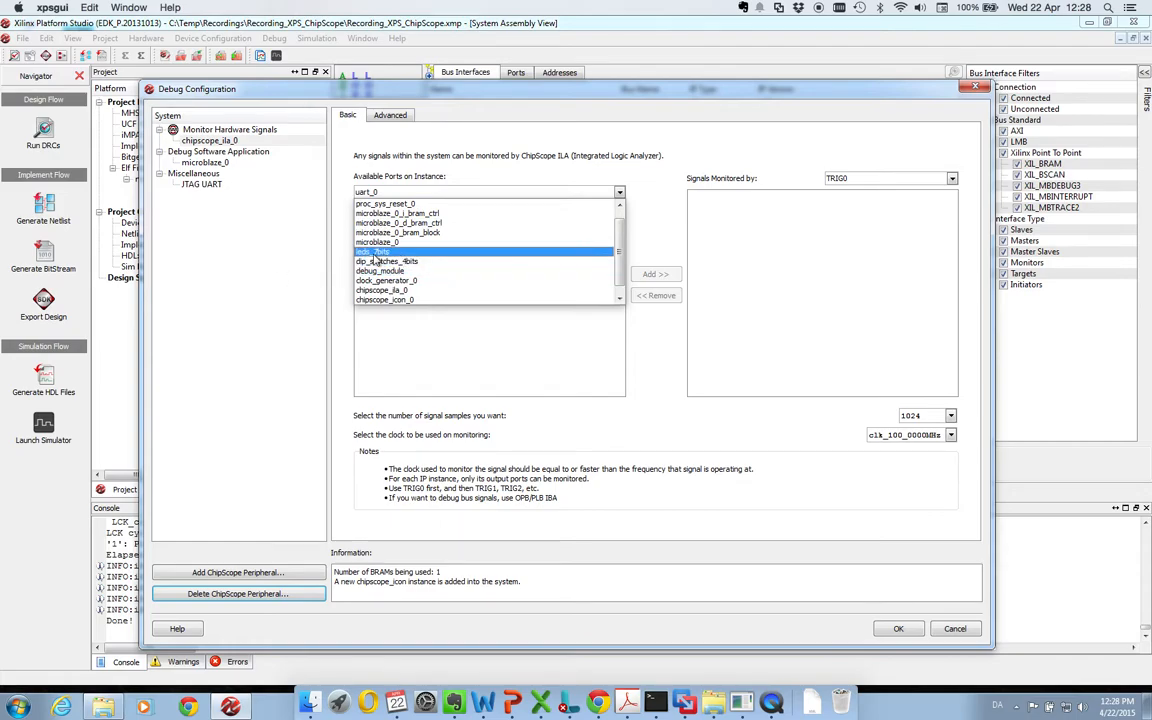
pyautogui.click(616, 192)
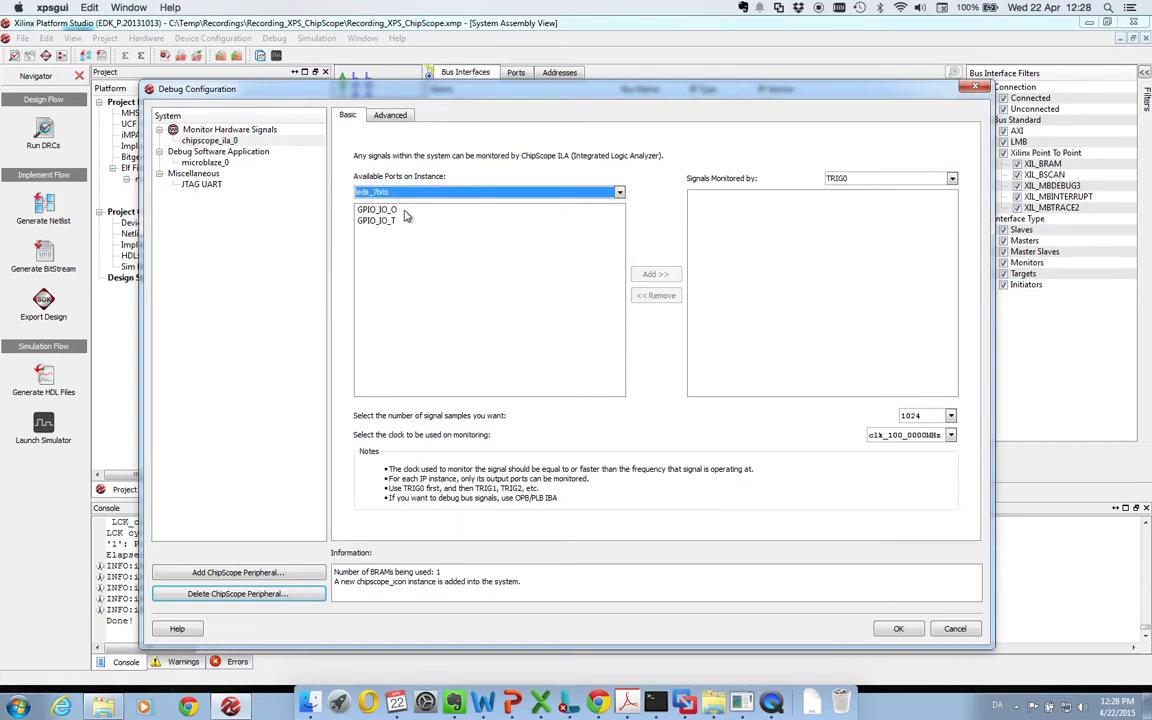
pyautogui.click(376, 210)
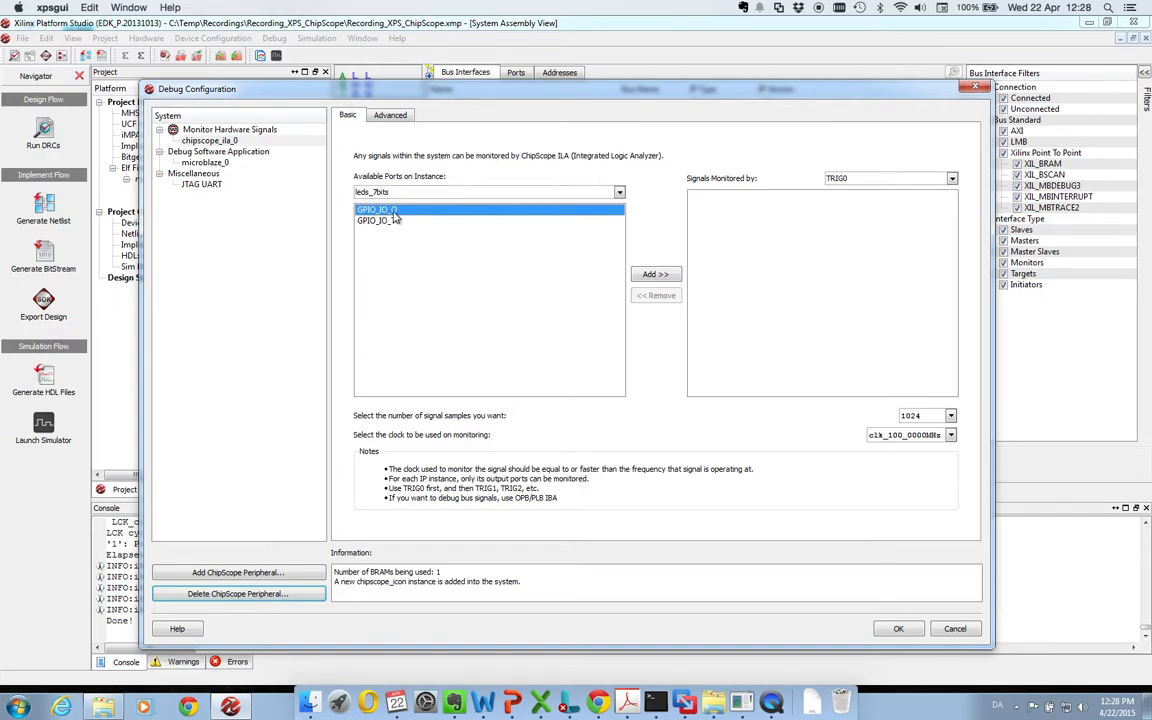
pyautogui.moveTo(460, 216)
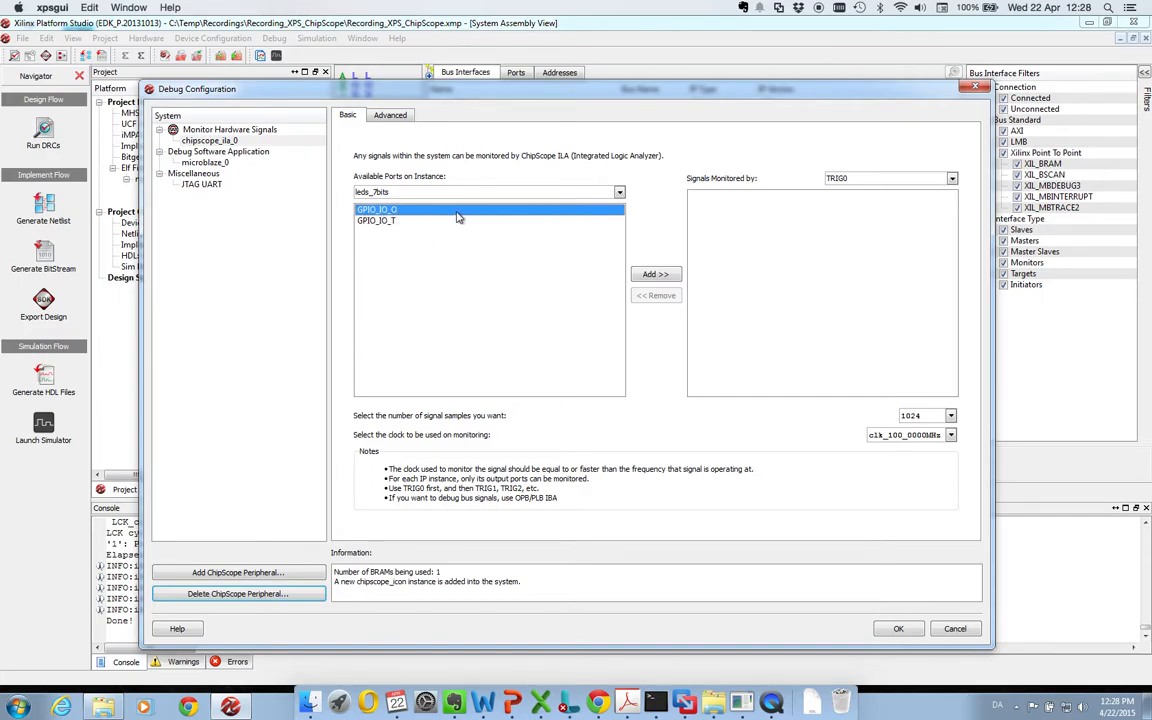
pyautogui.click(656, 274)
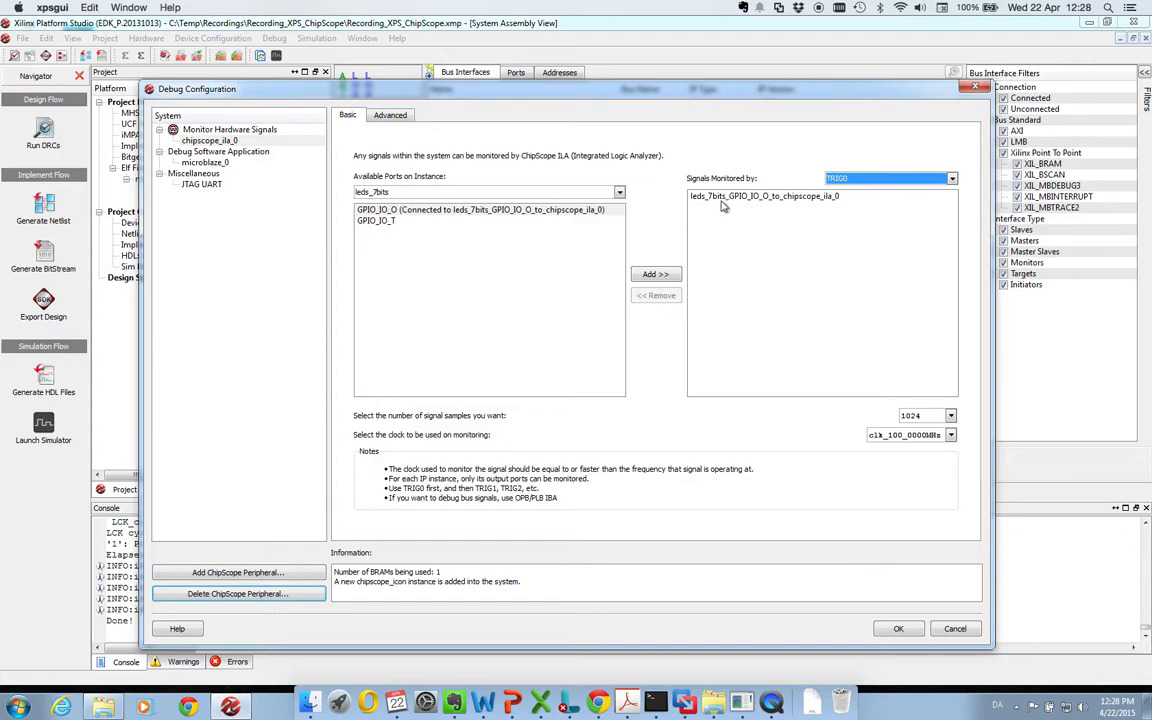
pyautogui.moveTo(764, 262)
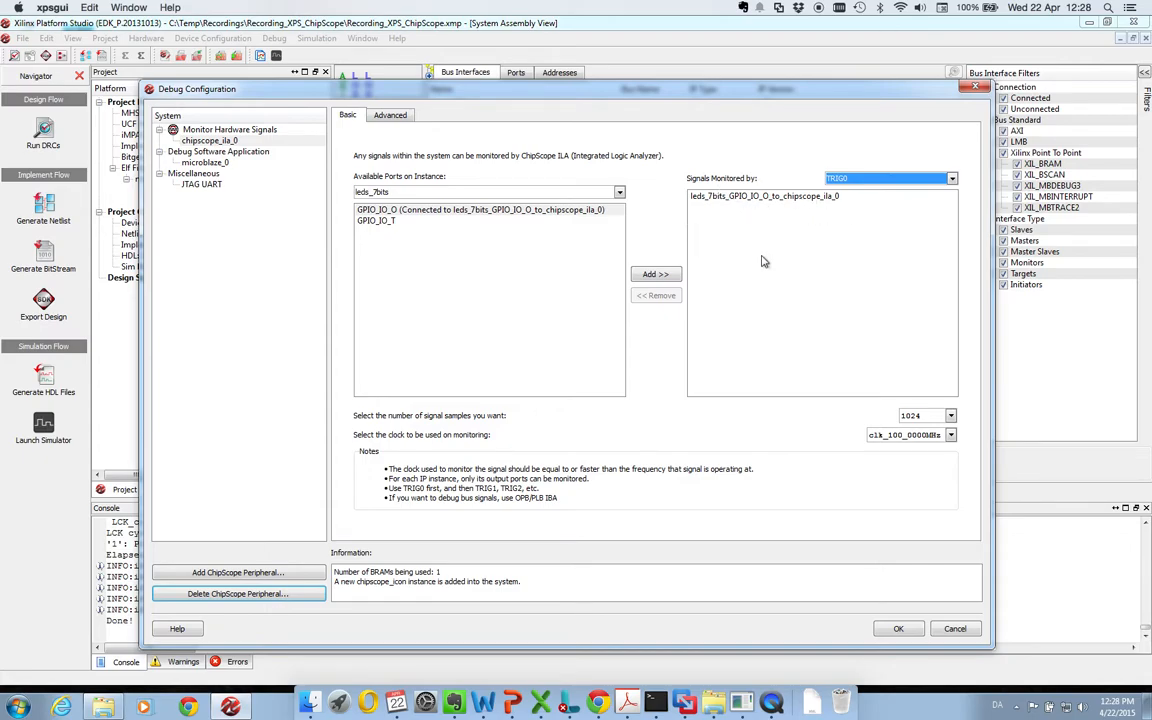
pyautogui.moveTo(714, 506)
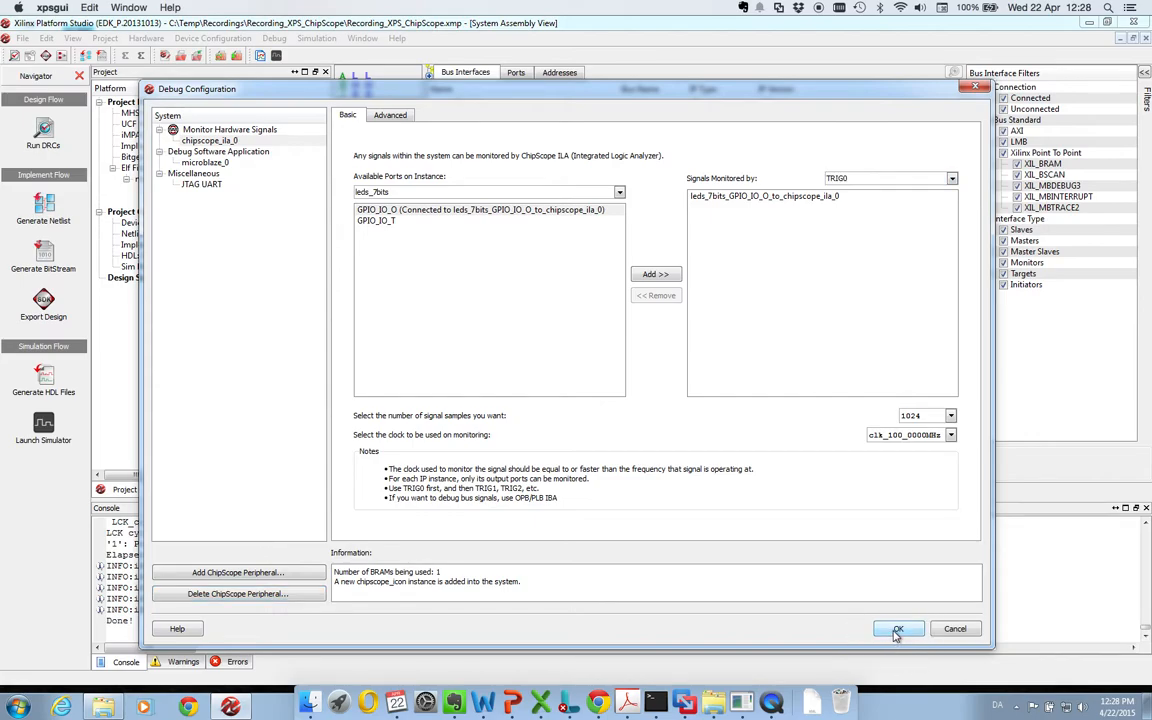
# Confirm the debug configuration so the ChipScope ICON and ILA cores join the design.
pyautogui.click(896, 628)
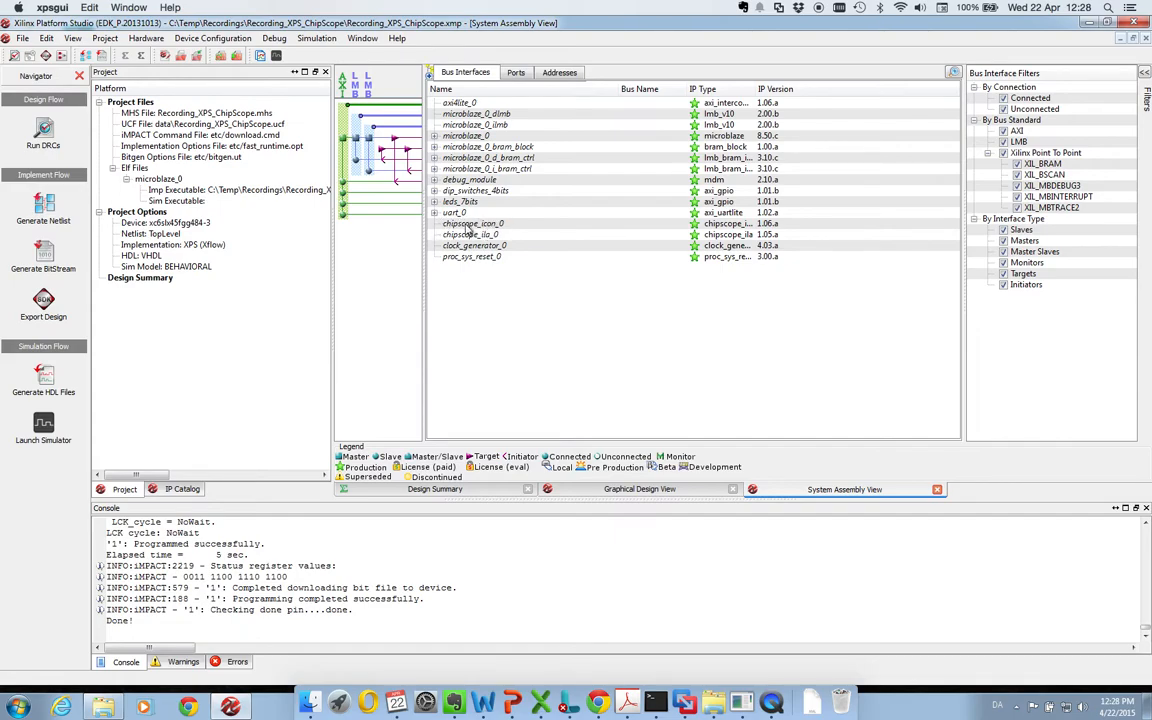
pyautogui.moveTo(496, 244)
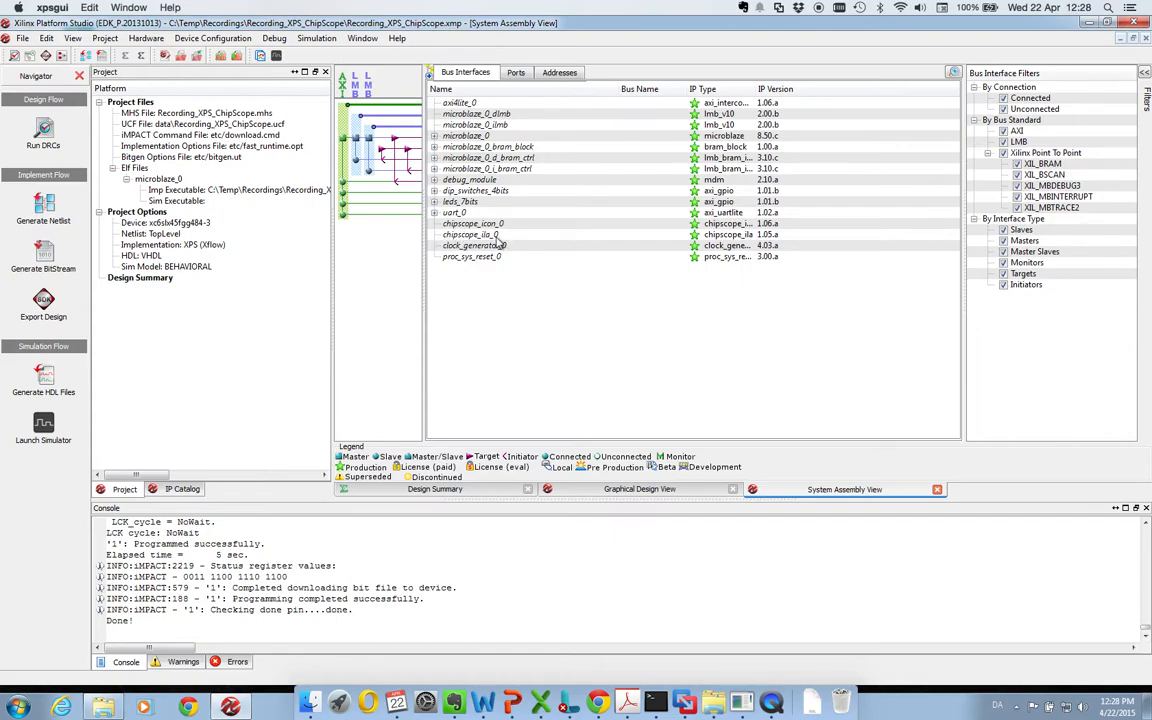
pyautogui.moveTo(468, 234)
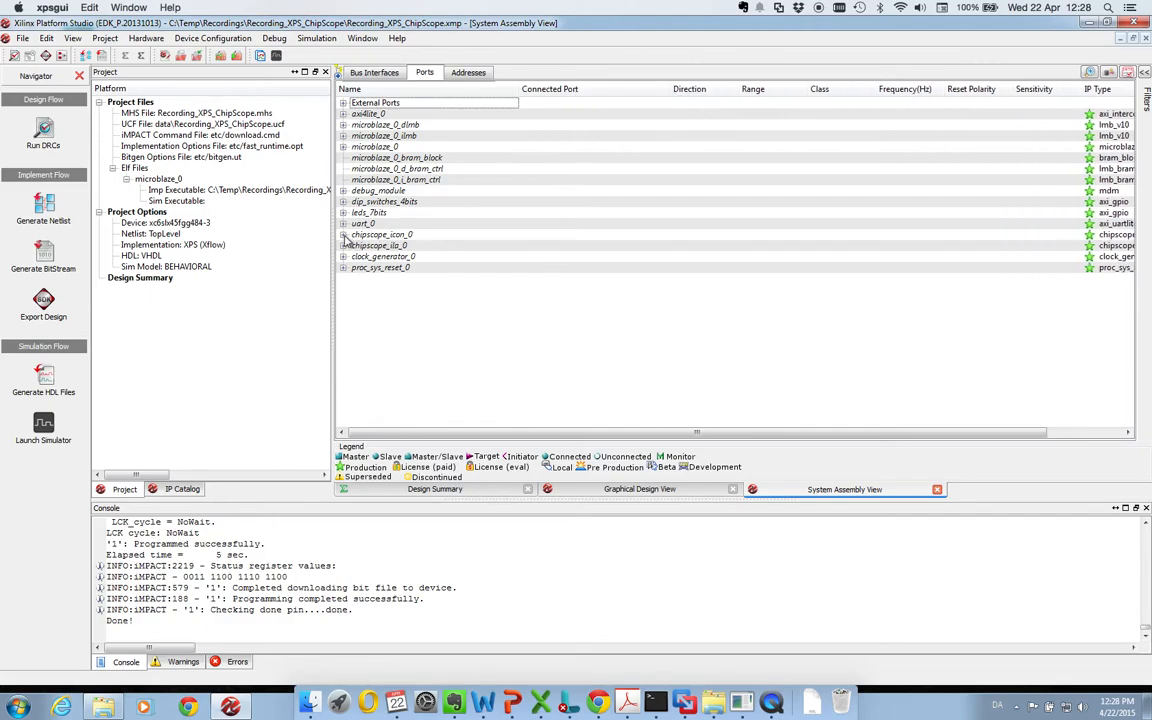
# Expand chipscope_icon_0 and chipscope_ila_0 in the Ports view to show their connections.
pyautogui.click(344, 244)
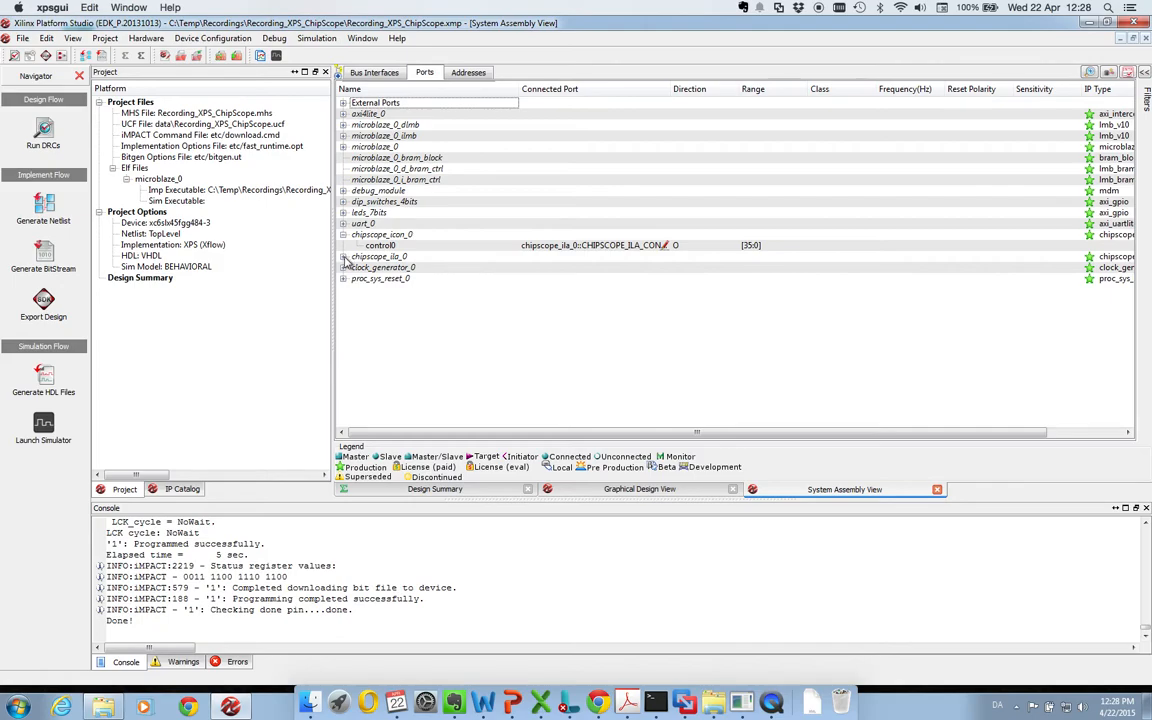
pyautogui.click(344, 256)
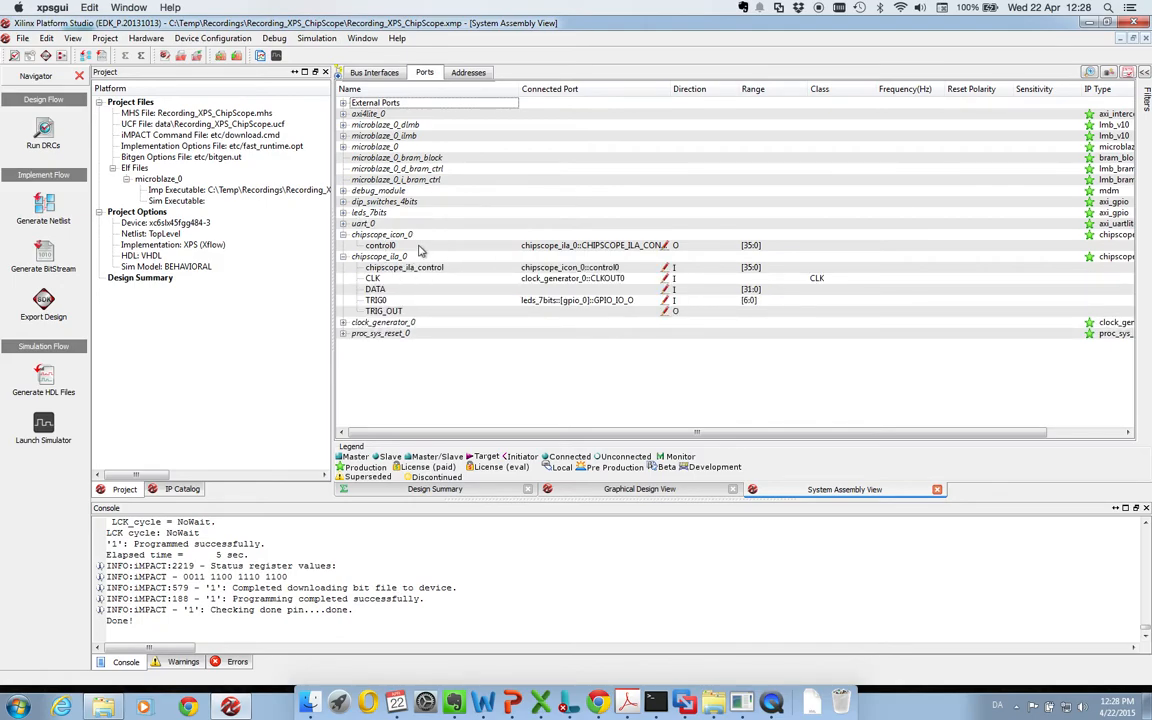
pyautogui.moveTo(396, 236)
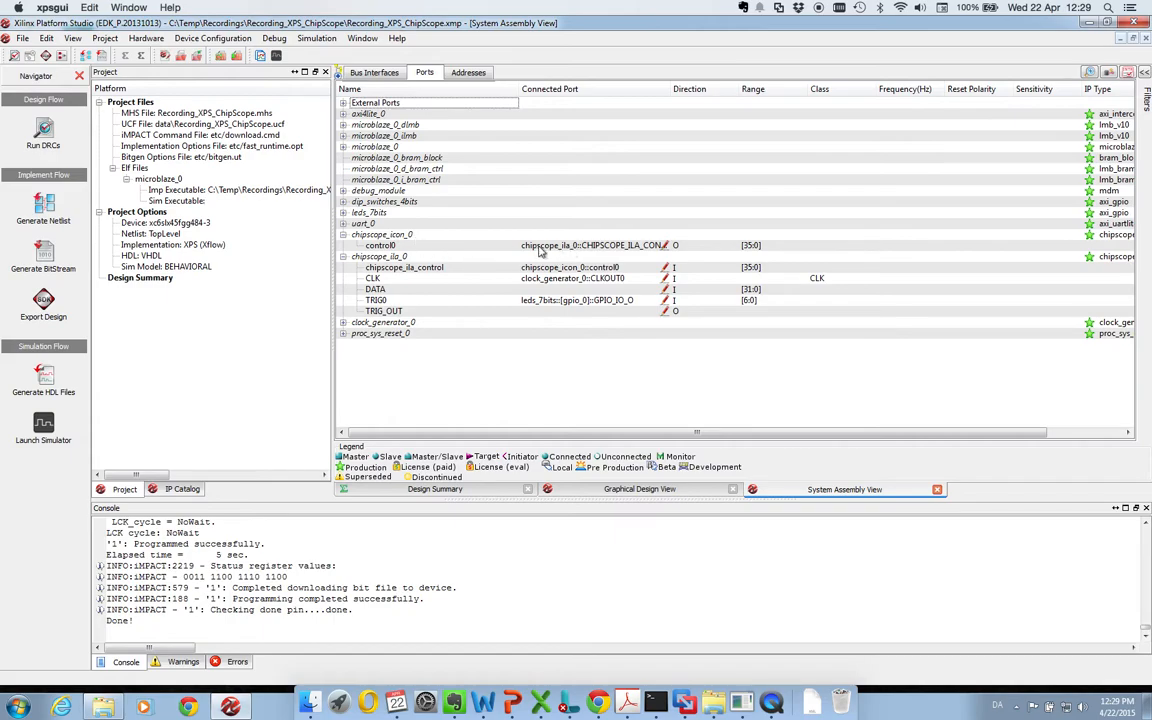
pyautogui.moveTo(648, 252)
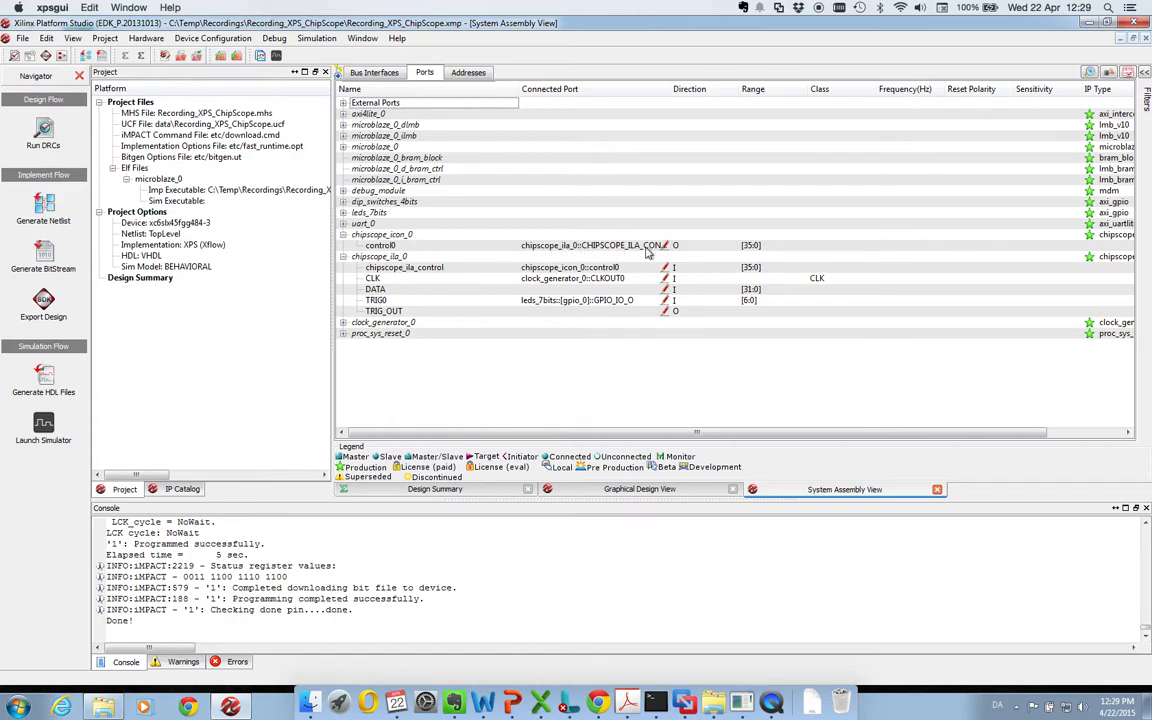
pyautogui.moveTo(544, 254)
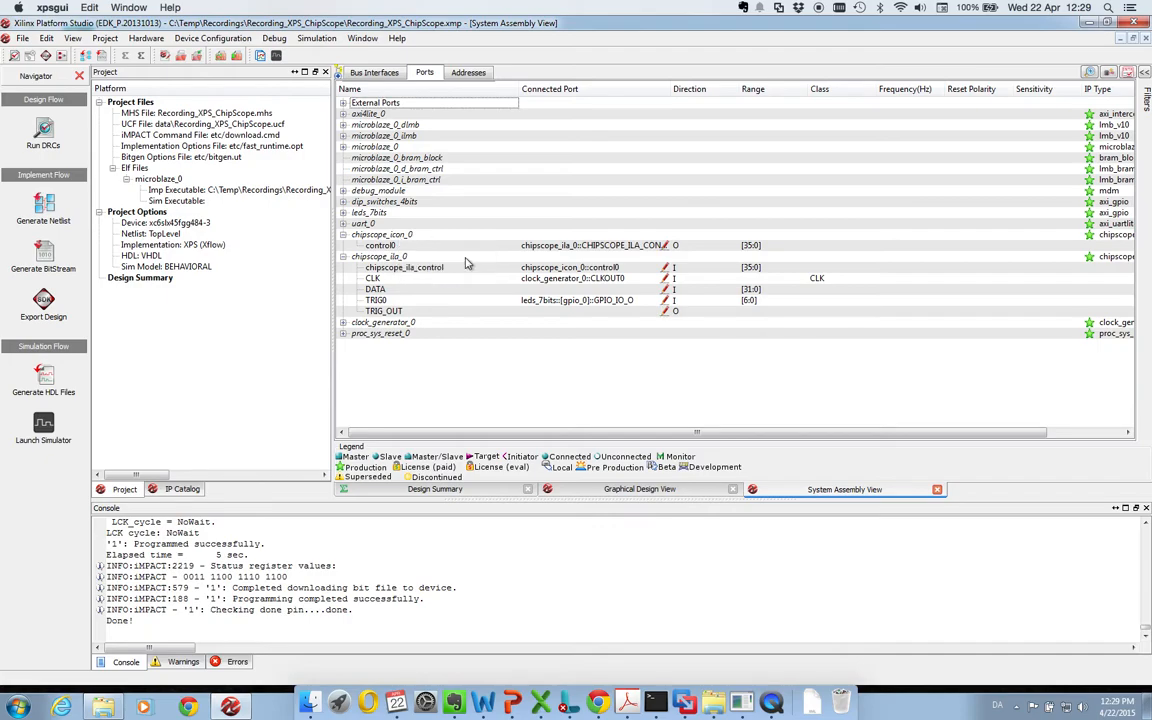
pyautogui.moveTo(404, 268)
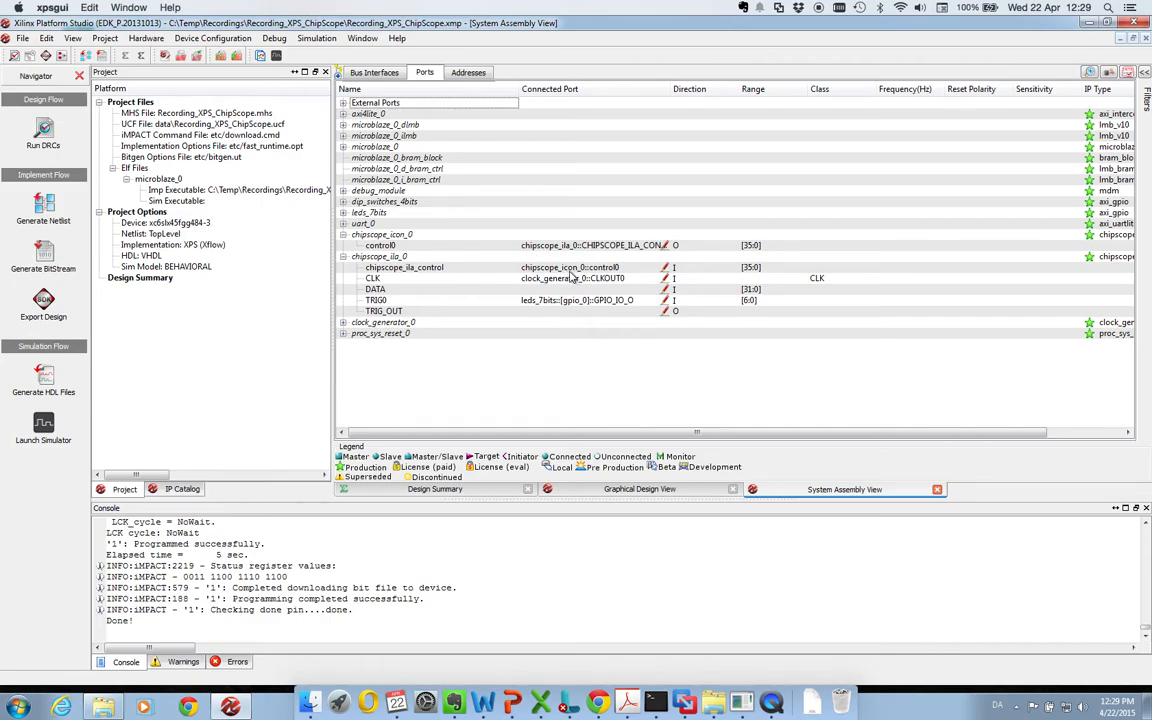
pyautogui.moveTo(424, 276)
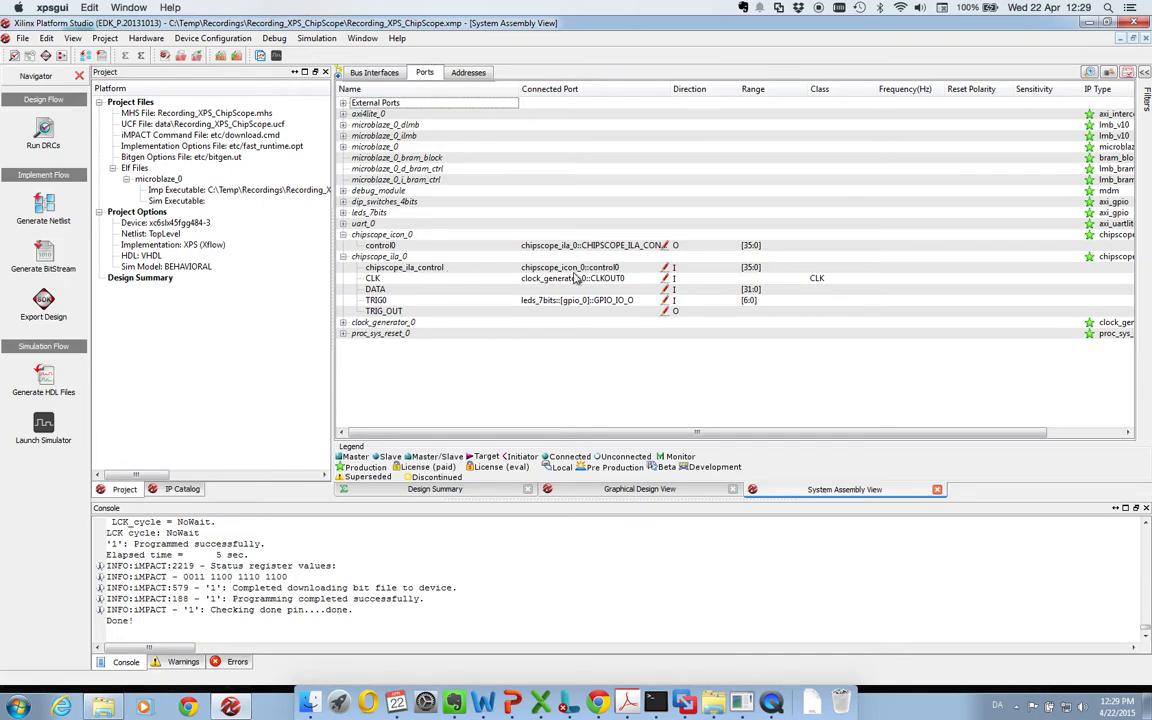
pyautogui.moveTo(388, 288)
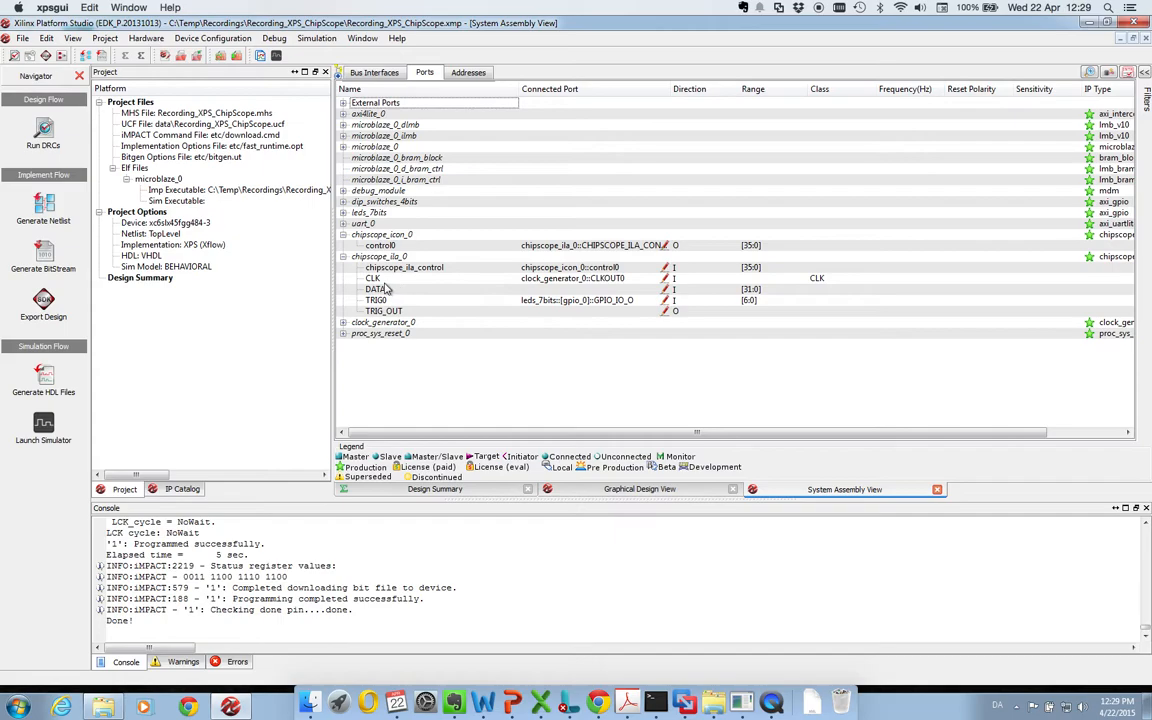
pyautogui.moveTo(536, 288)
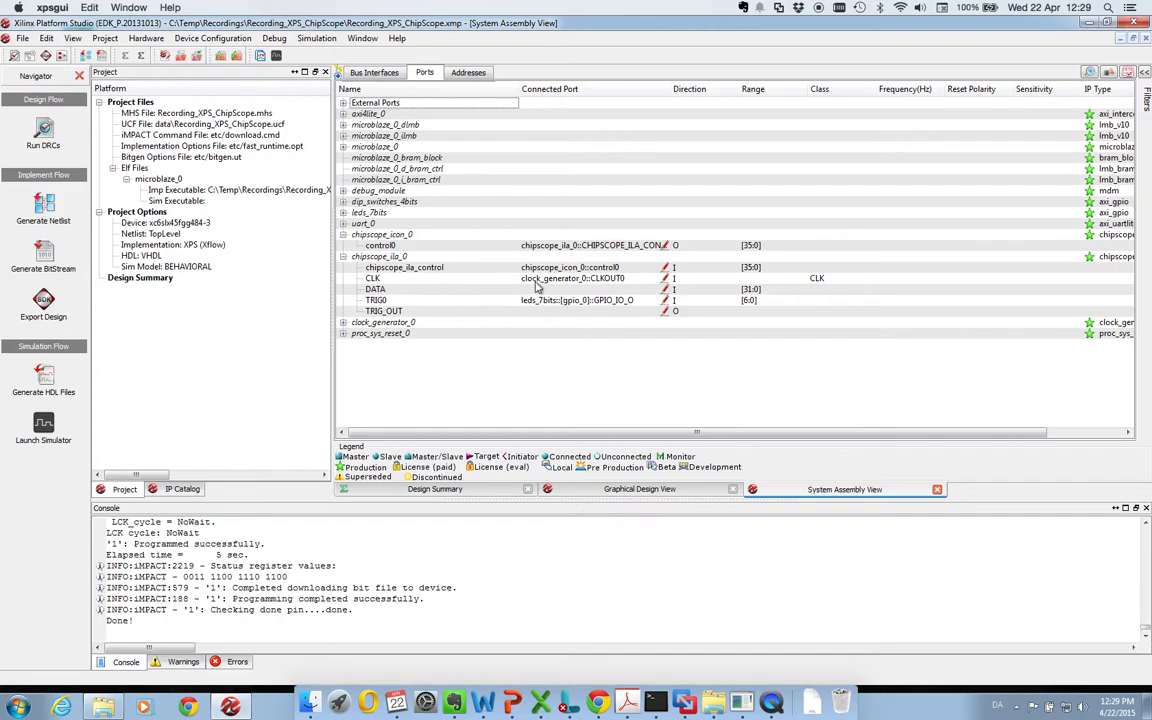
pyautogui.moveTo(378, 294)
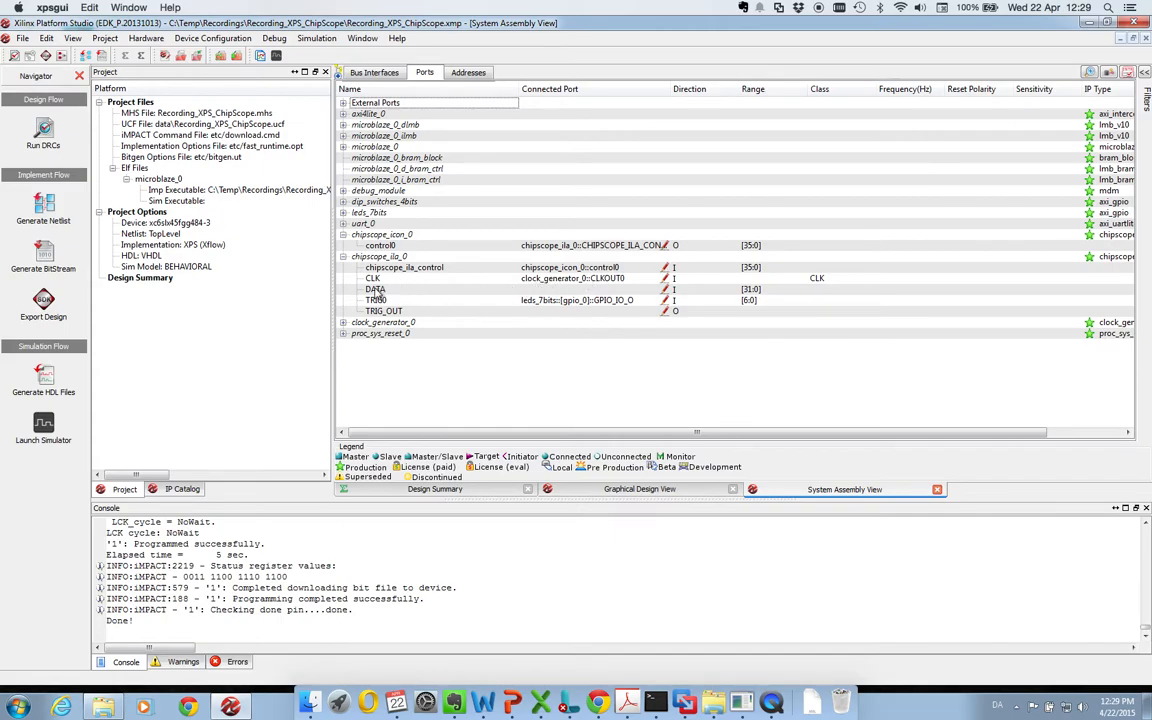
pyautogui.moveTo(540, 308)
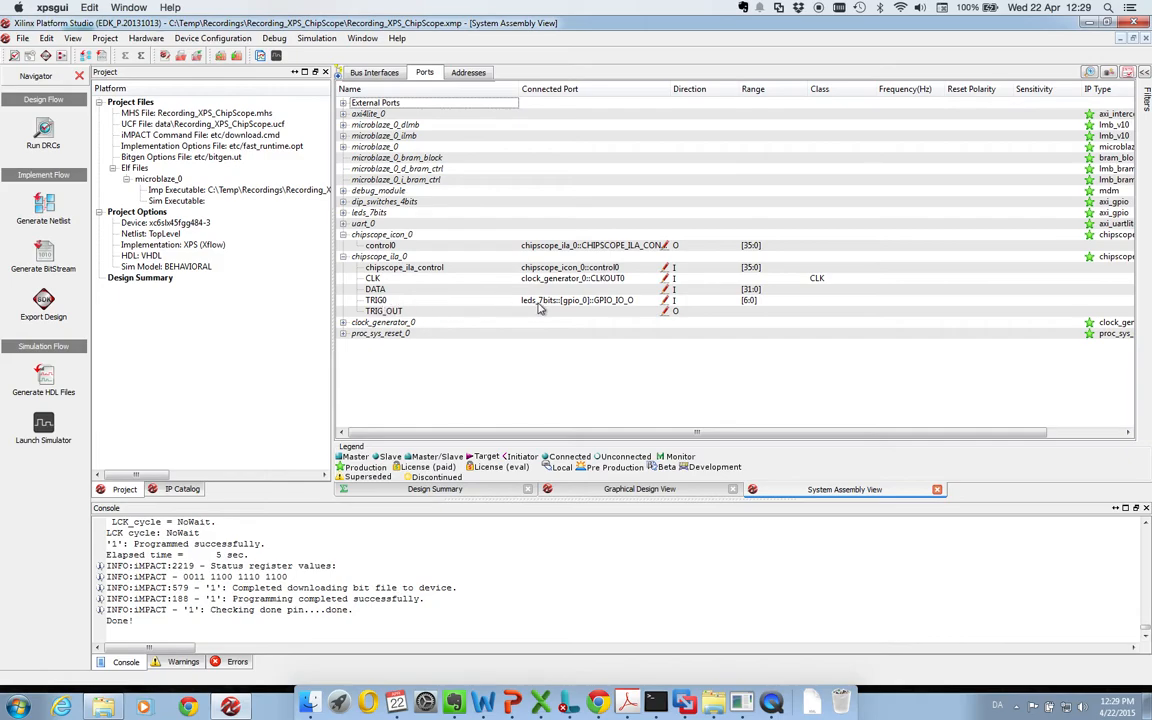
pyautogui.moveTo(564, 304)
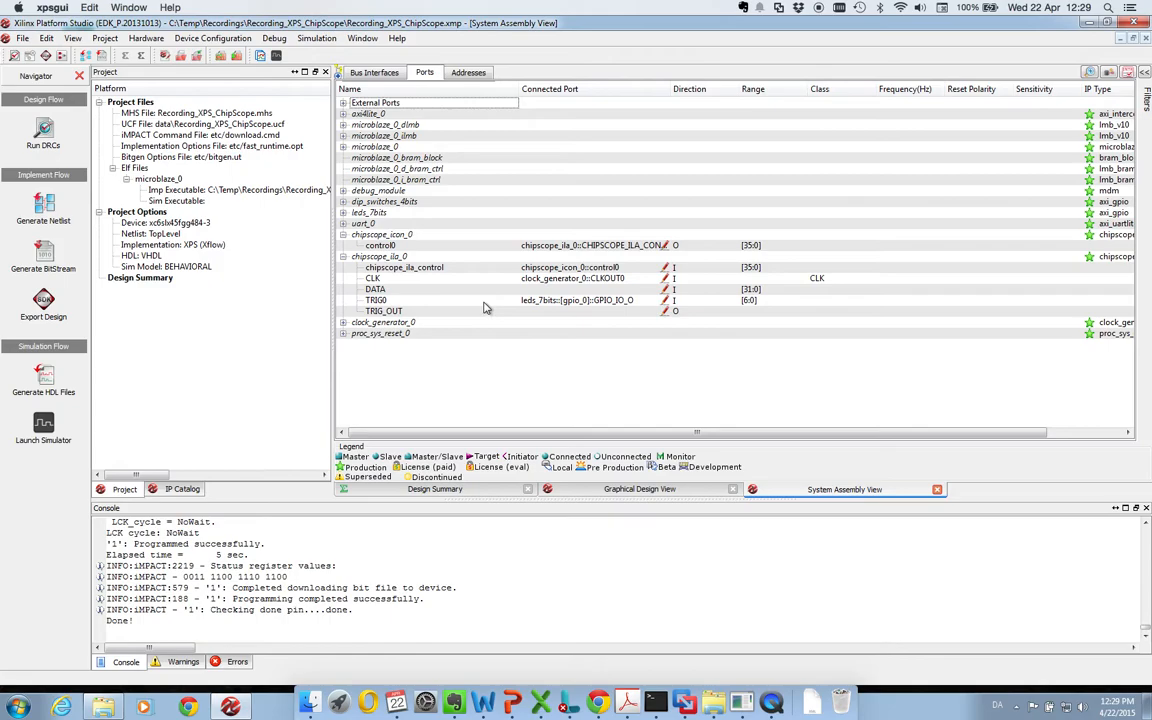
pyautogui.moveTo(396, 302)
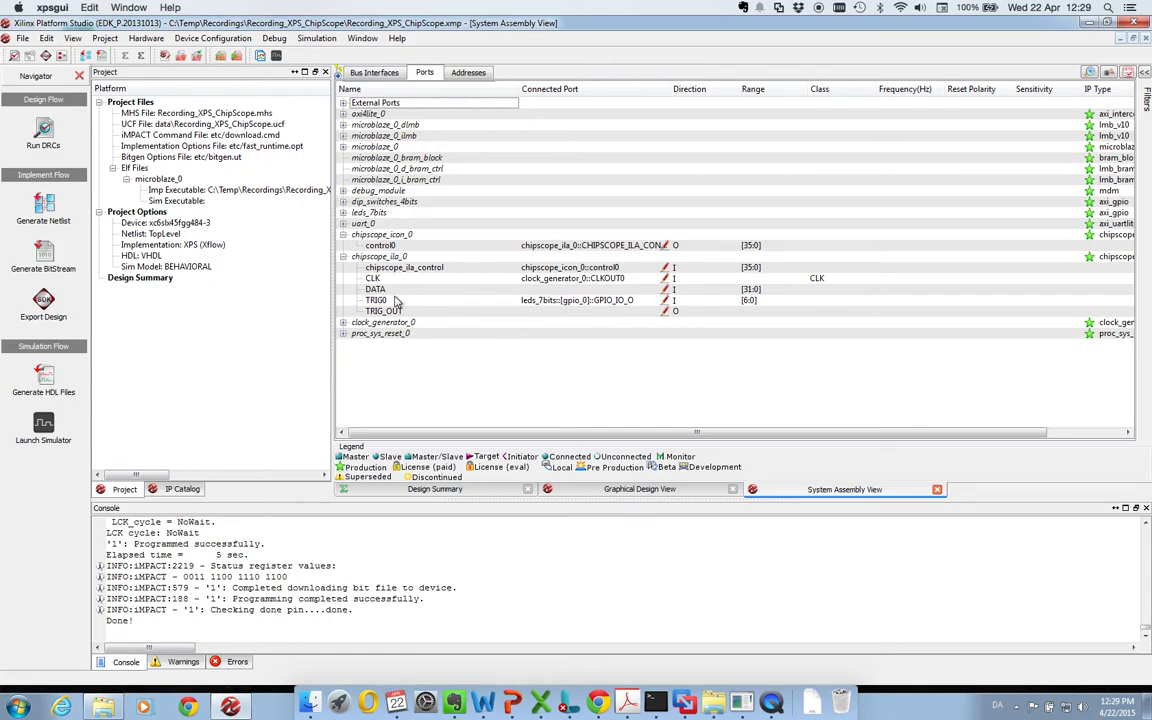
pyautogui.moveTo(390, 300)
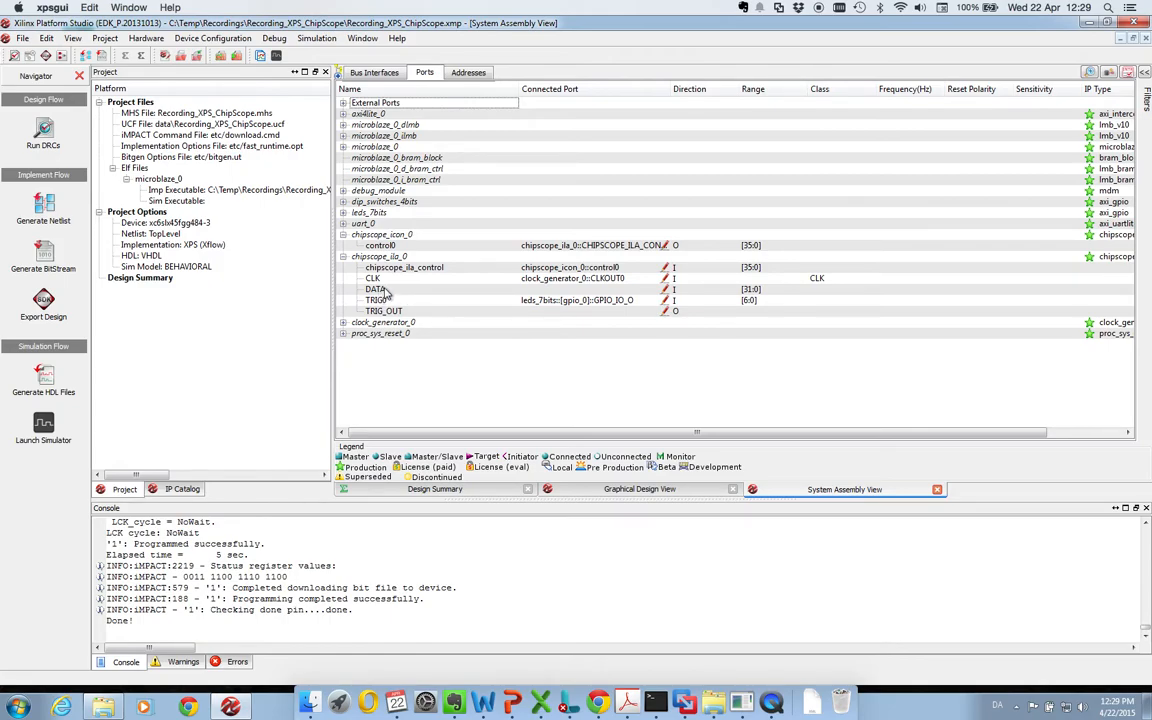
# Configure chipscope_ila_0 with a 32-bit data width, reusing the trigger signal as data.
pyautogui.rightClick(378, 256)
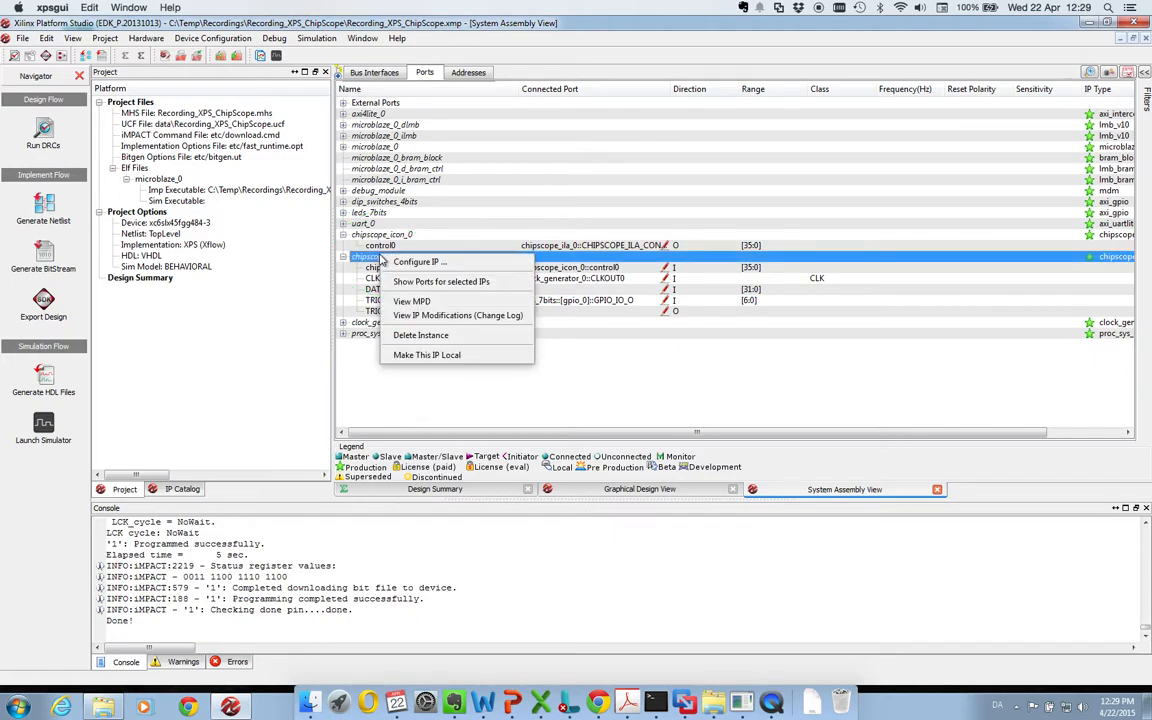
pyautogui.moveTo(418, 260)
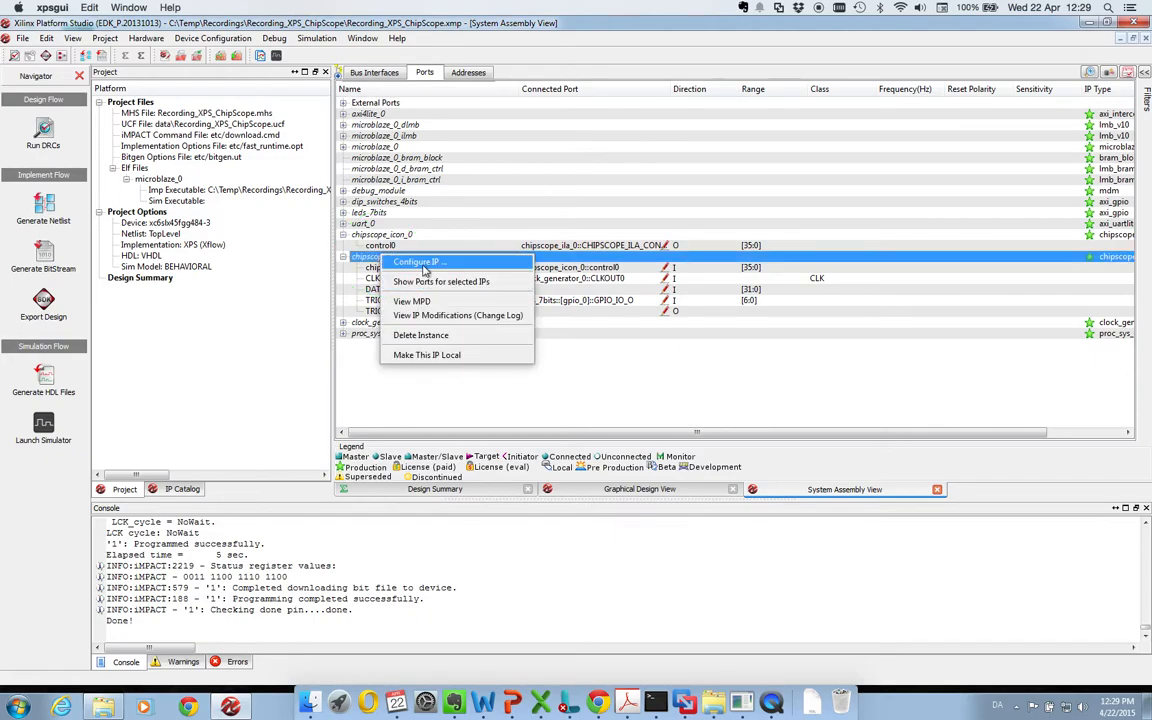
pyautogui.click(418, 260)
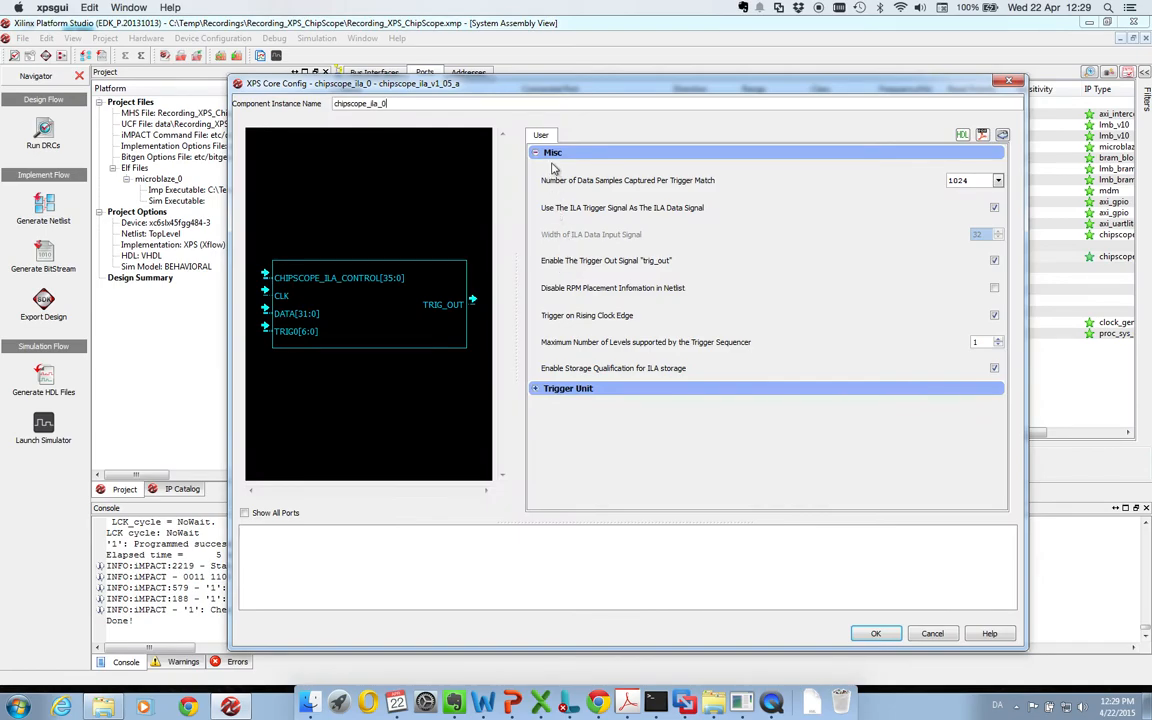
pyautogui.moveTo(624, 210)
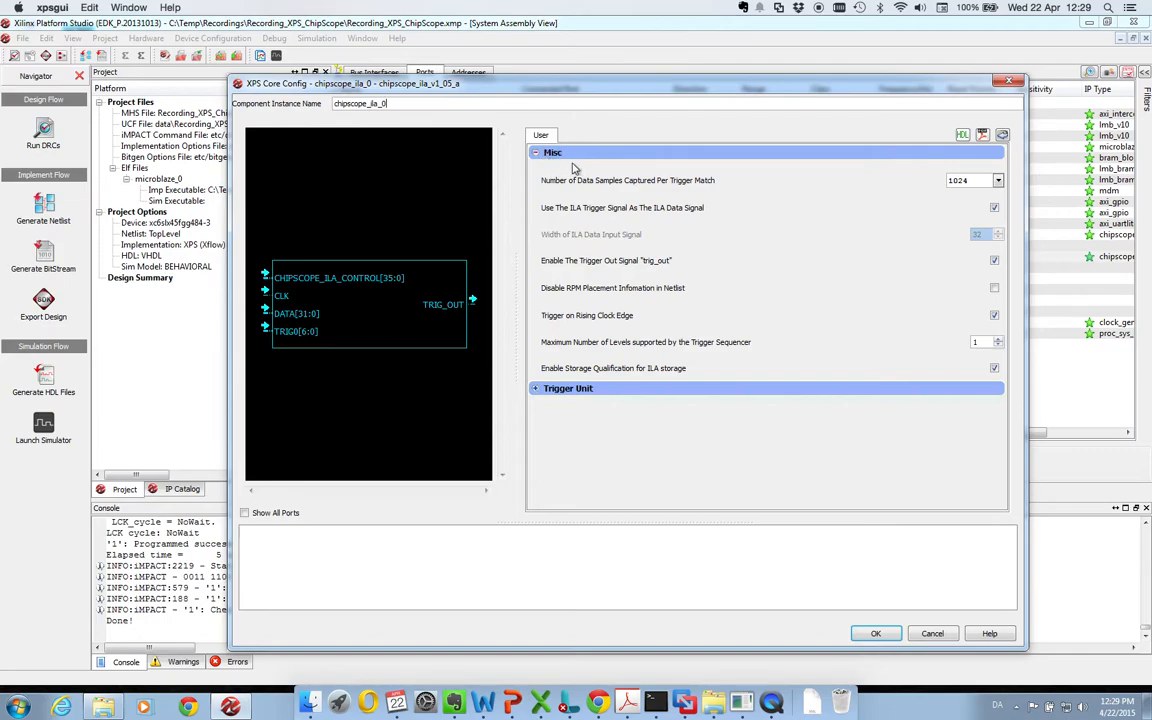
pyautogui.moveTo(620, 234)
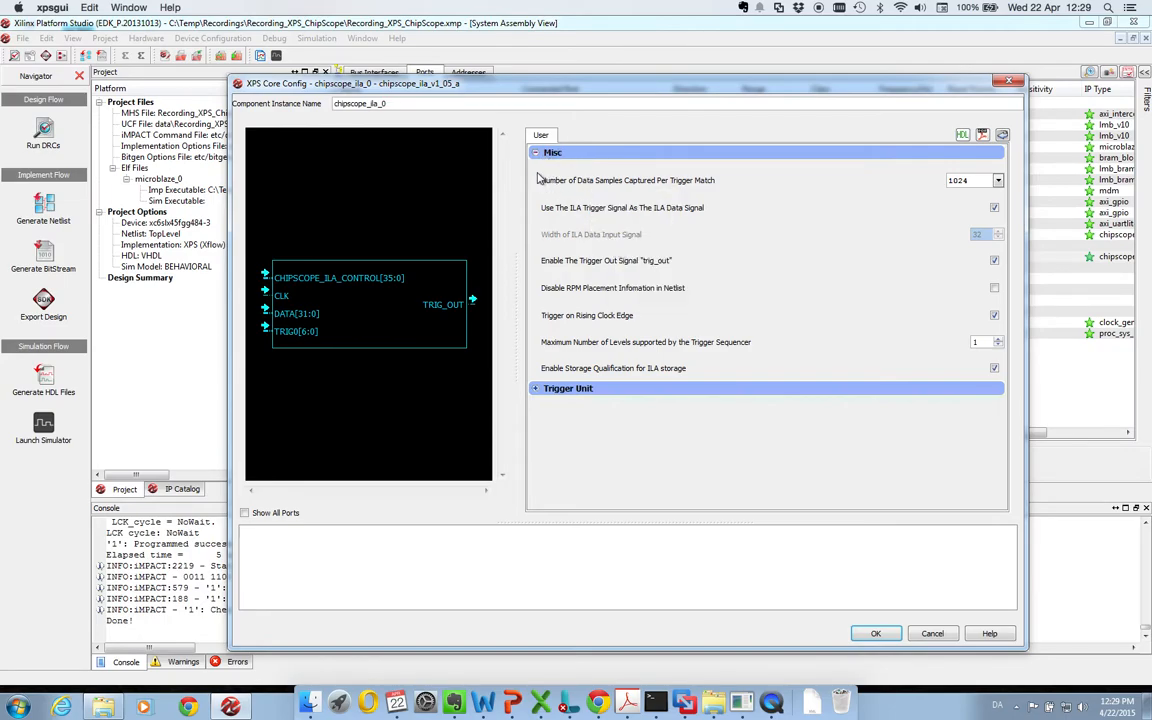
pyautogui.moveTo(544, 220)
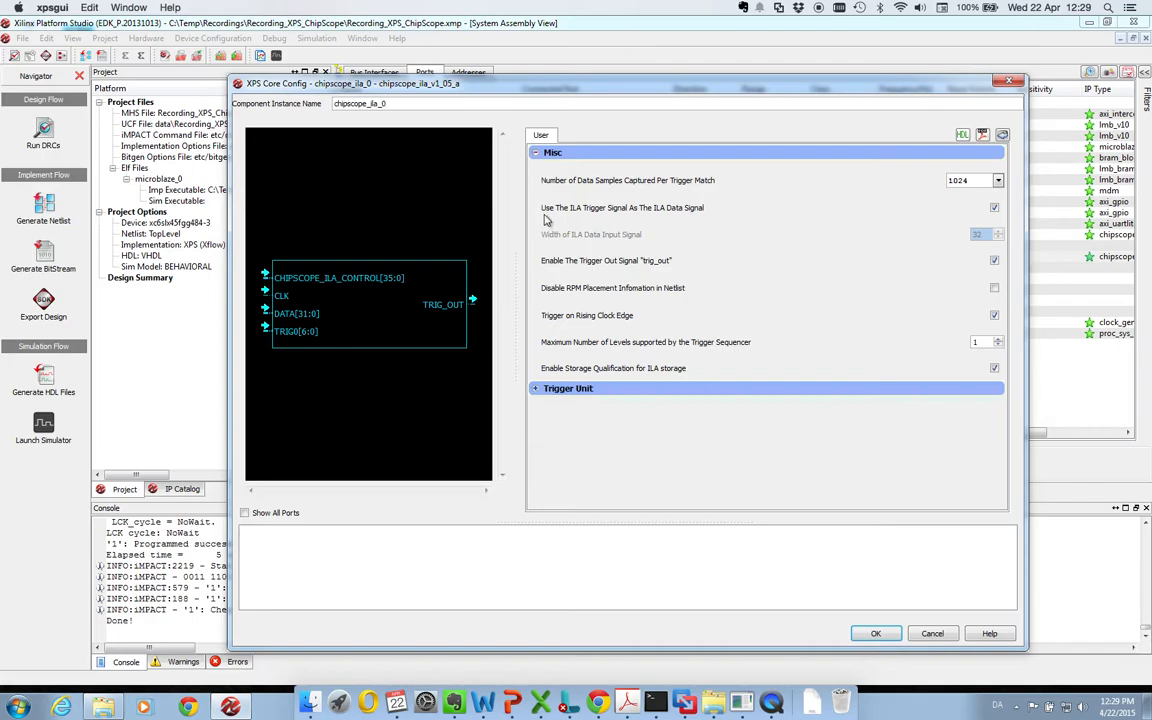
pyautogui.moveTo(564, 216)
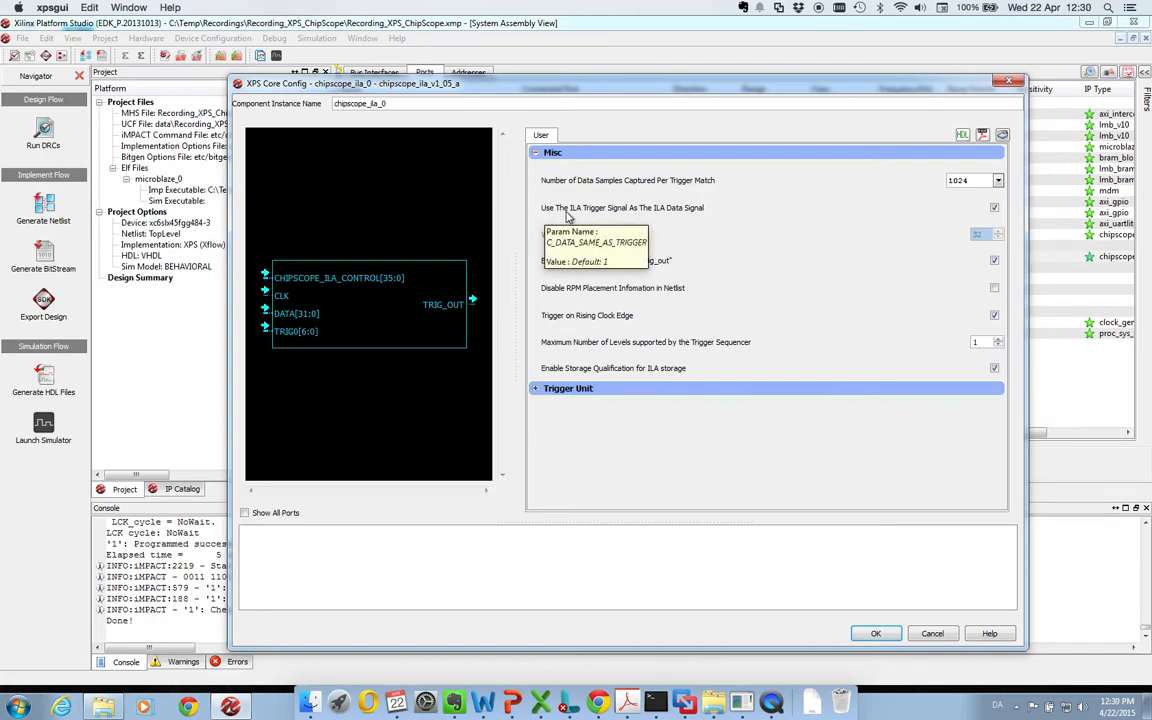
pyautogui.moveTo(668, 218)
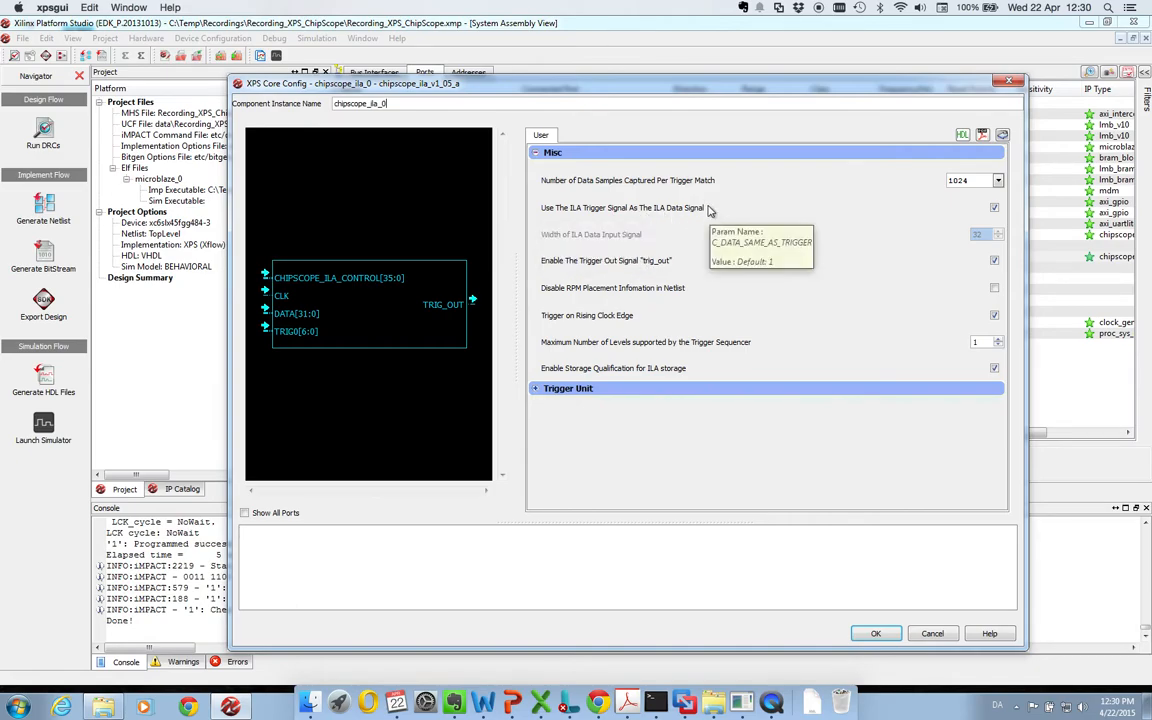
pyautogui.moveTo(708, 228)
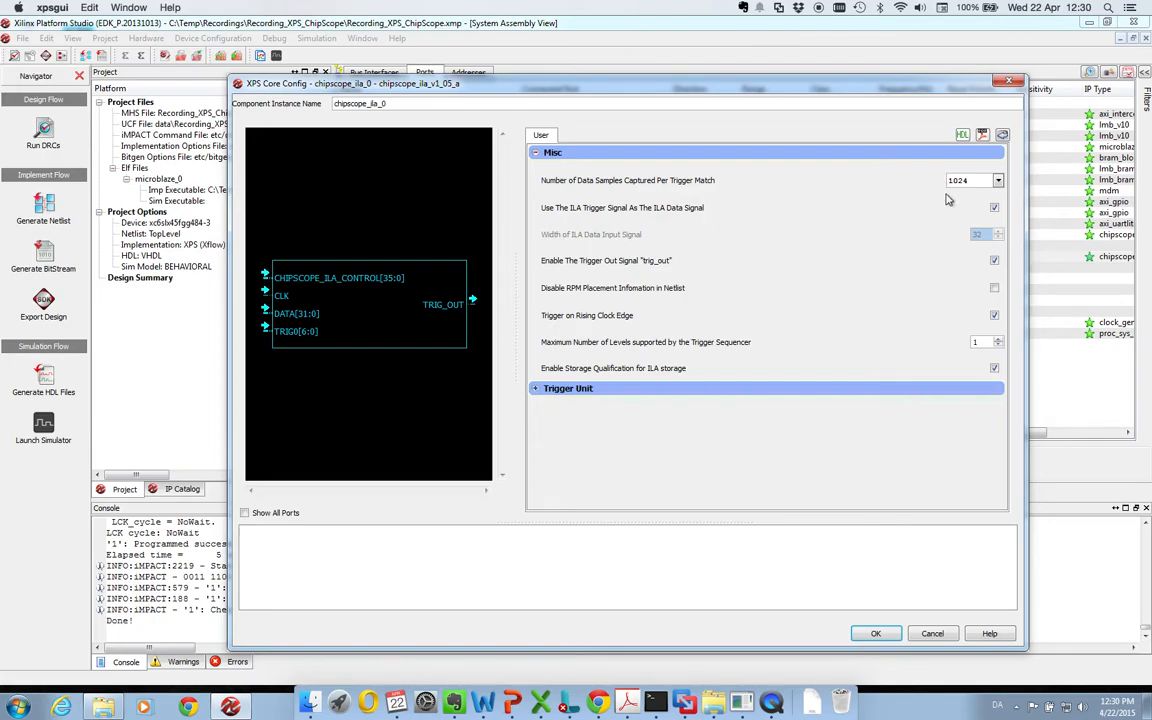
pyautogui.click(994, 206)
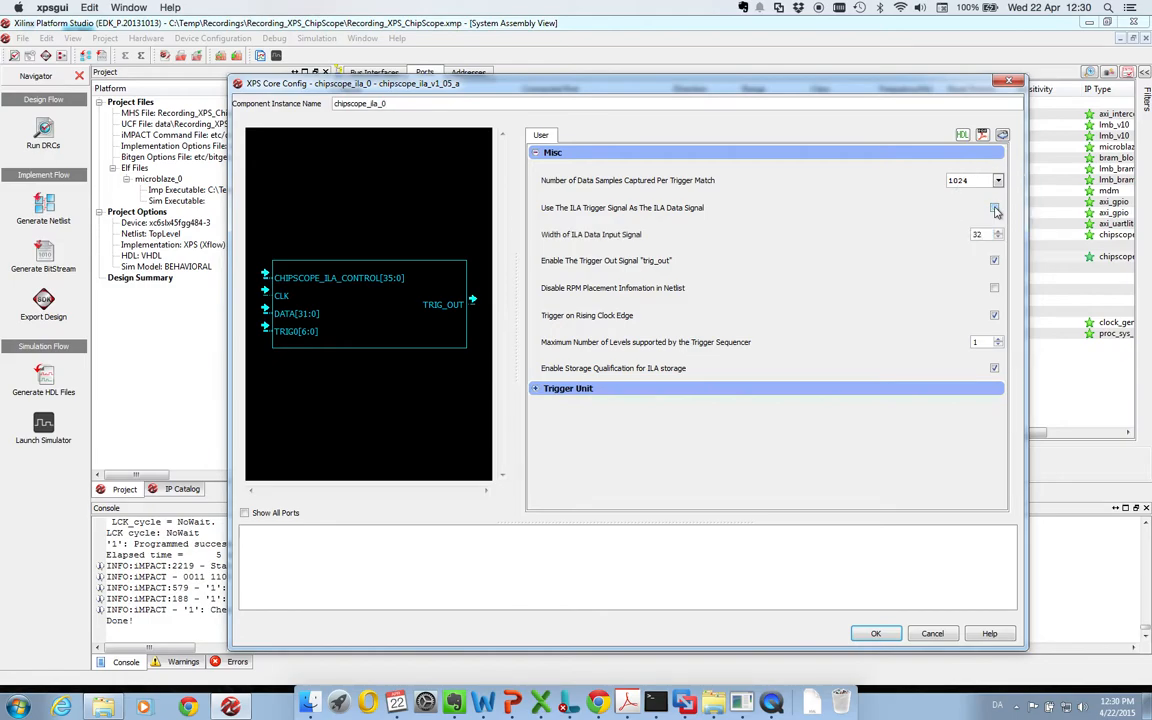
pyautogui.click(996, 206)
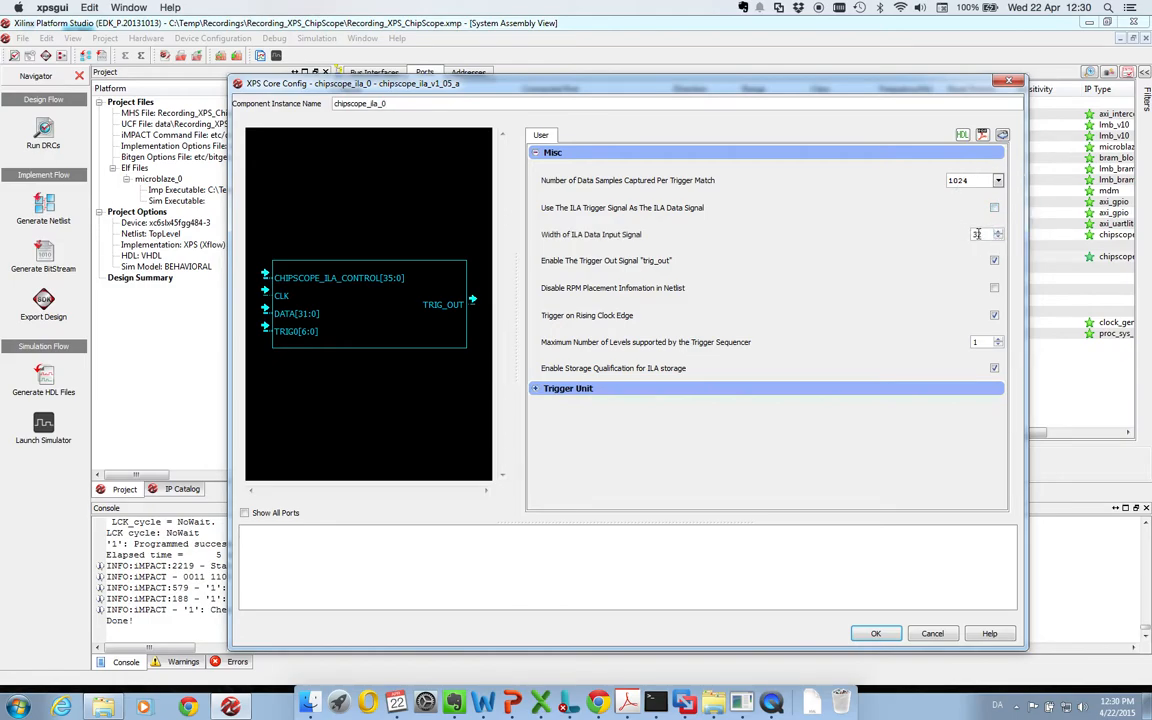
pyautogui.write('32')
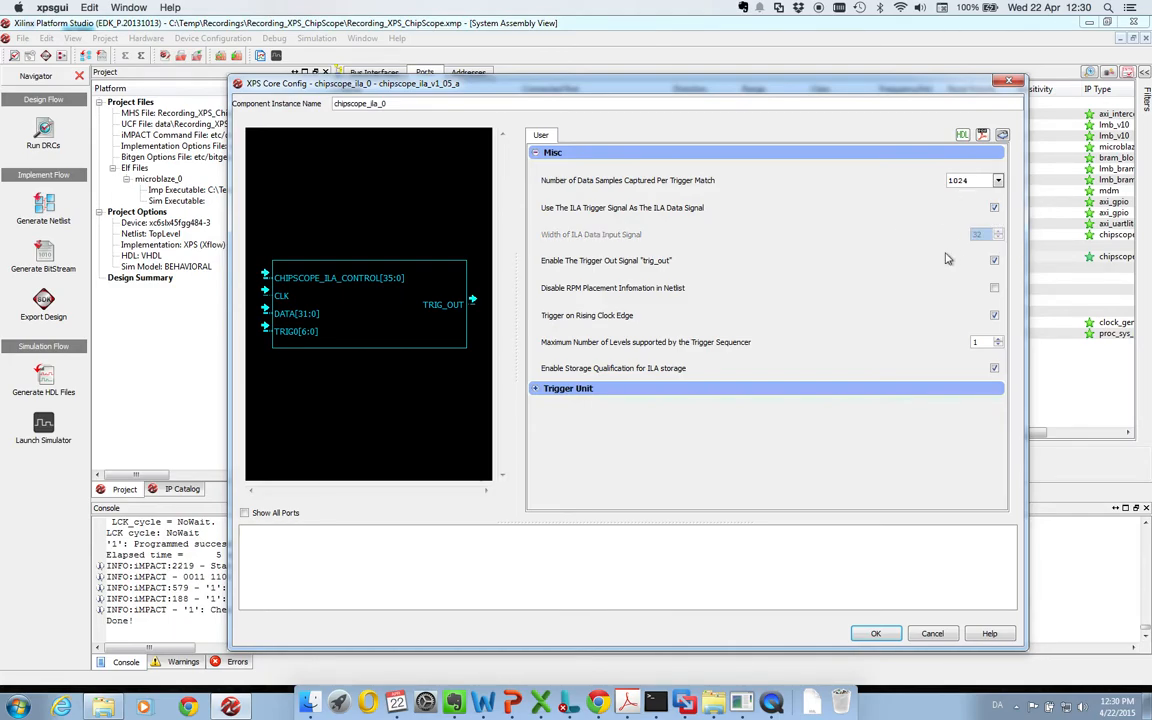
pyautogui.moveTo(976, 234)
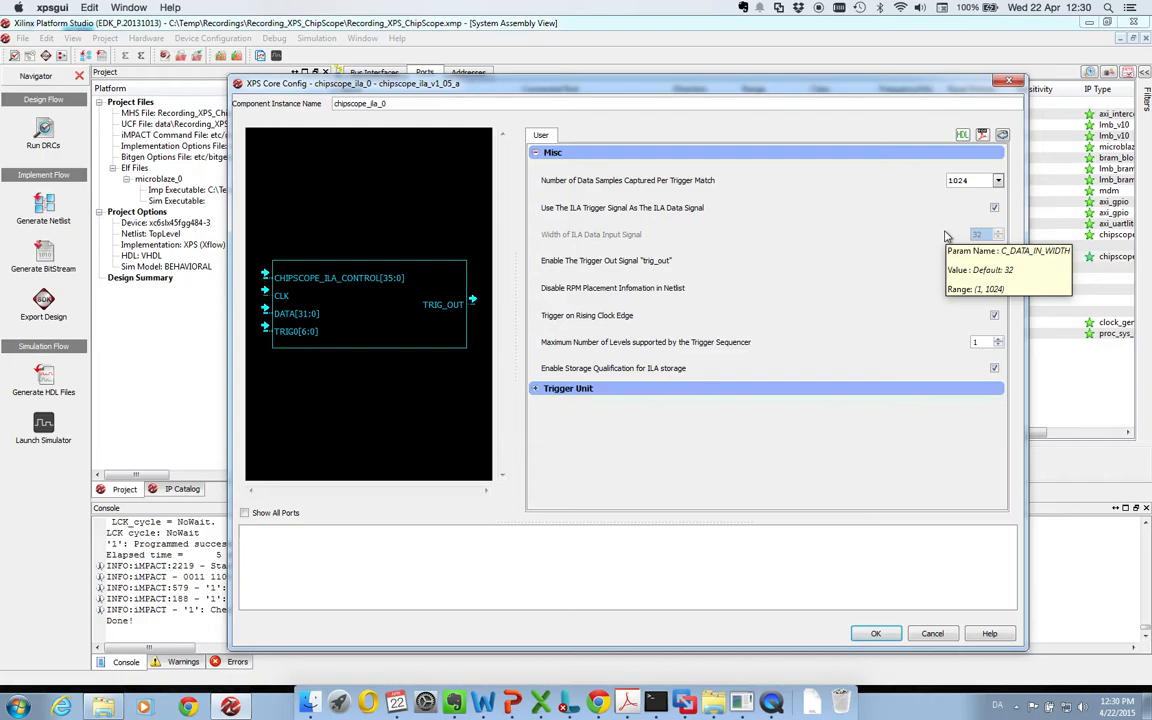
pyautogui.moveTo(948, 236)
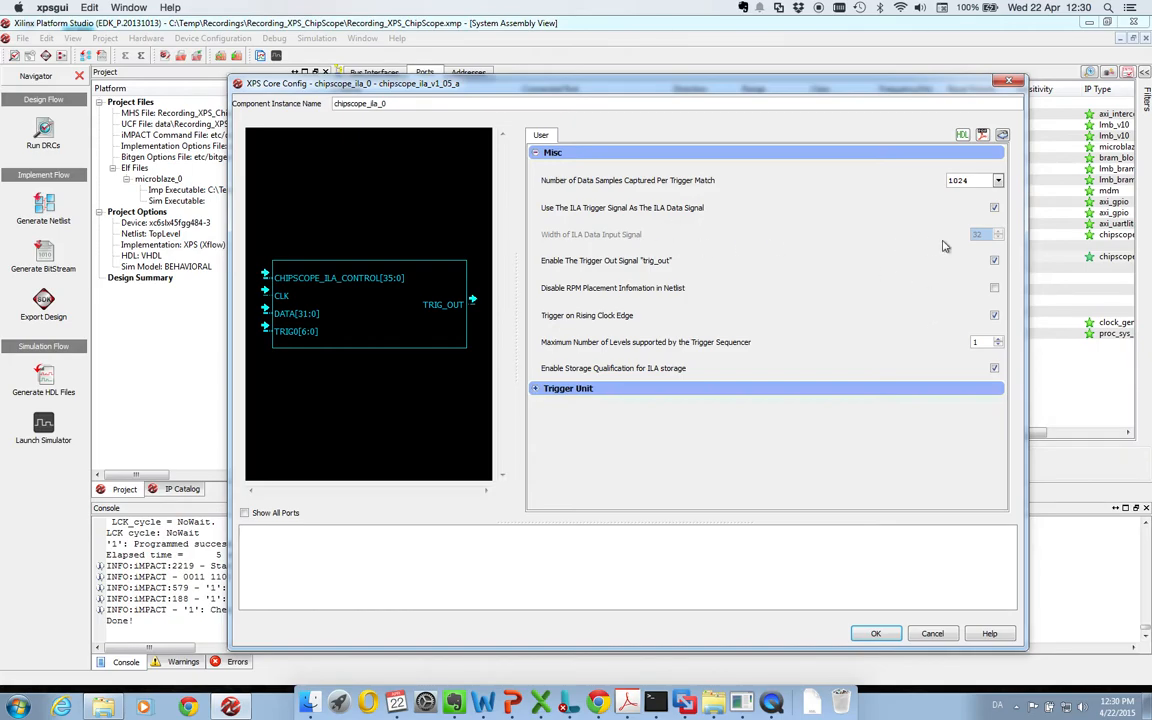
pyautogui.moveTo(940, 250)
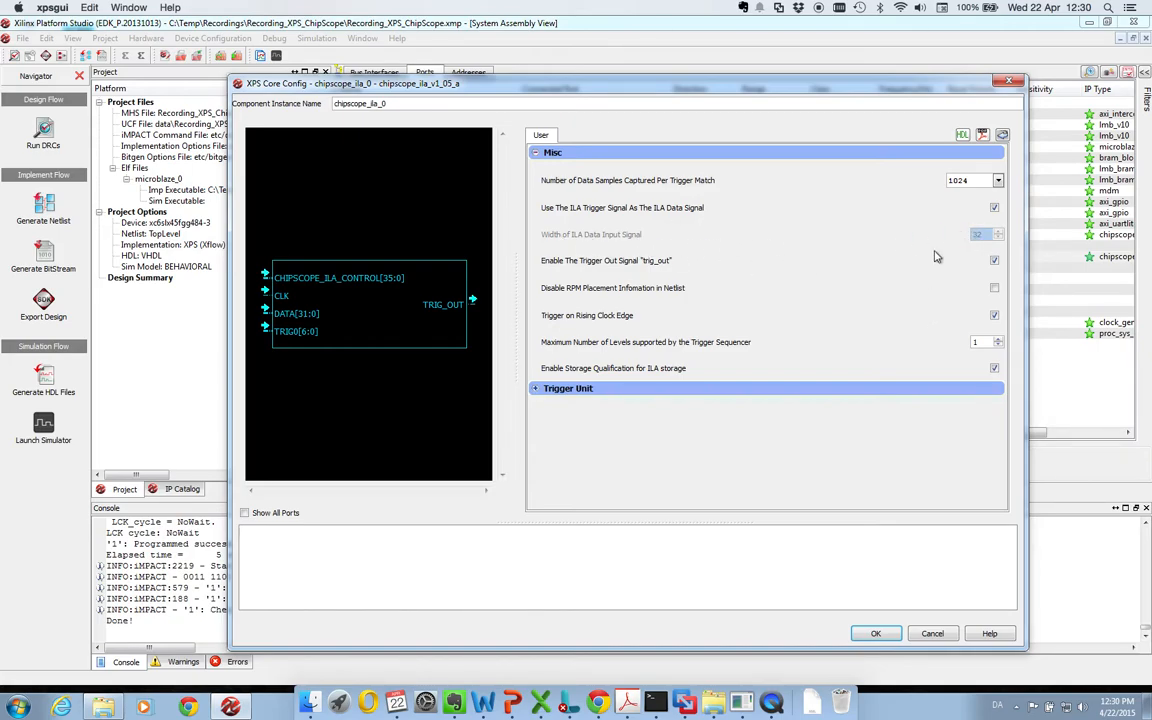
pyautogui.moveTo(1074, 408)
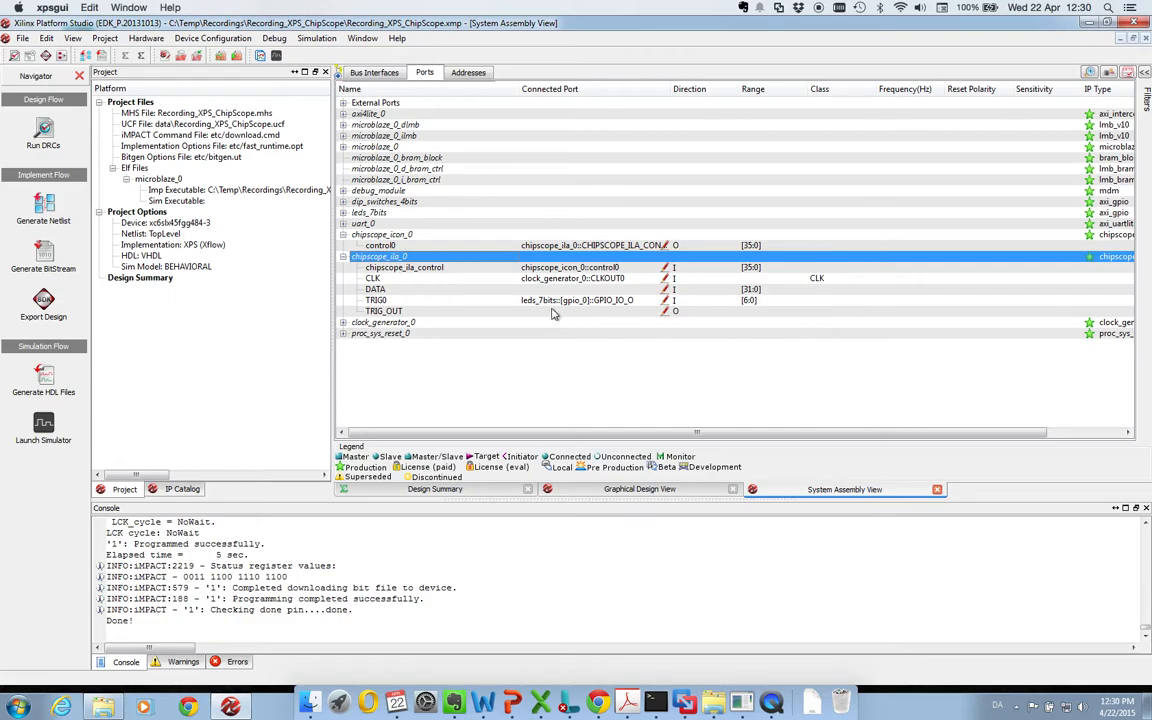
# Collapse the ILA port list and download the updated bitstream to the FPGA.
pyautogui.click(342, 256)
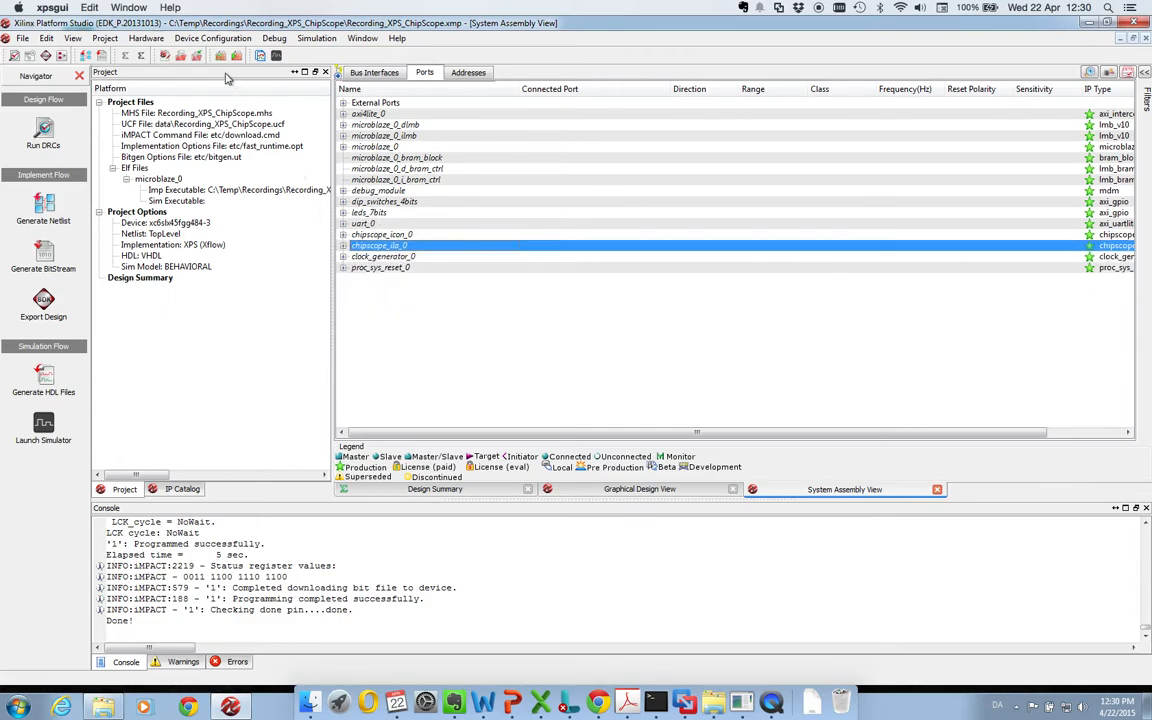
pyautogui.moveTo(220, 56)
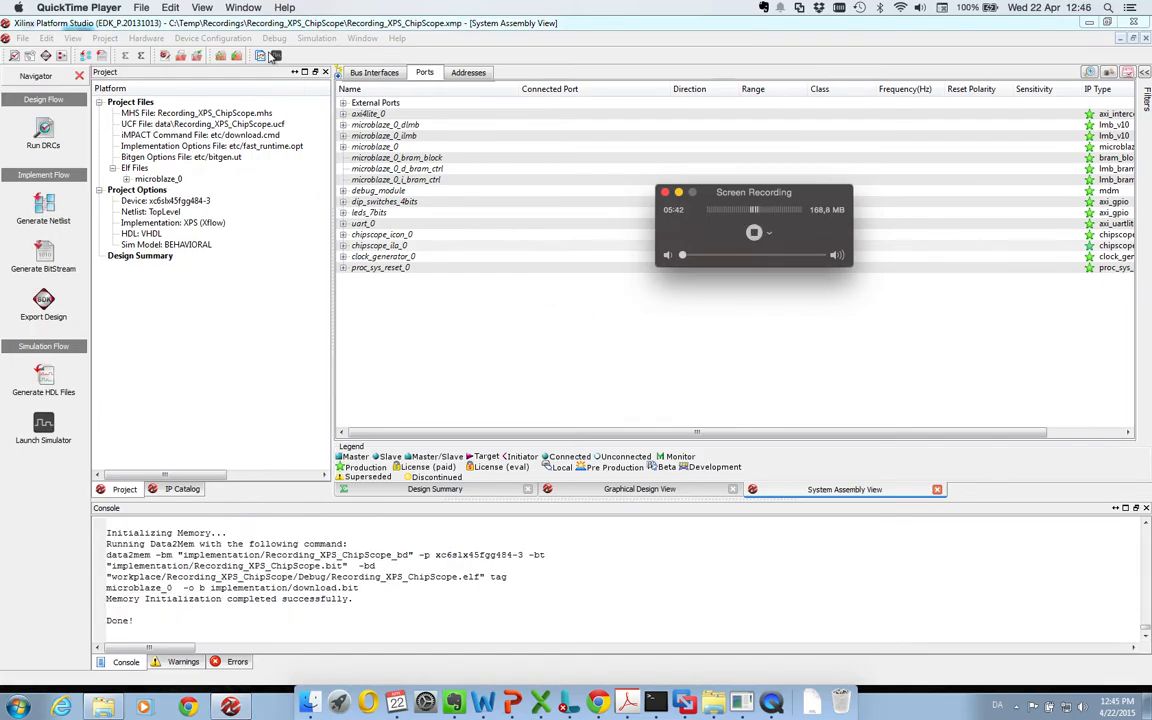
pyautogui.click(378, 244)
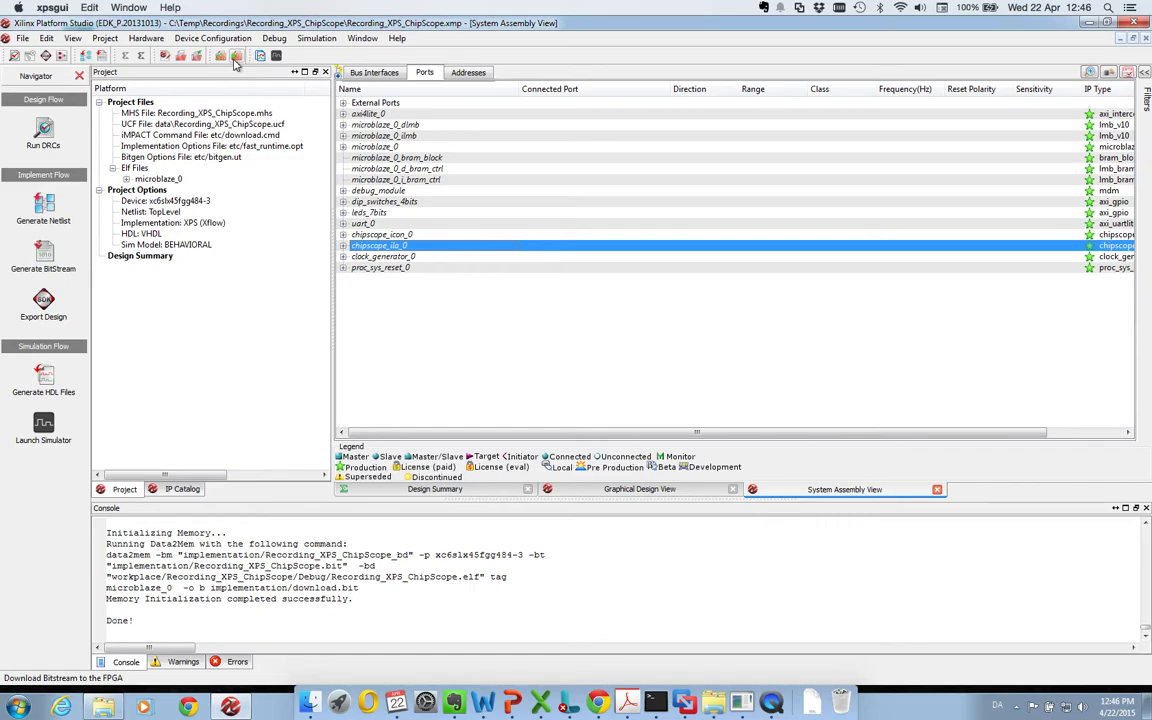
pyautogui.moveTo(236, 56)
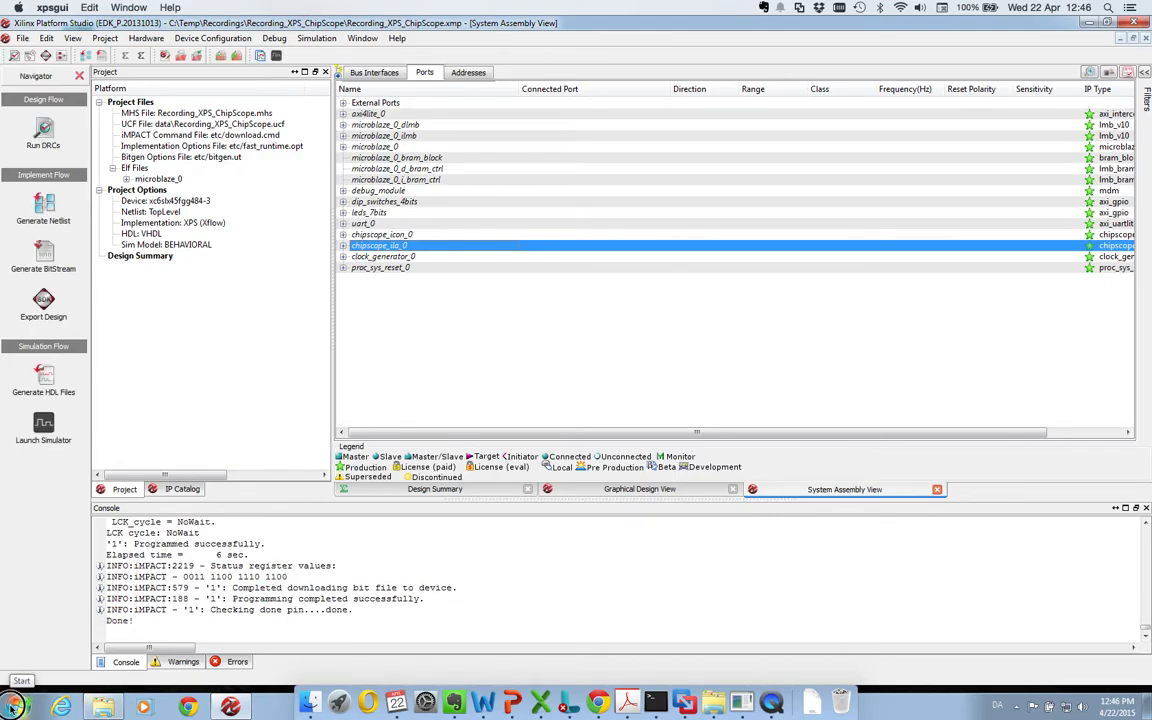
# Launch ChipScope Pro Analyzer from Start > Xilinx Design Tools > ISE Design Suite 14.7.
pyautogui.click(16, 704)
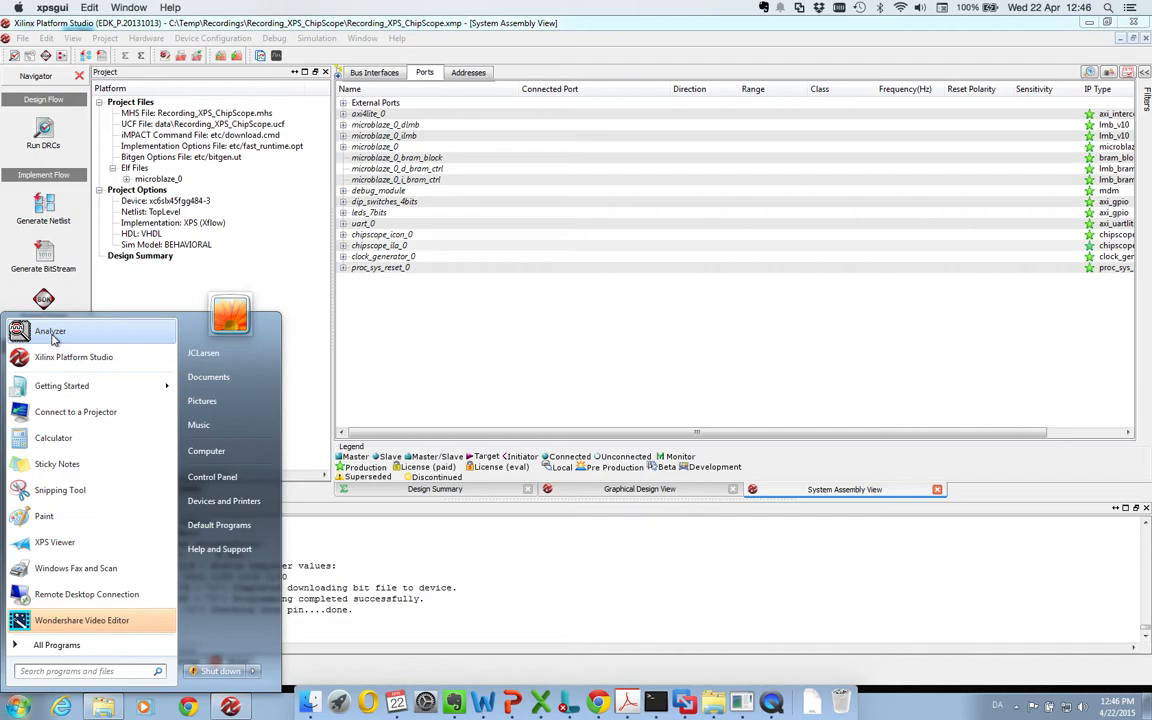
pyautogui.moveTo(112, 356)
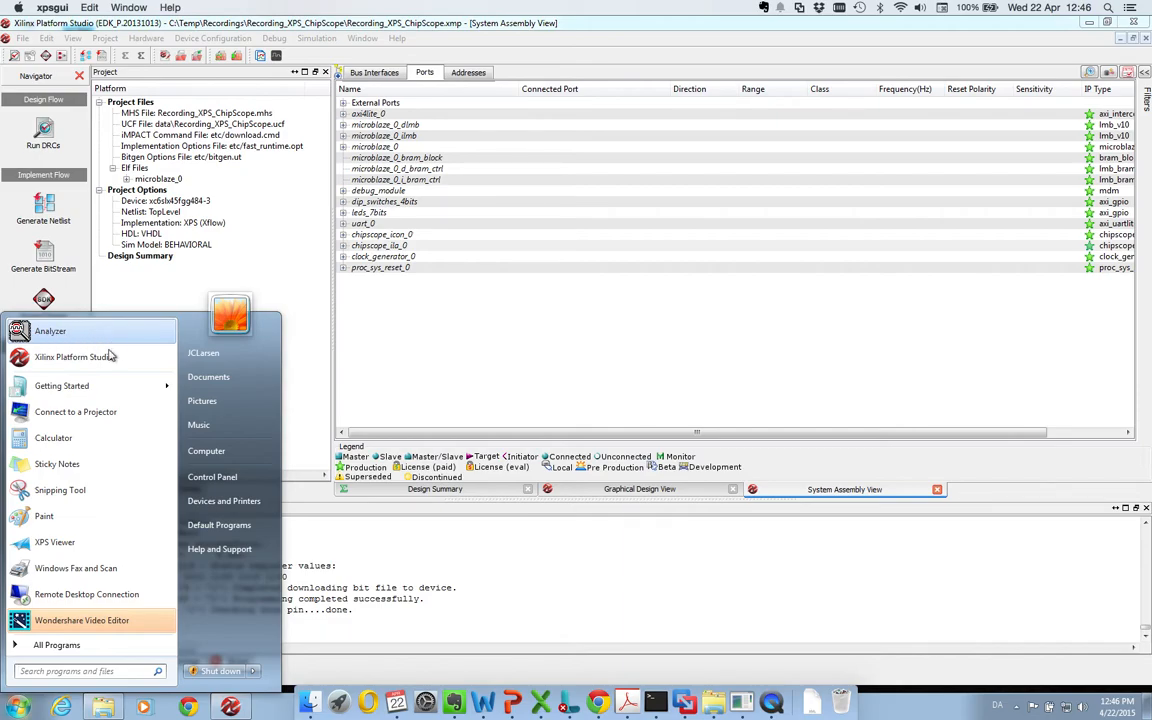
pyautogui.click(56, 644)
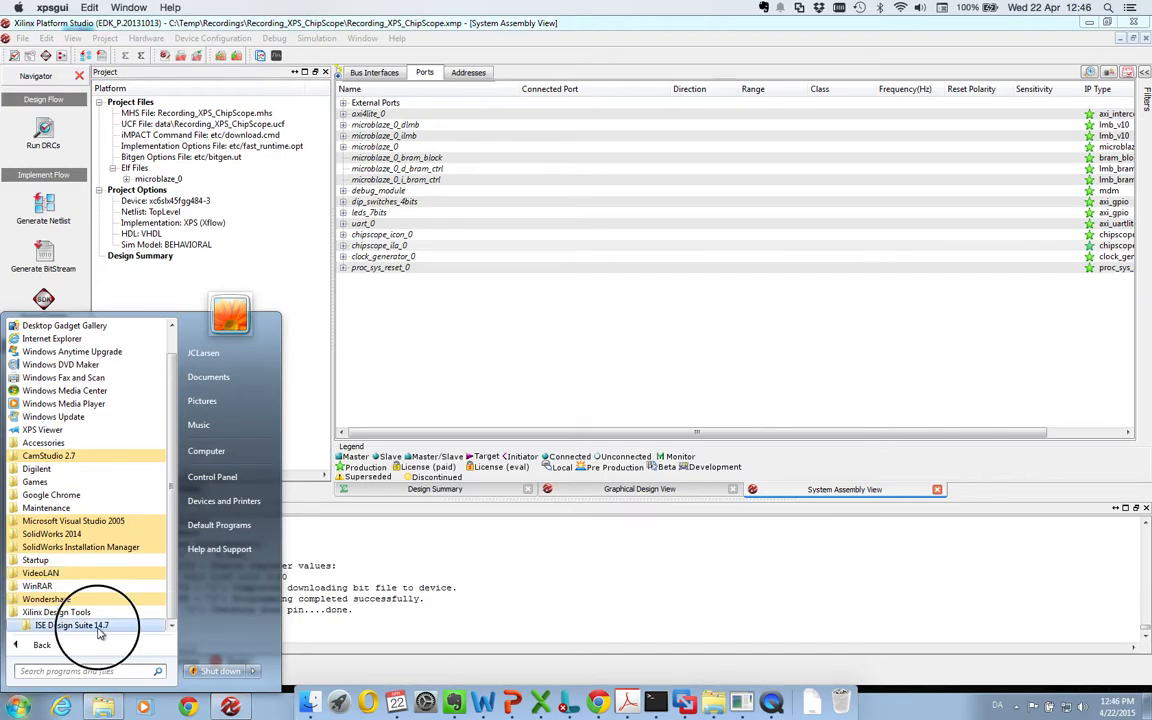
pyautogui.click(72, 624)
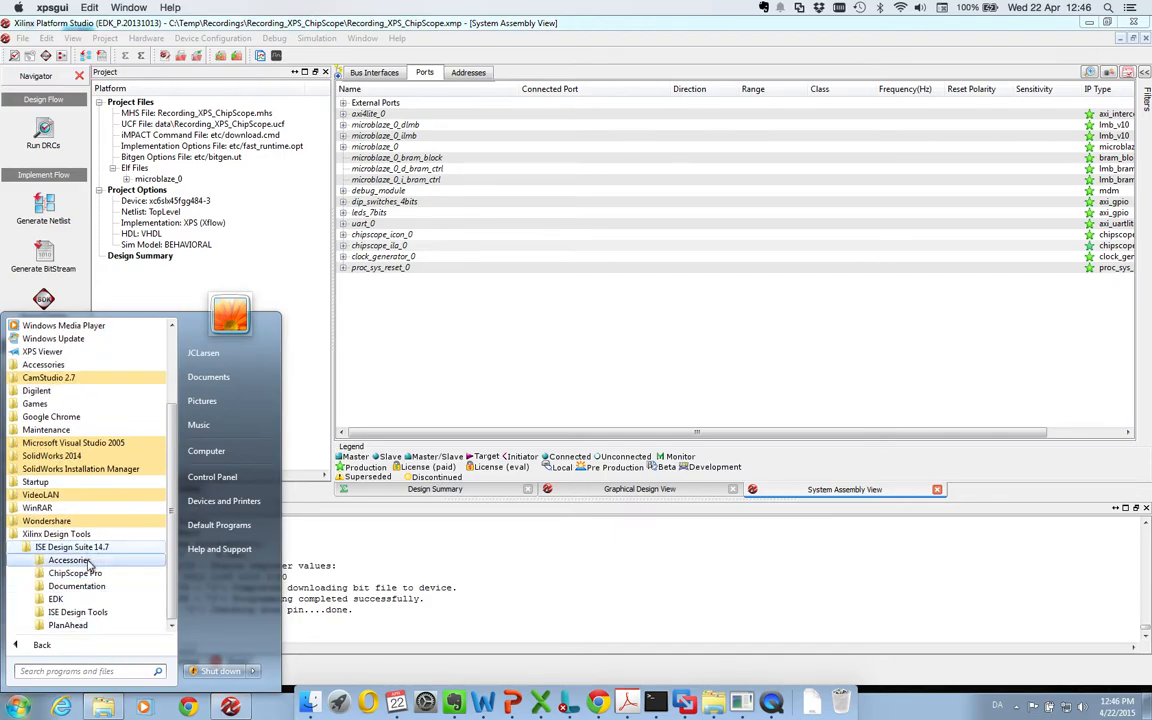
pyautogui.click(76, 572)
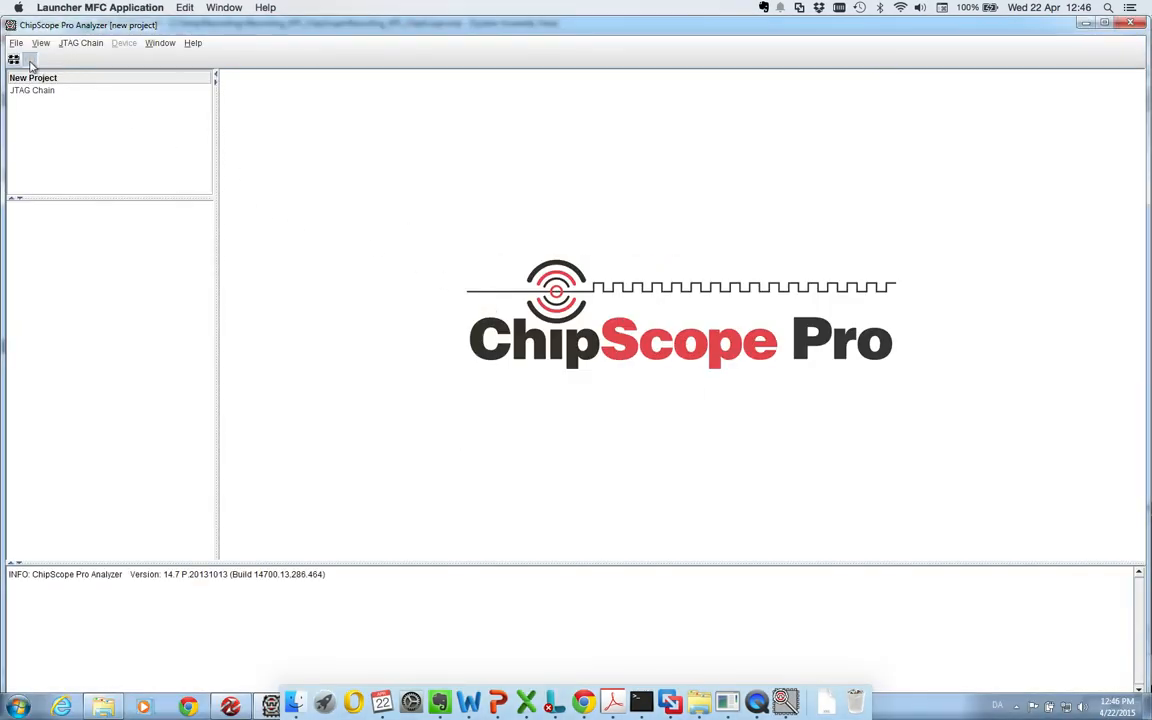
# Open the JTAG cable and accept the detected device order to reach the XC6SLX45 ILA core.
pyautogui.click(12, 60)
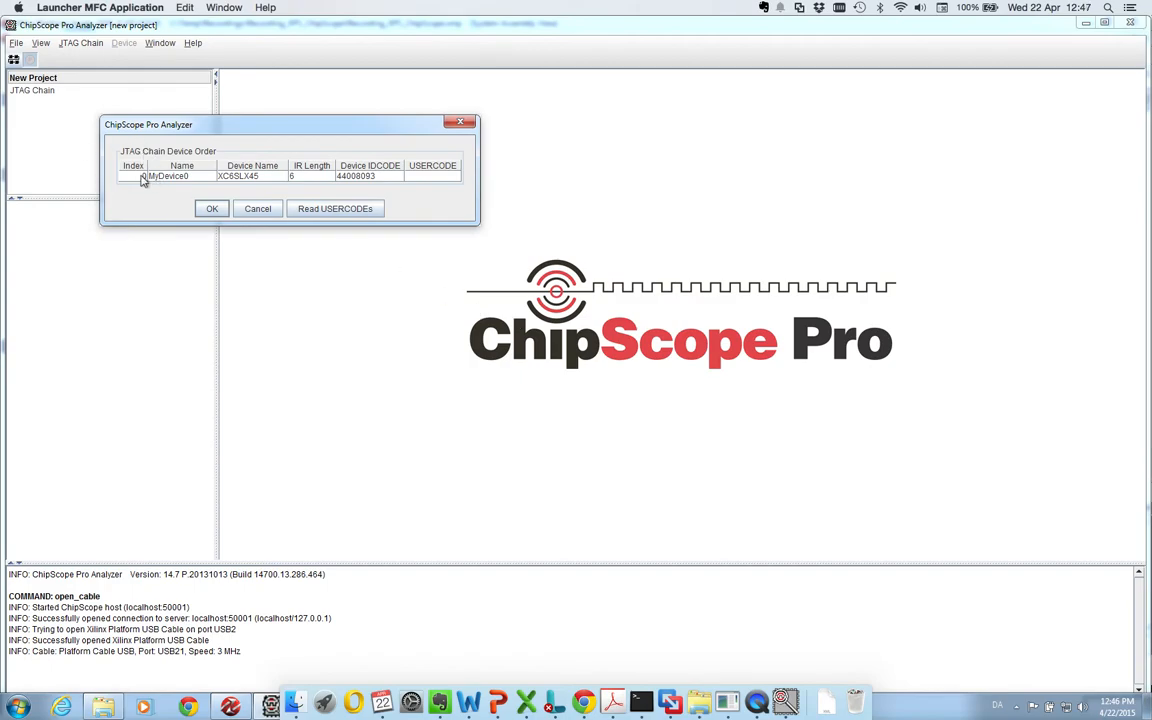
pyautogui.click(212, 208)
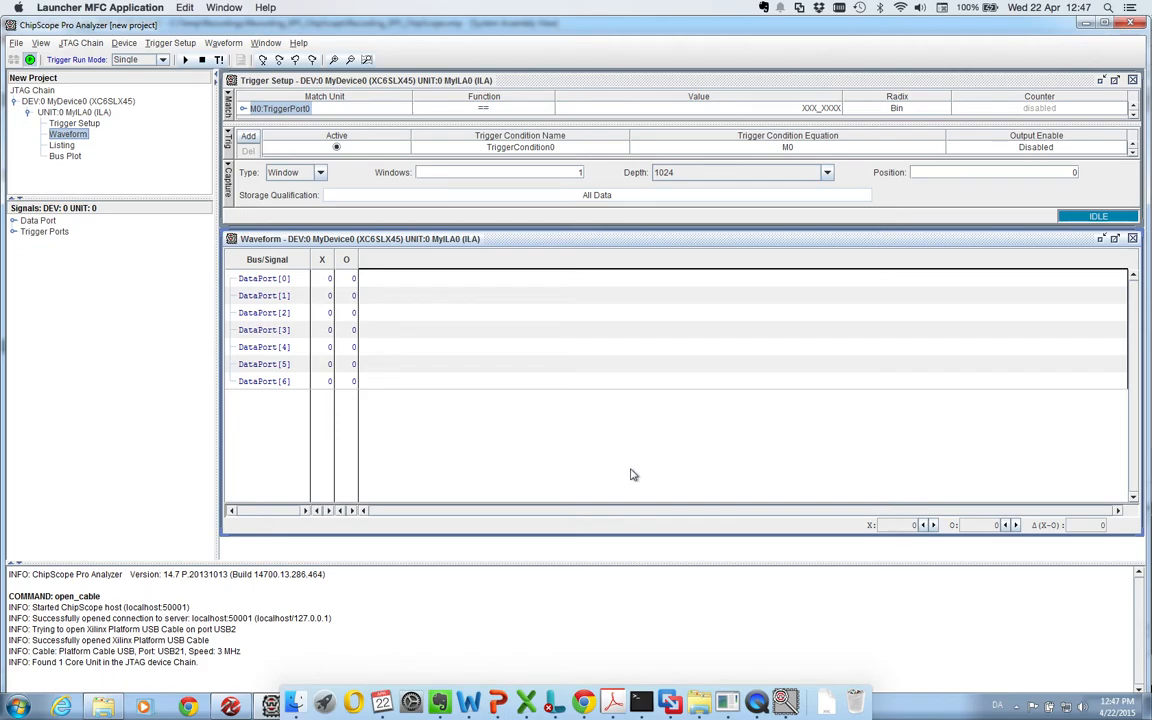
pyautogui.moveTo(264, 302)
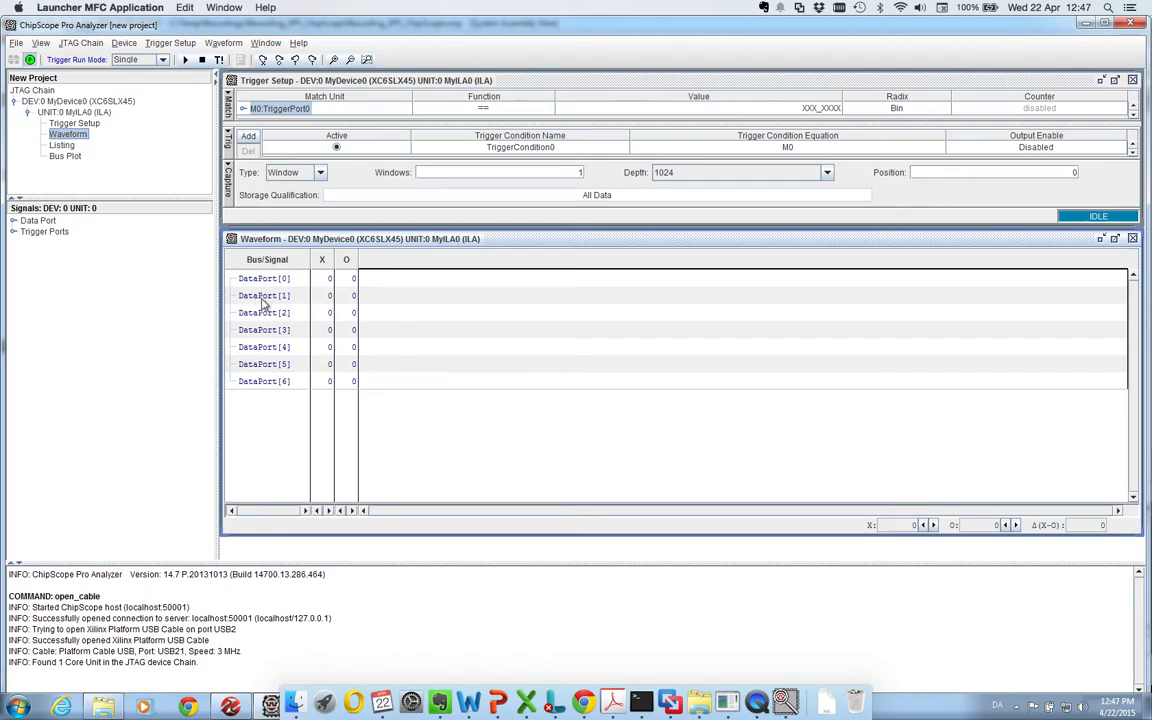
pyautogui.moveTo(344, 318)
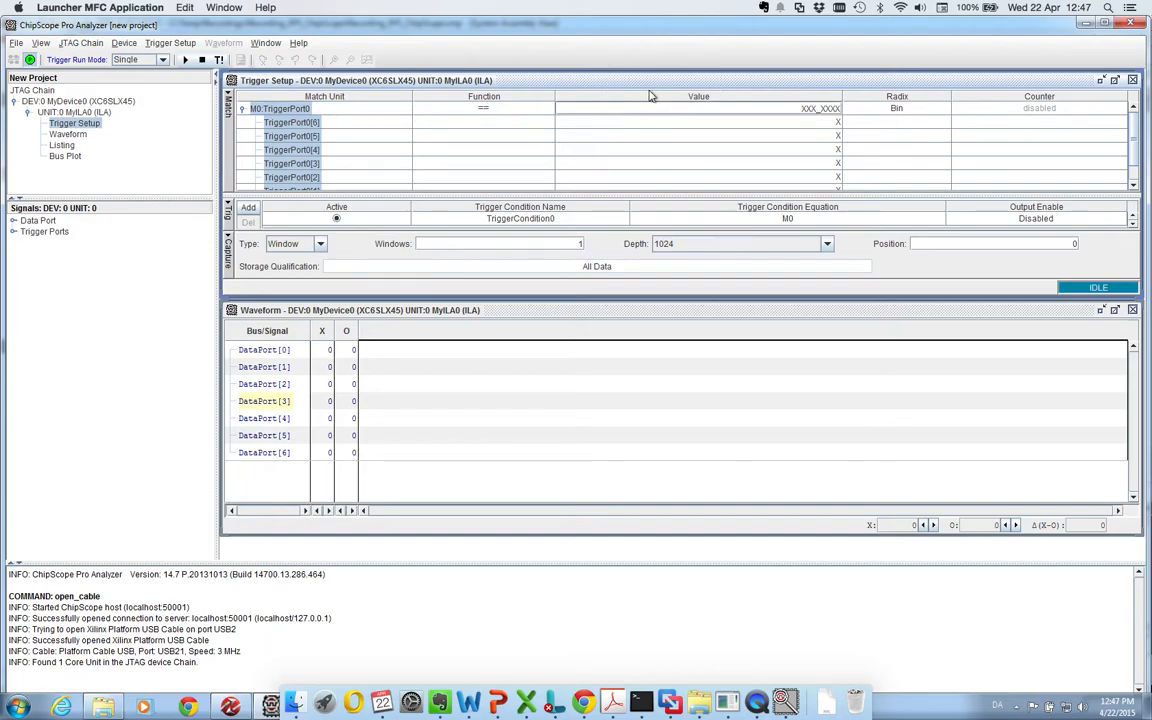
# Expand M0:TriggerPort0 in Trigger Setup to list its individual bits.
pyautogui.click(68, 132)
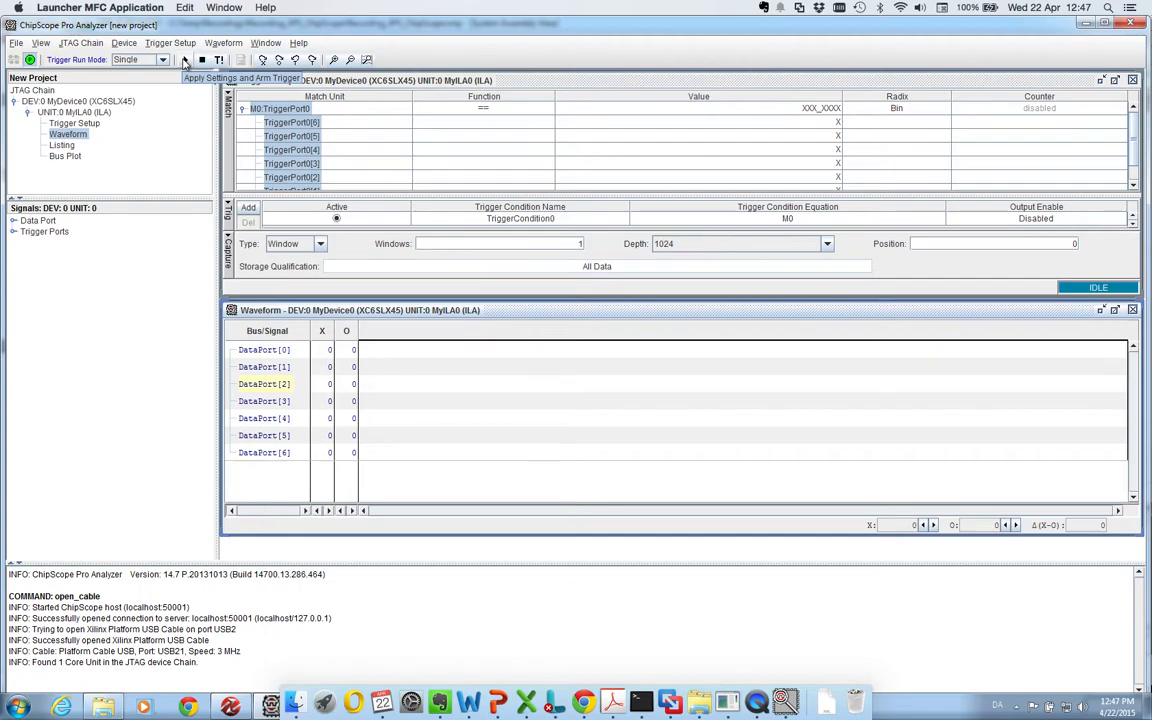
# Run an immediate trigger to capture the DIP-switch data ports with all bits don't-care.
pyautogui.click(184, 60)
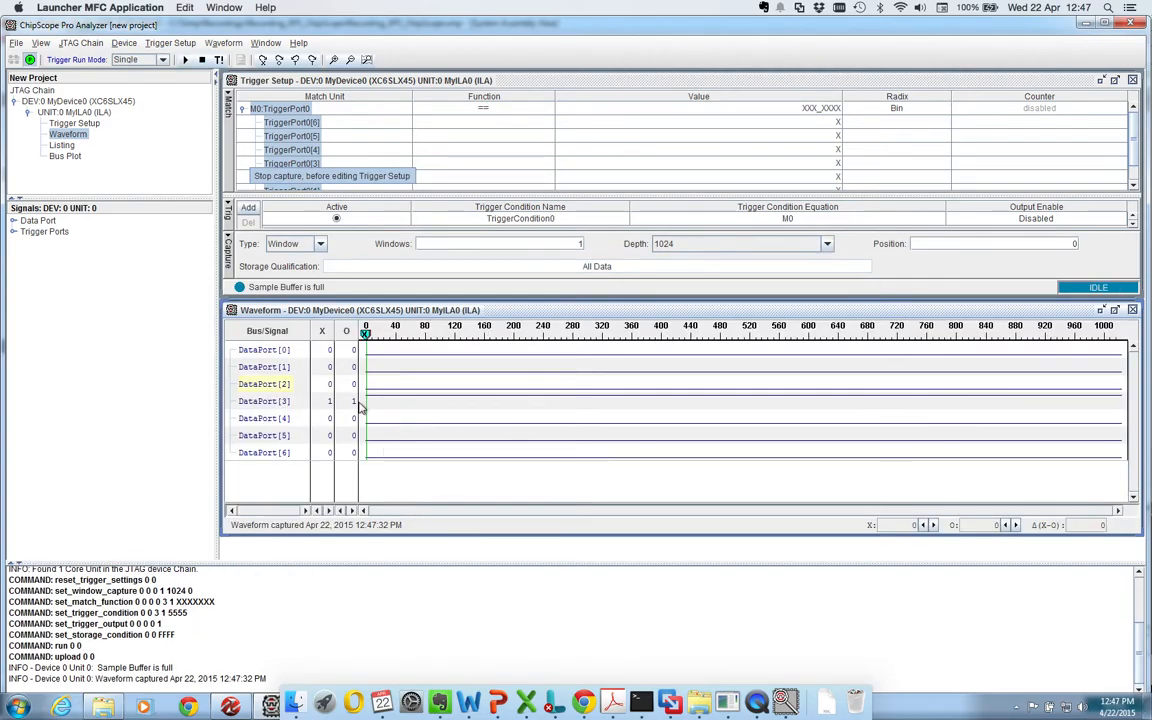
pyautogui.moveTo(362, 408)
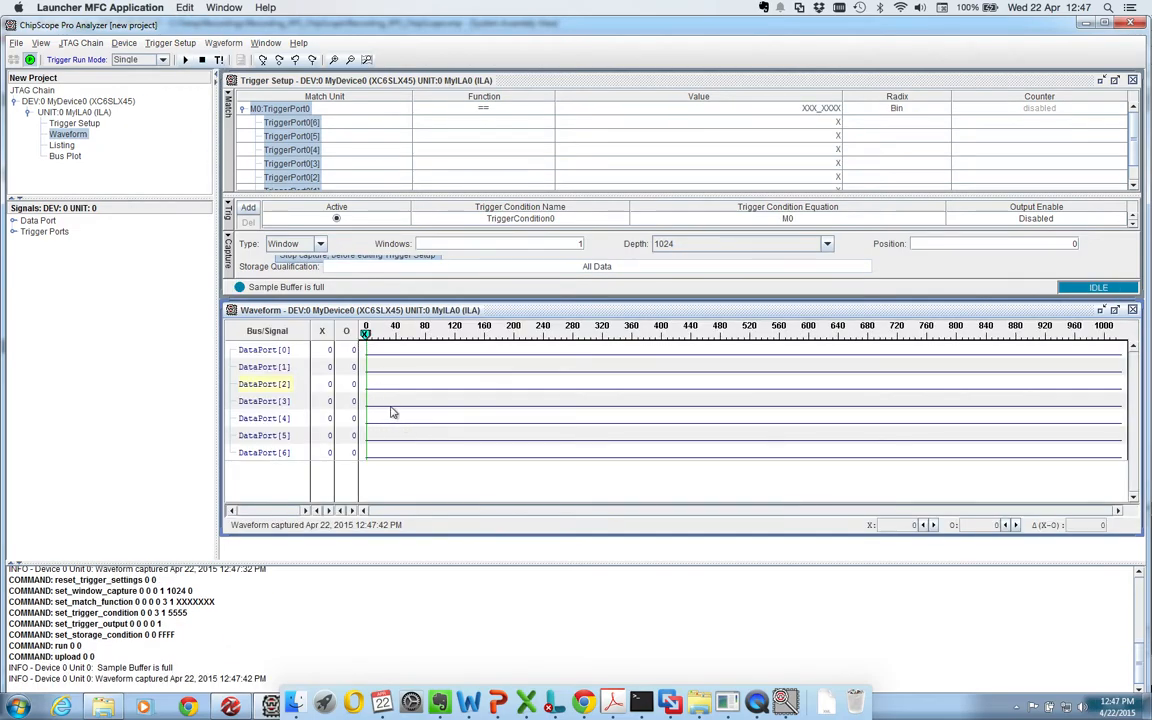
pyautogui.moveTo(388, 404)
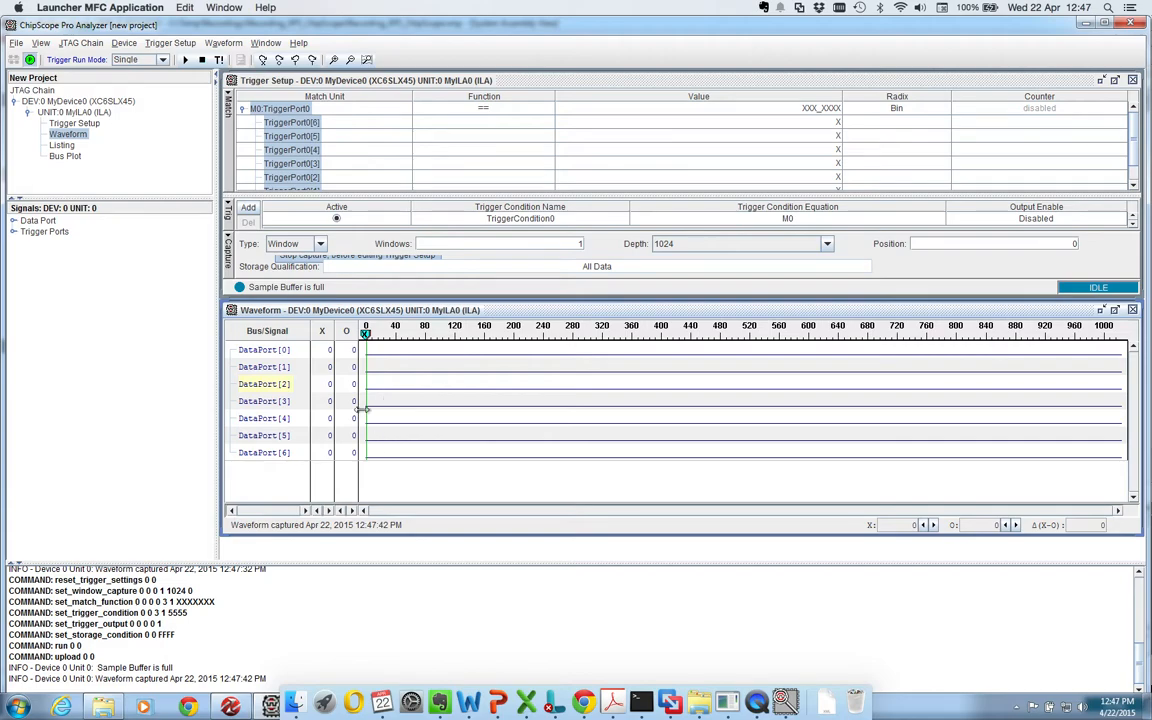
pyautogui.moveTo(296, 362)
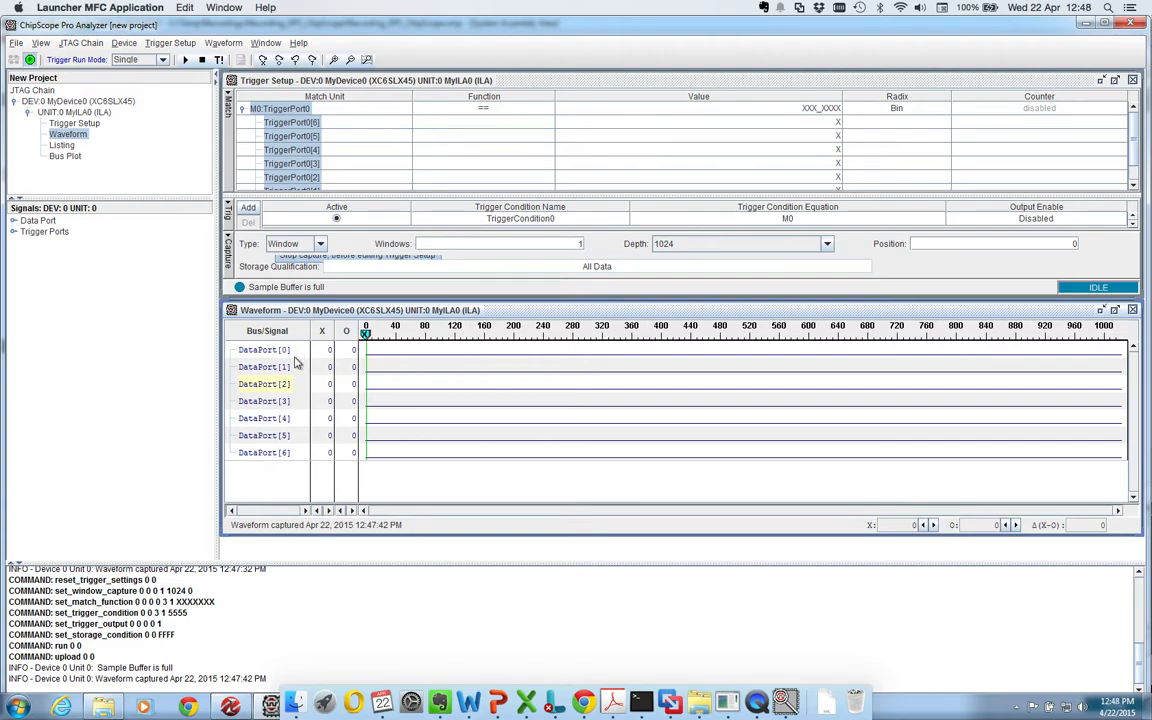
pyautogui.moveTo(294, 396)
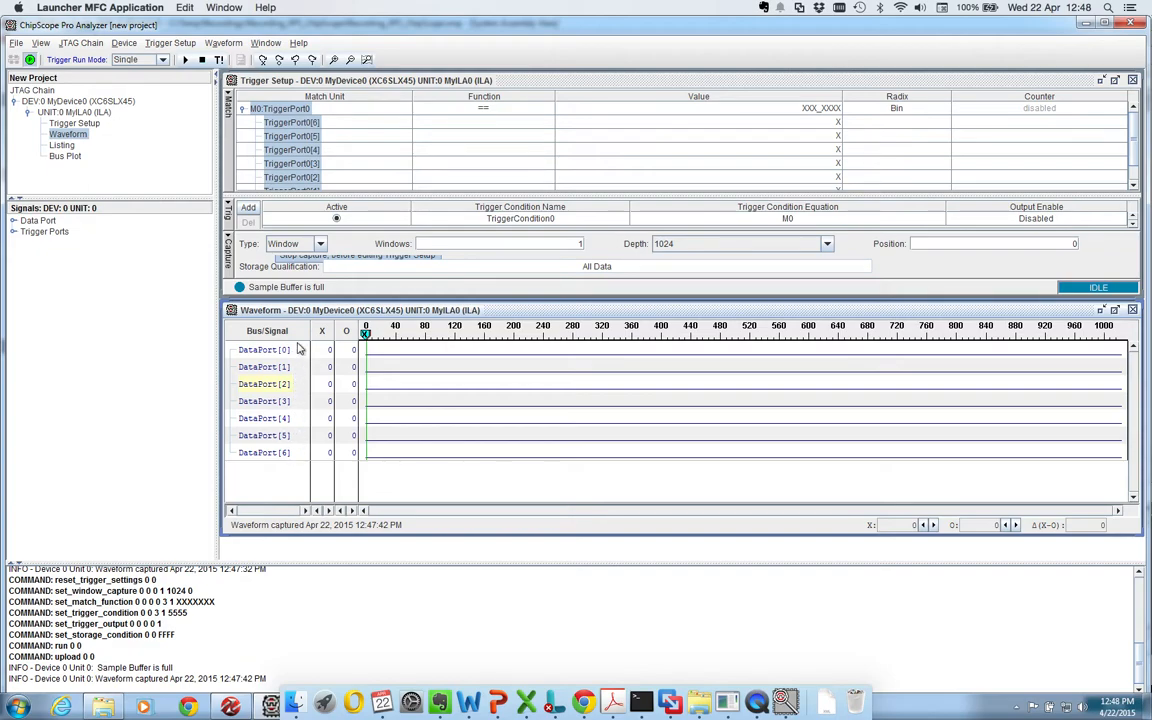
pyautogui.moveTo(296, 384)
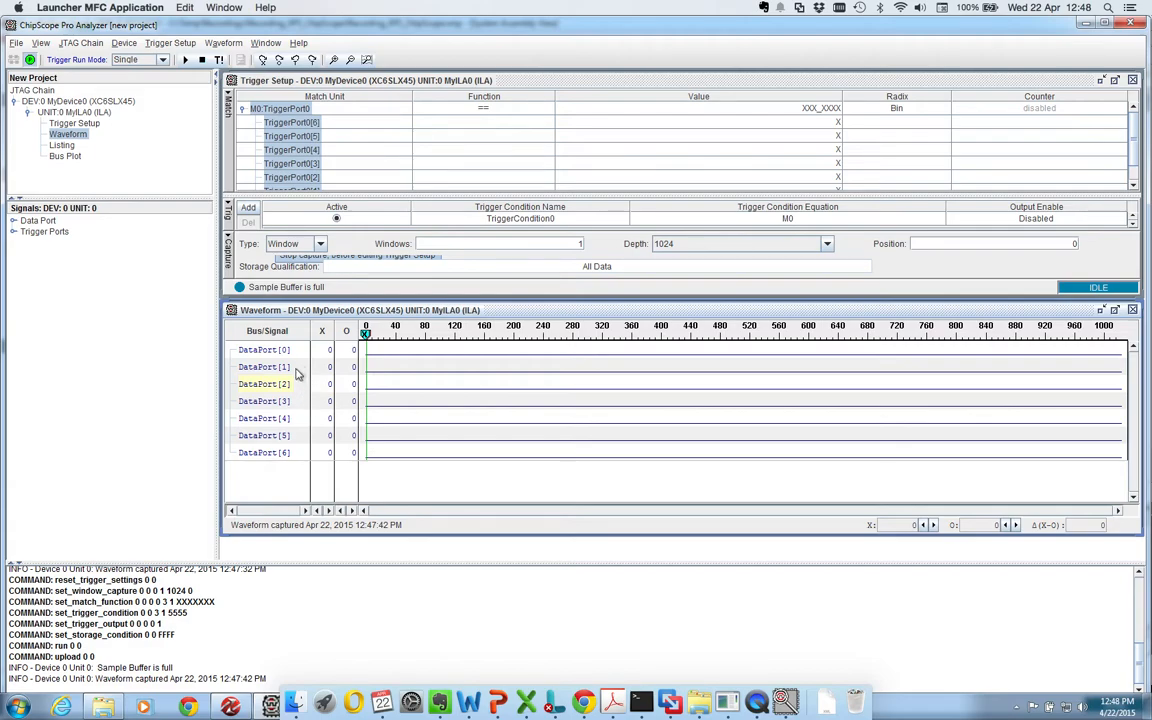
pyautogui.moveTo(264, 376)
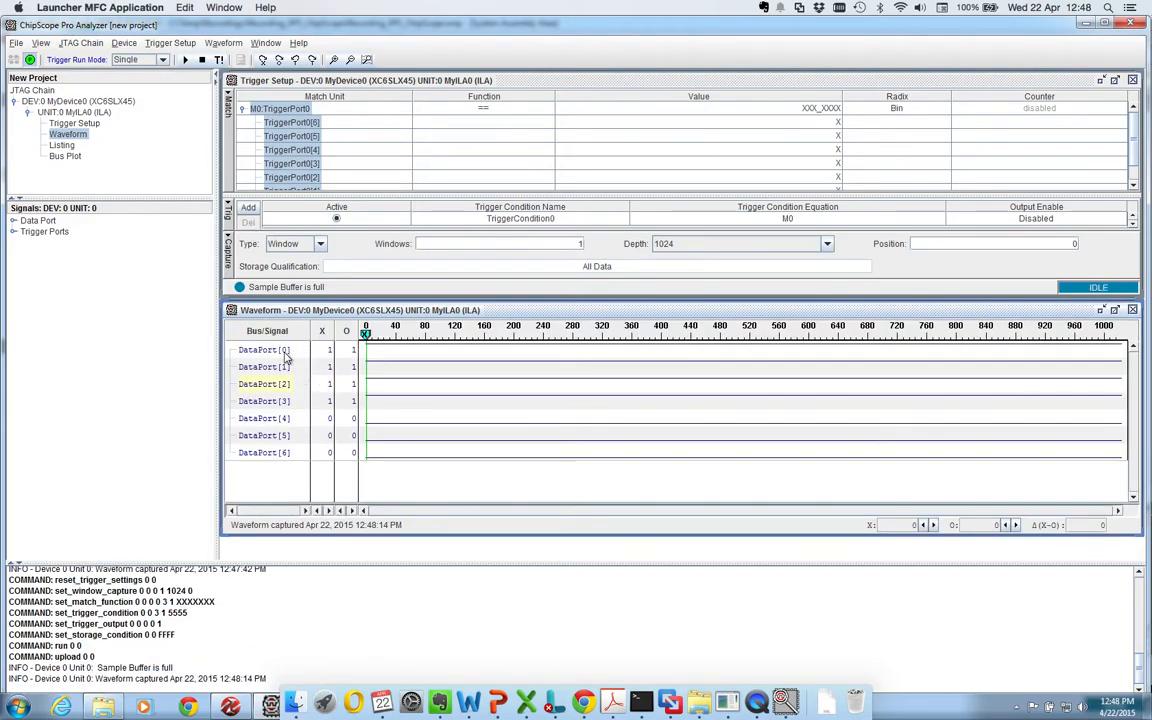
pyautogui.moveTo(296, 402)
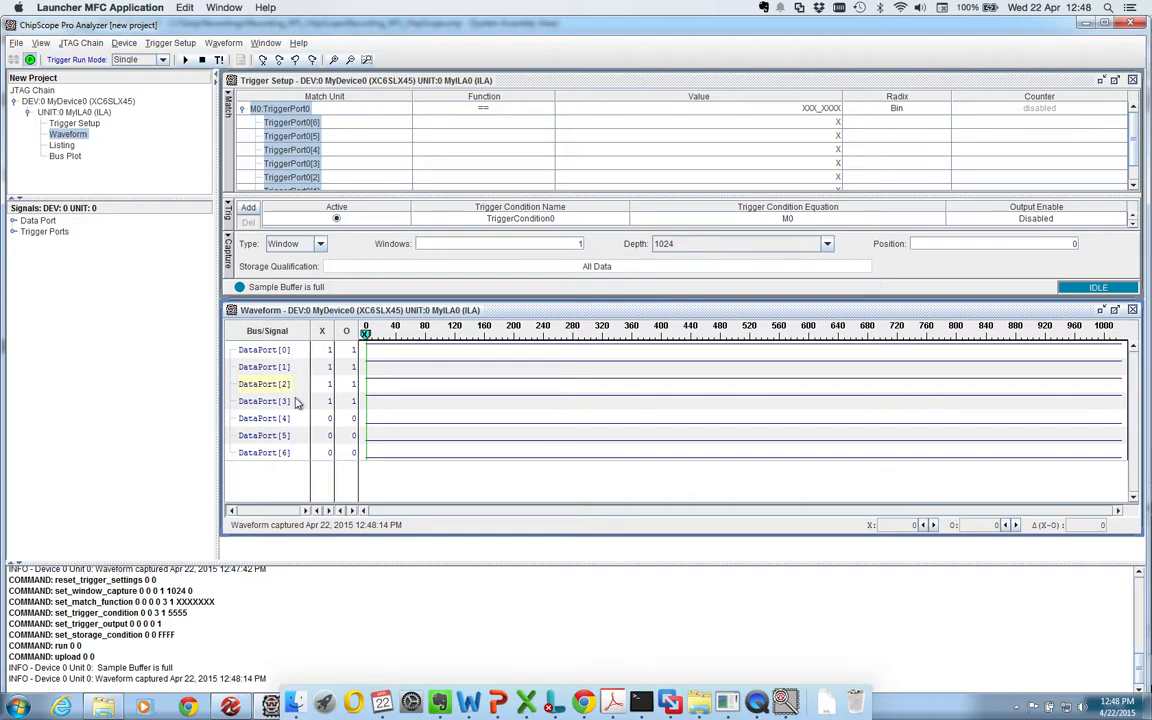
pyautogui.moveTo(376, 402)
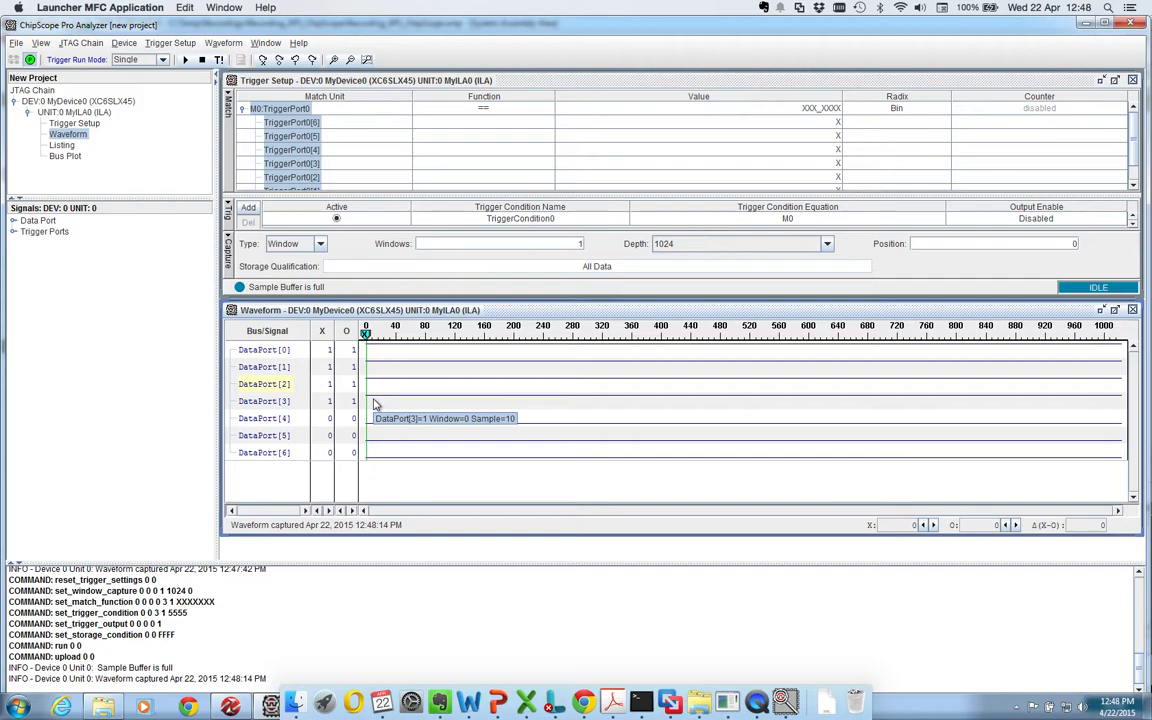
pyautogui.moveTo(296, 384)
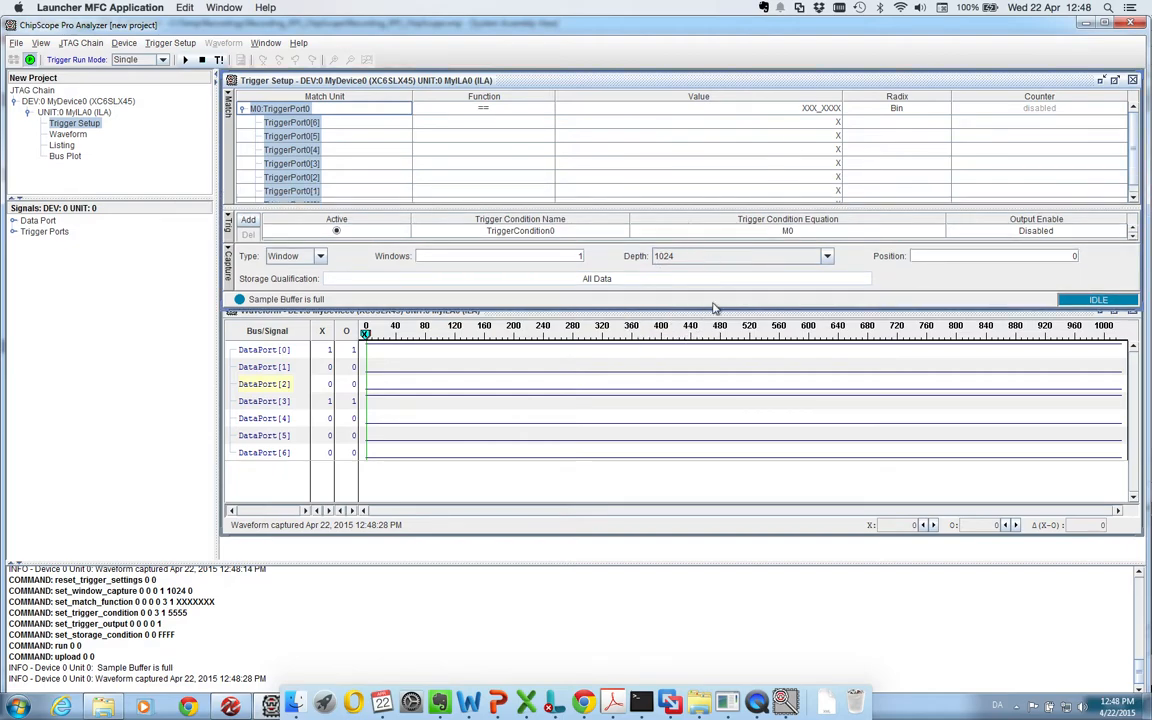
# Set TriggerPort0 to 1 and TriggerPort1–2 to 0 so M0 reads XXX_X001.
pyautogui.click(68, 132)
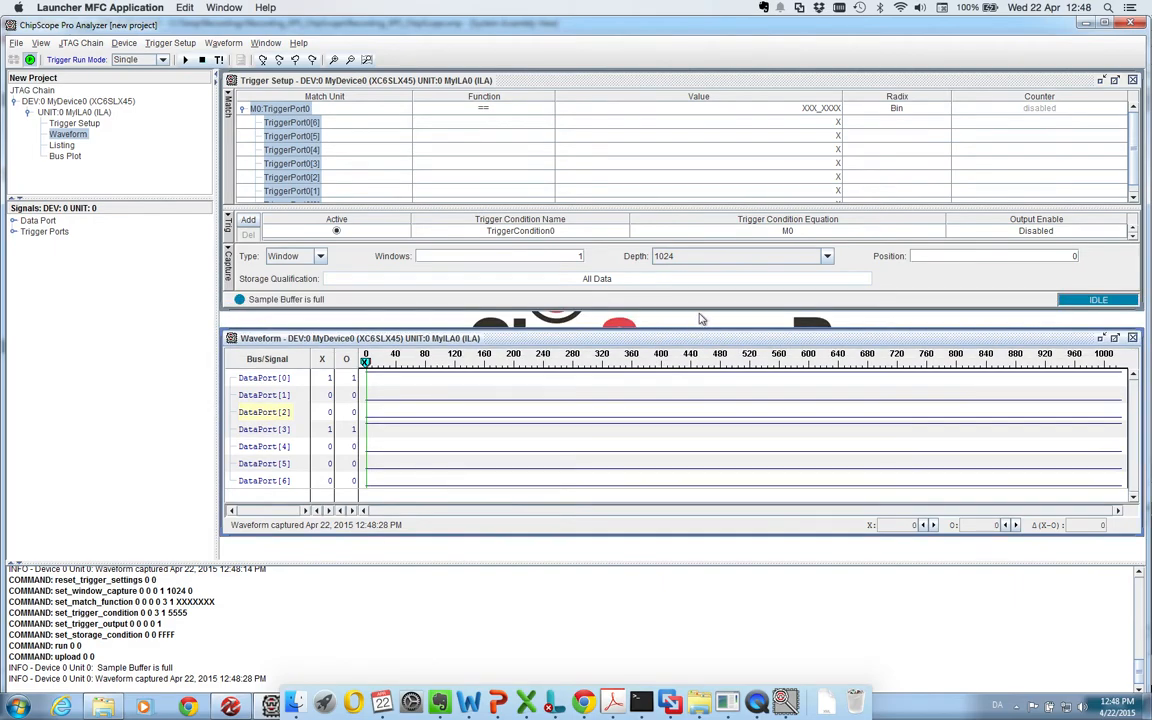
pyautogui.click(76, 124)
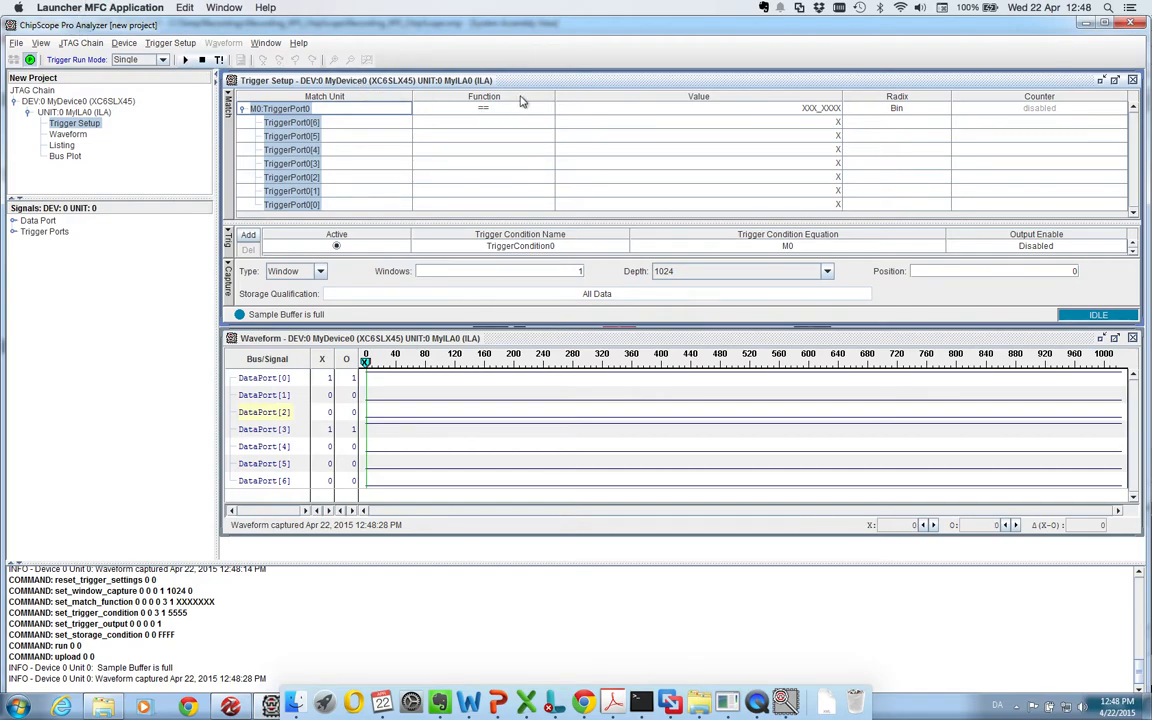
pyautogui.moveTo(528, 128)
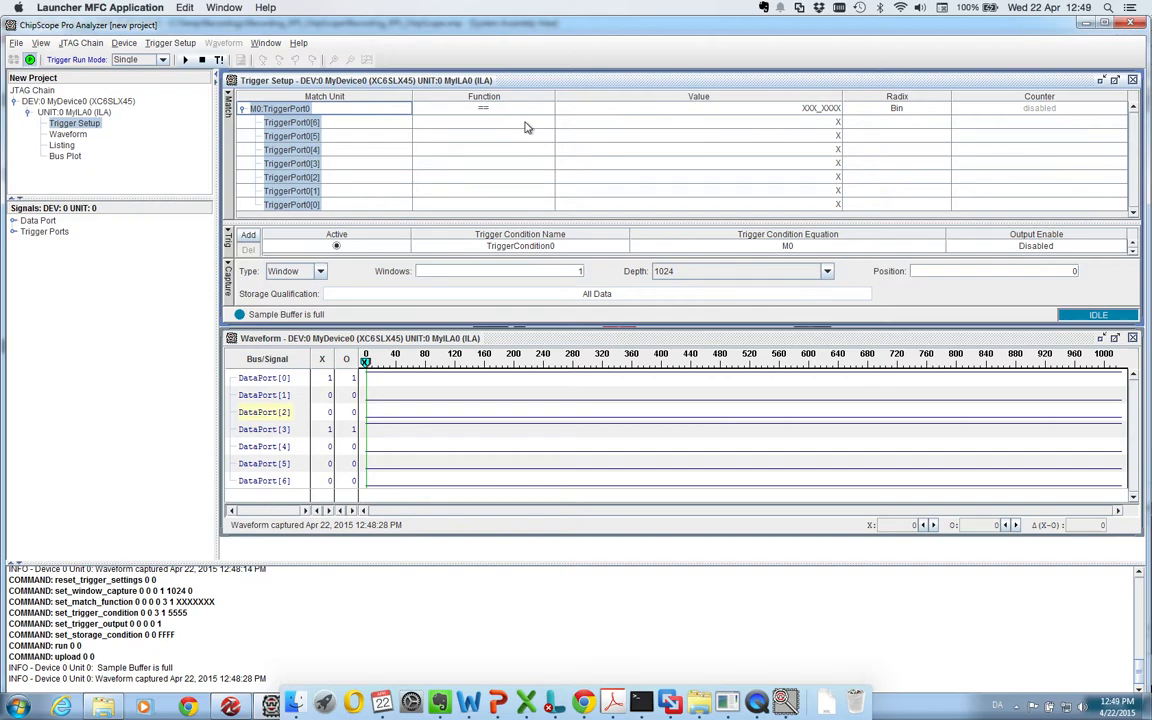
pyautogui.moveTo(804, 210)
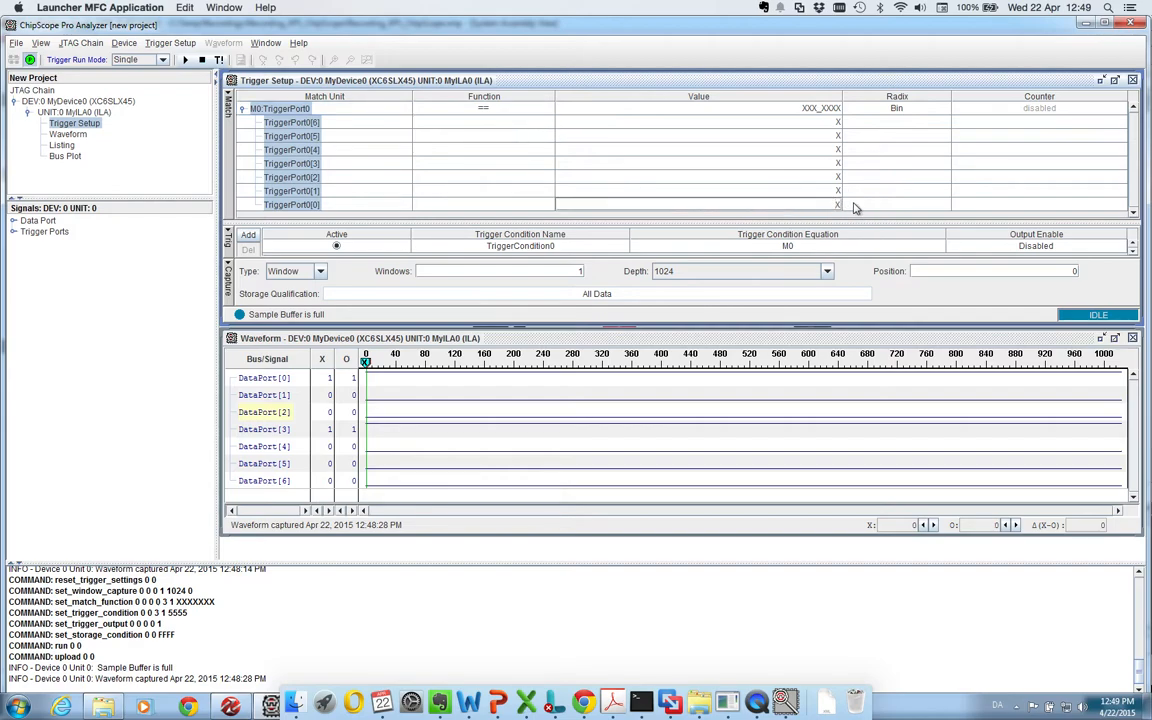
pyautogui.click(696, 204)
pyautogui.write('1')
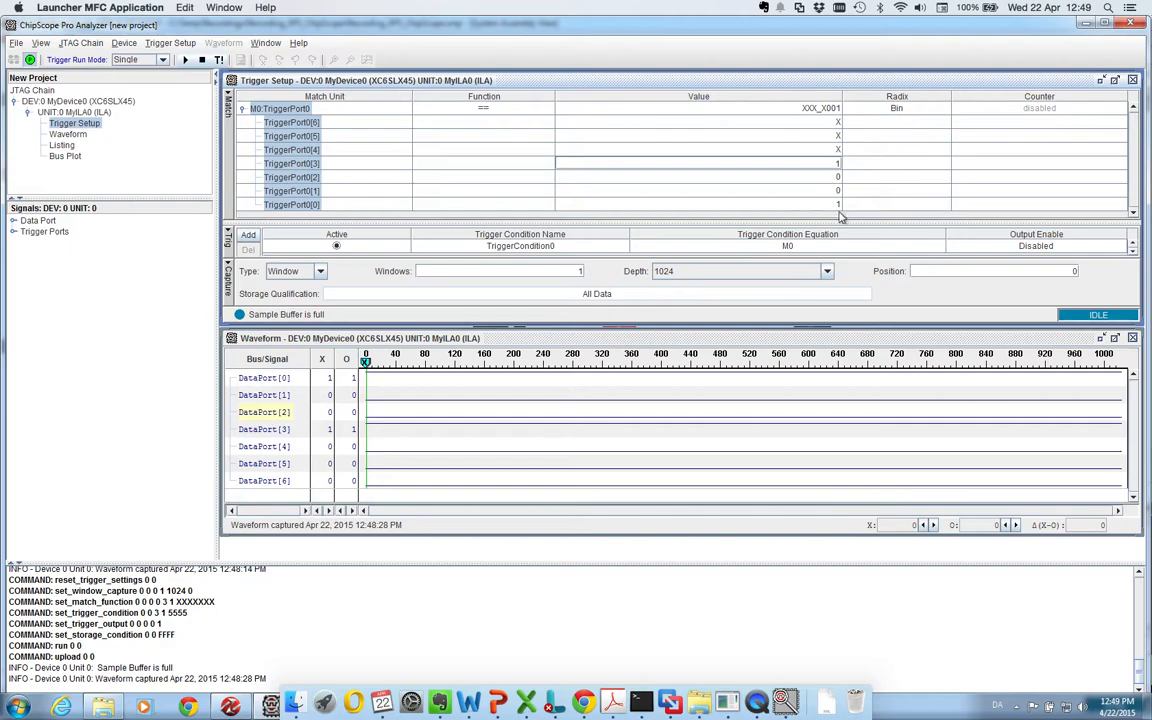
pyautogui.moveTo(760, 148)
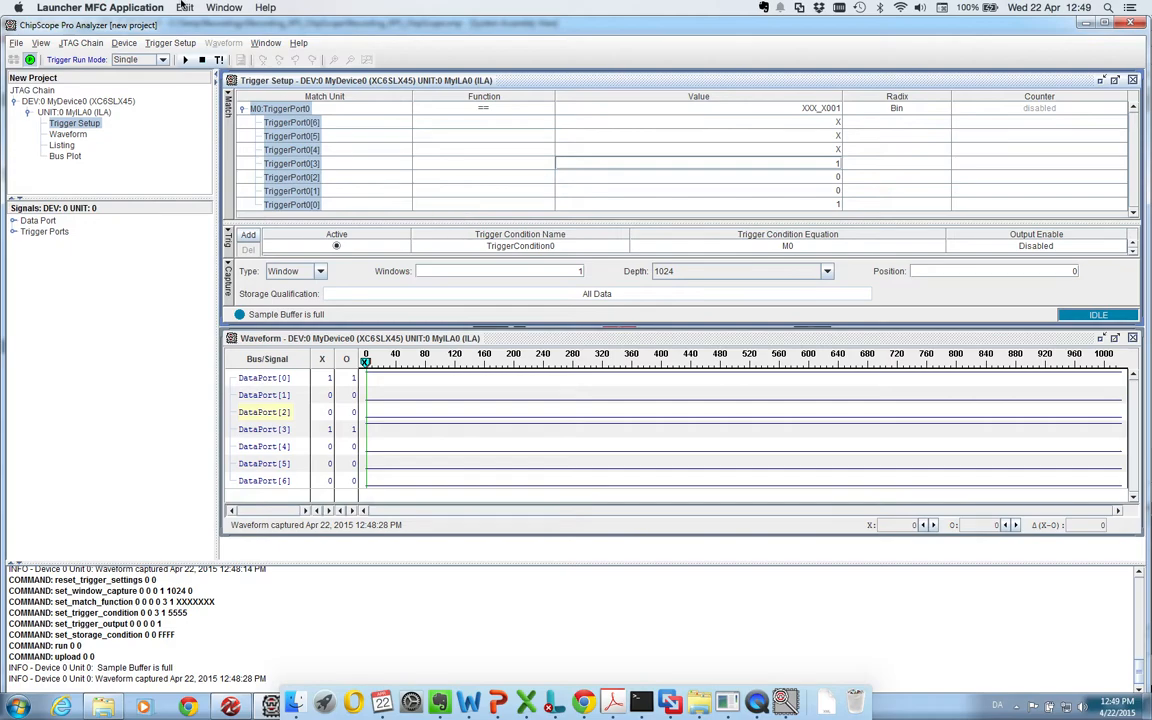
# Arm the capture on the XXX_X001 pattern and let the sample buffer fill.
pyautogui.click(184, 60)
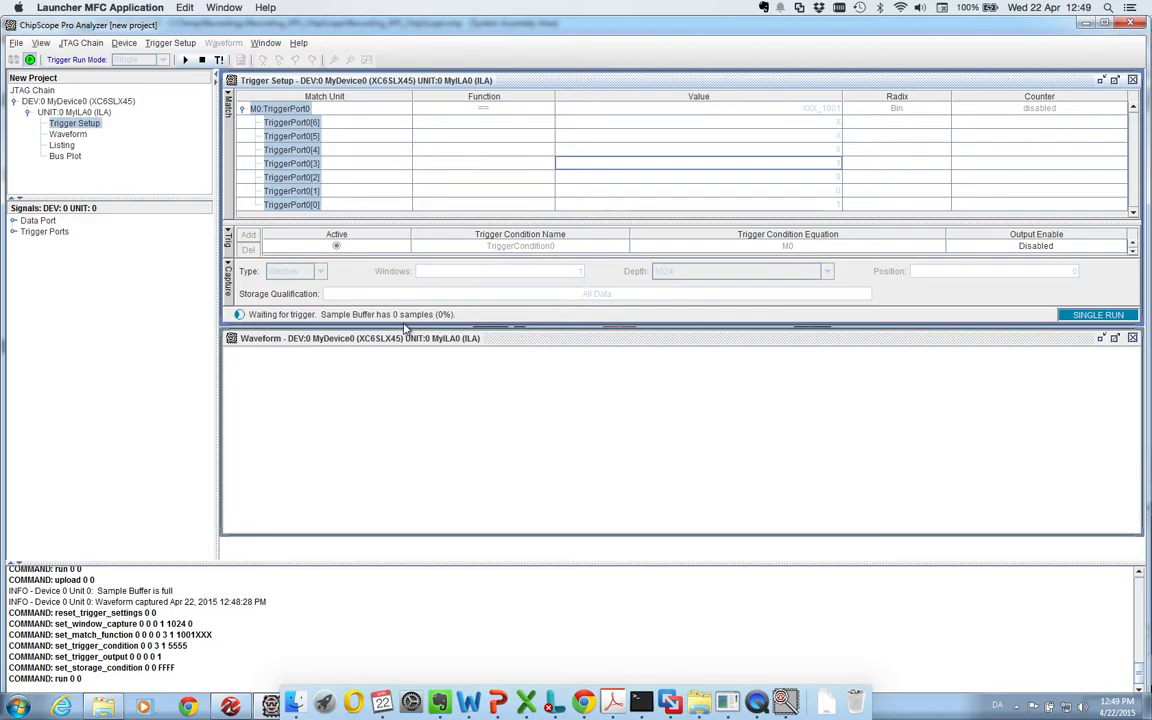
pyautogui.moveTo(844, 200)
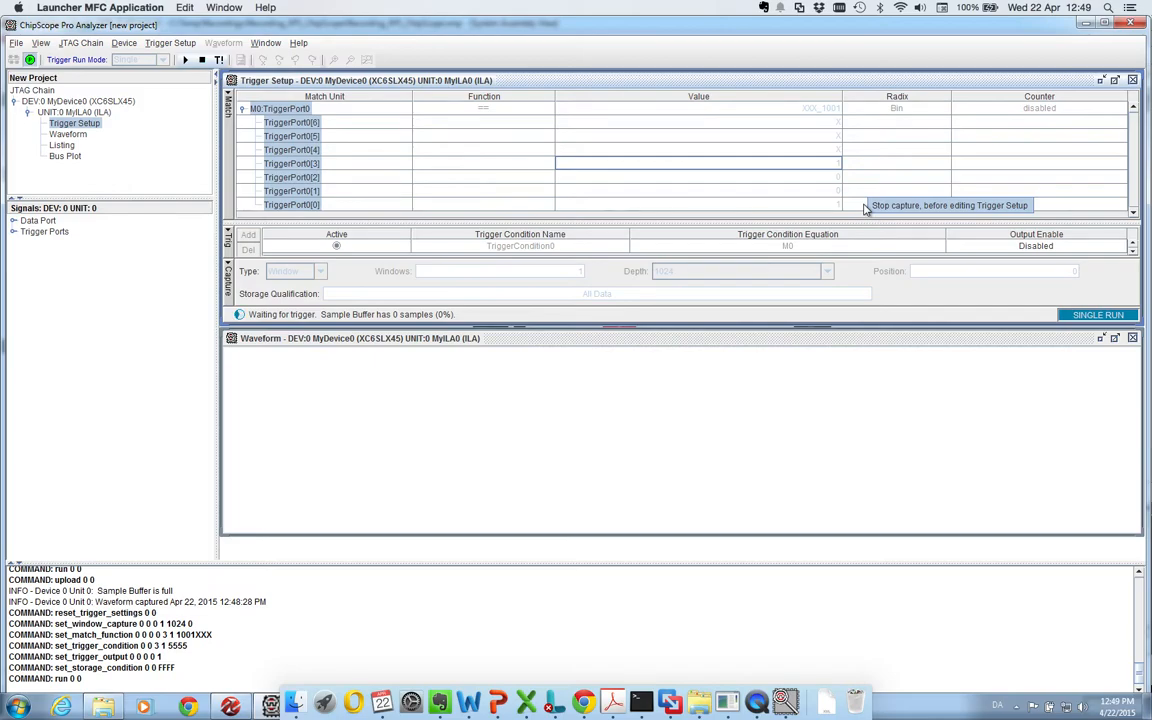
pyautogui.moveTo(836, 200)
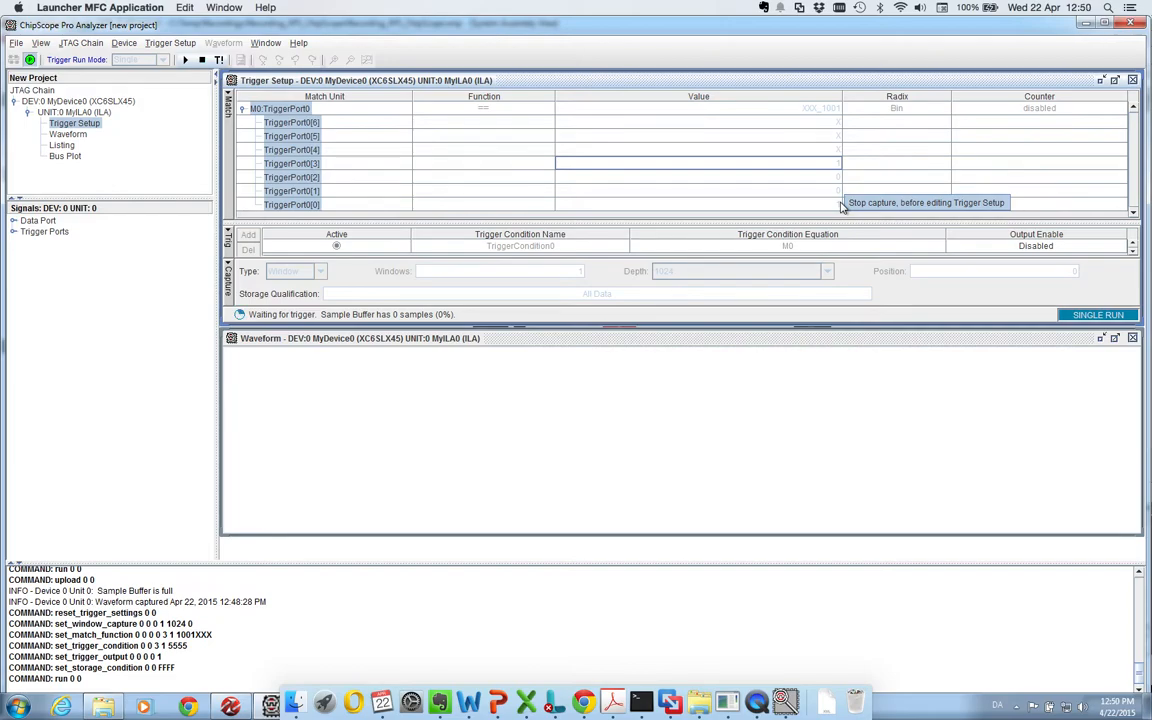
pyautogui.click(1098, 314)
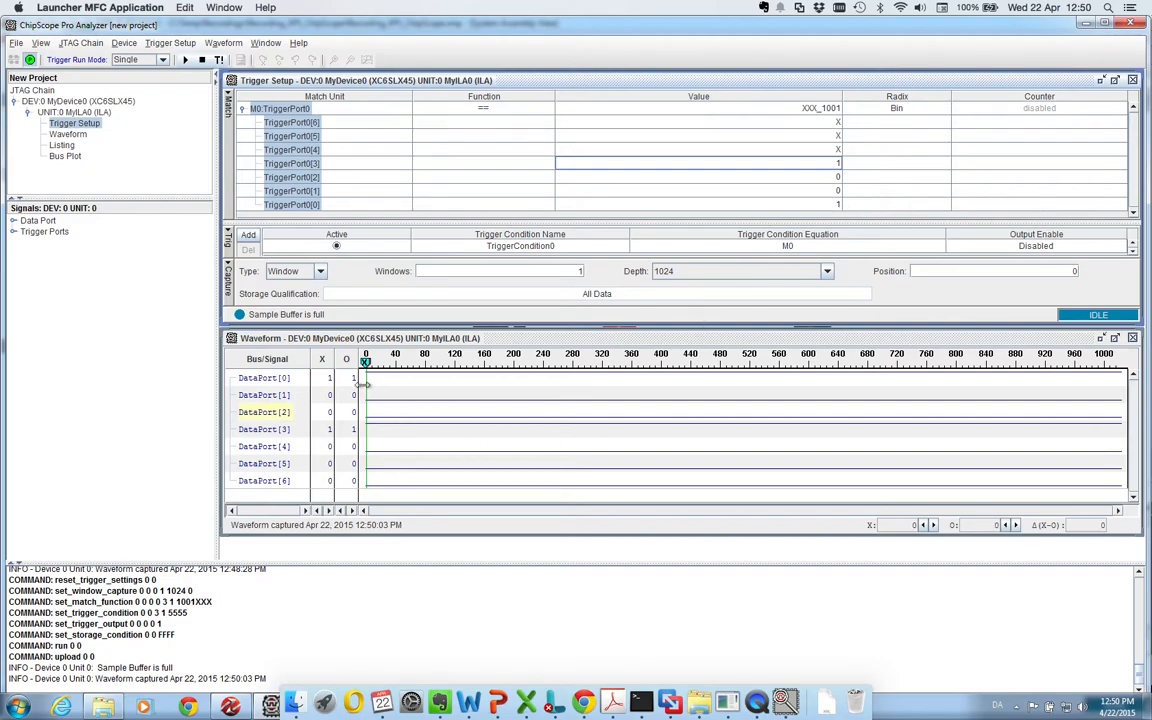
pyautogui.moveTo(378, 378)
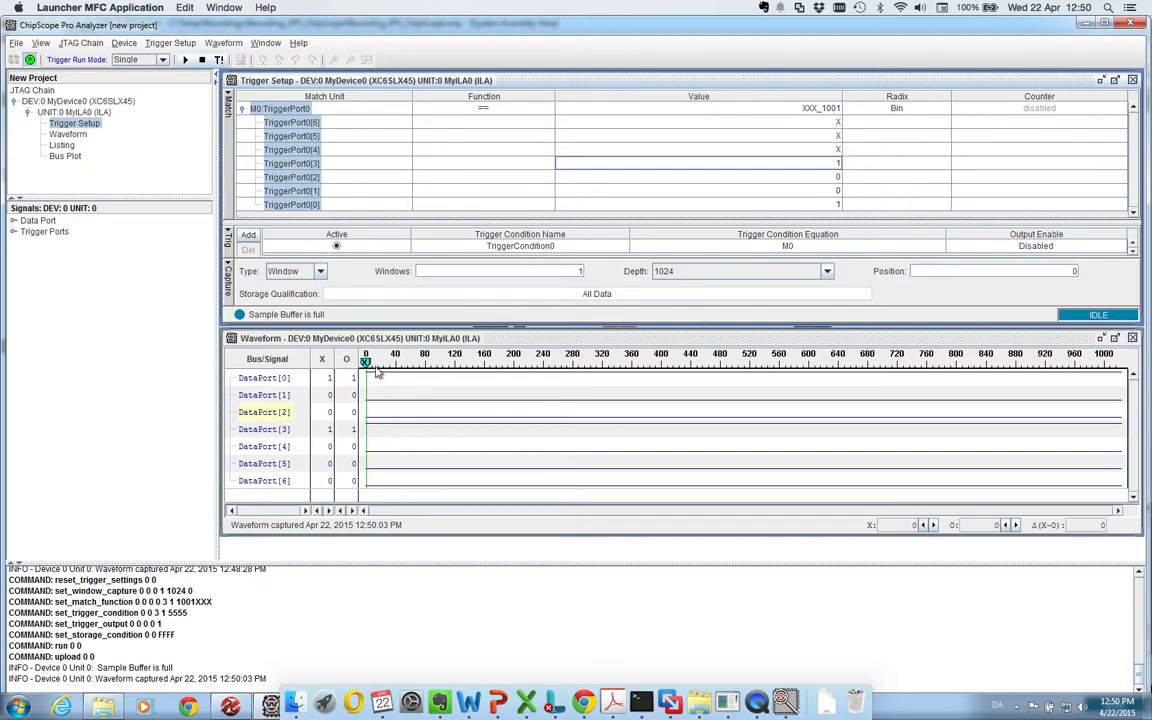
pyautogui.moveTo(290, 408)
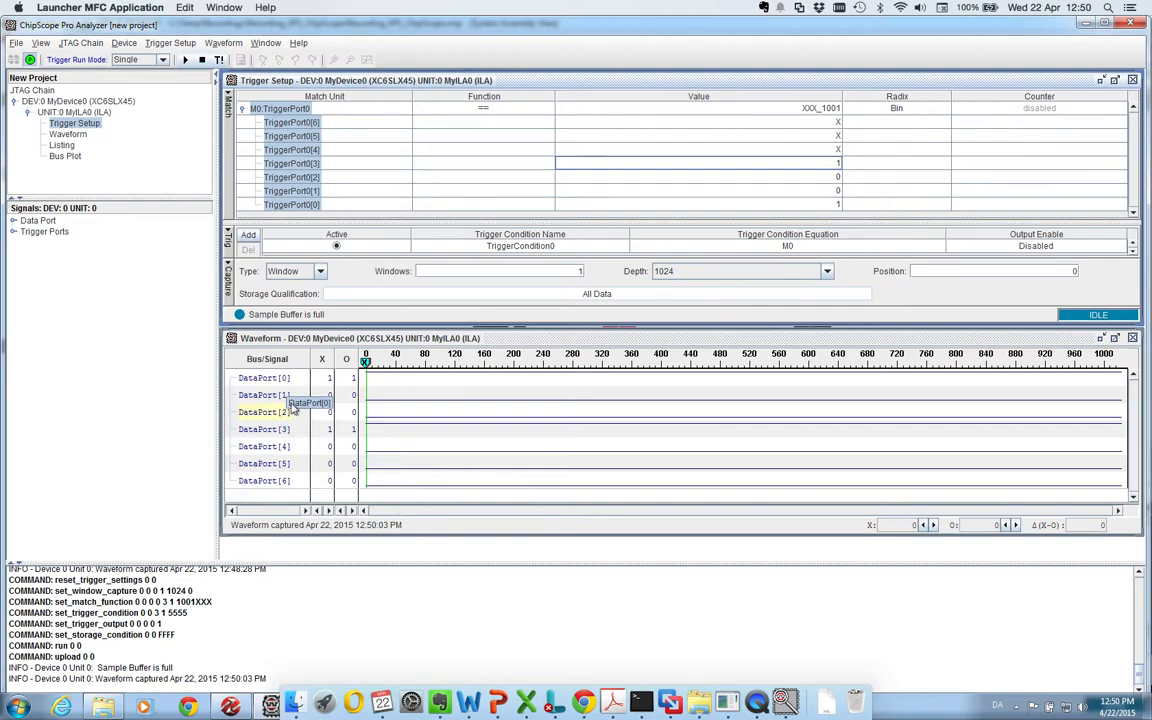
pyautogui.moveTo(292, 430)
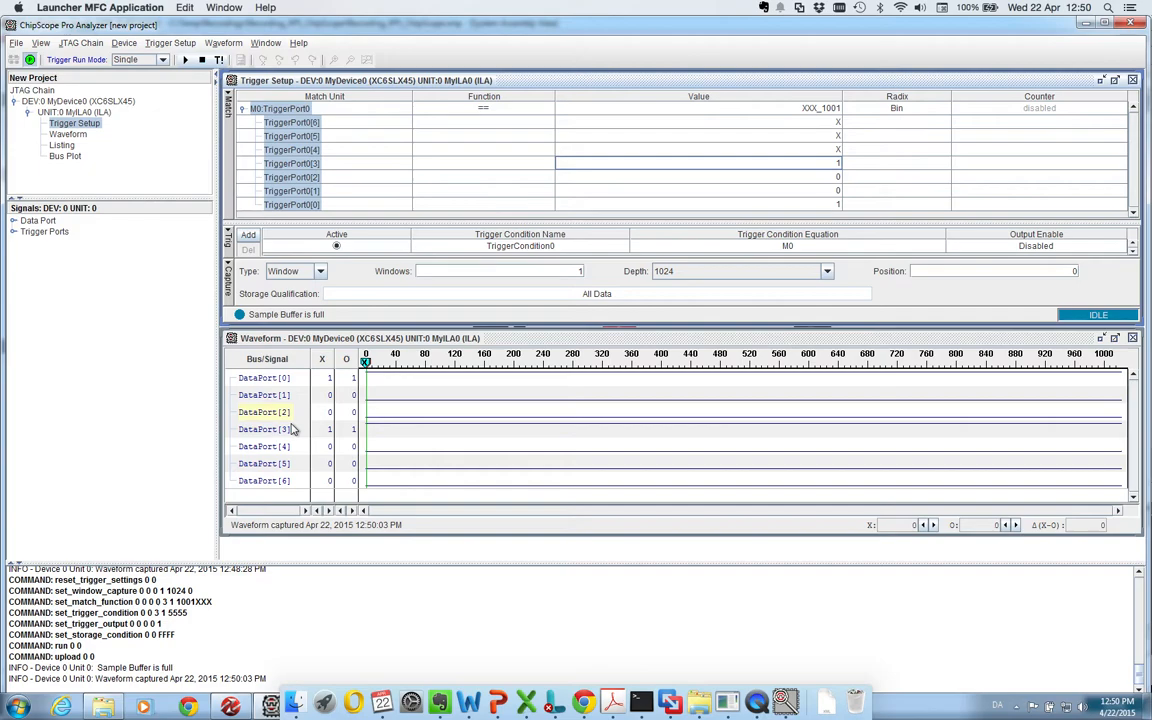
pyautogui.moveTo(810, 192)
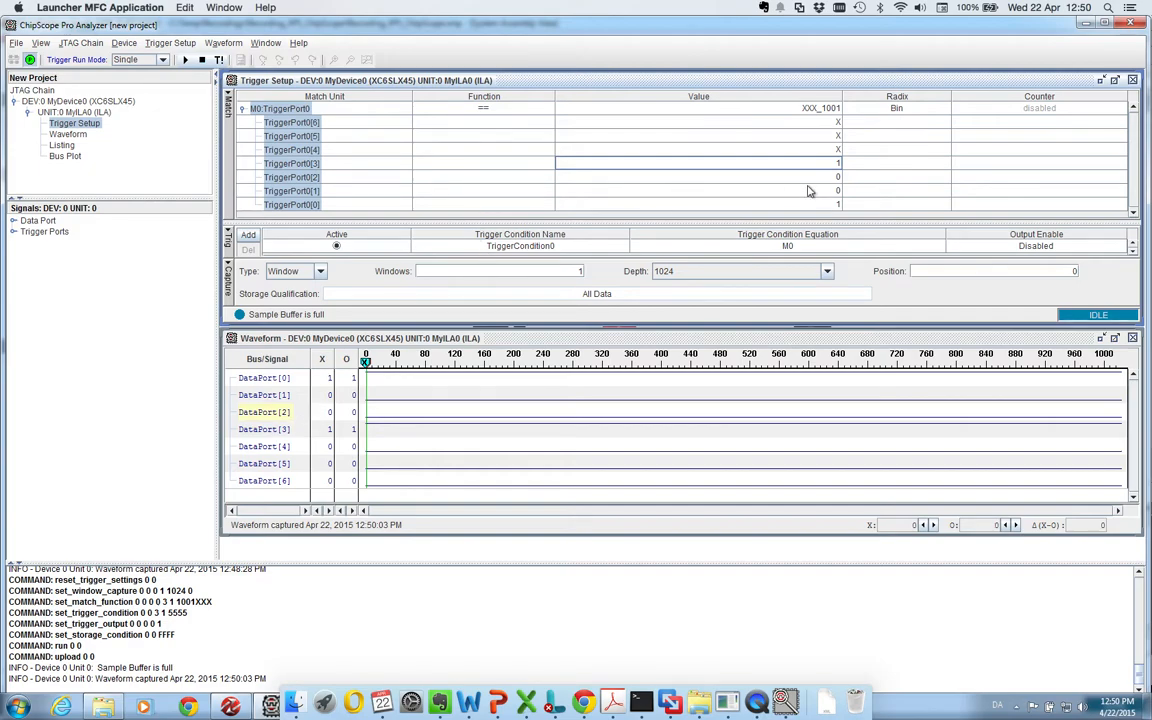
# Edit a TriggerPort value for the new pattern and arm a capture waiting for the match.
pyautogui.click(698, 176)
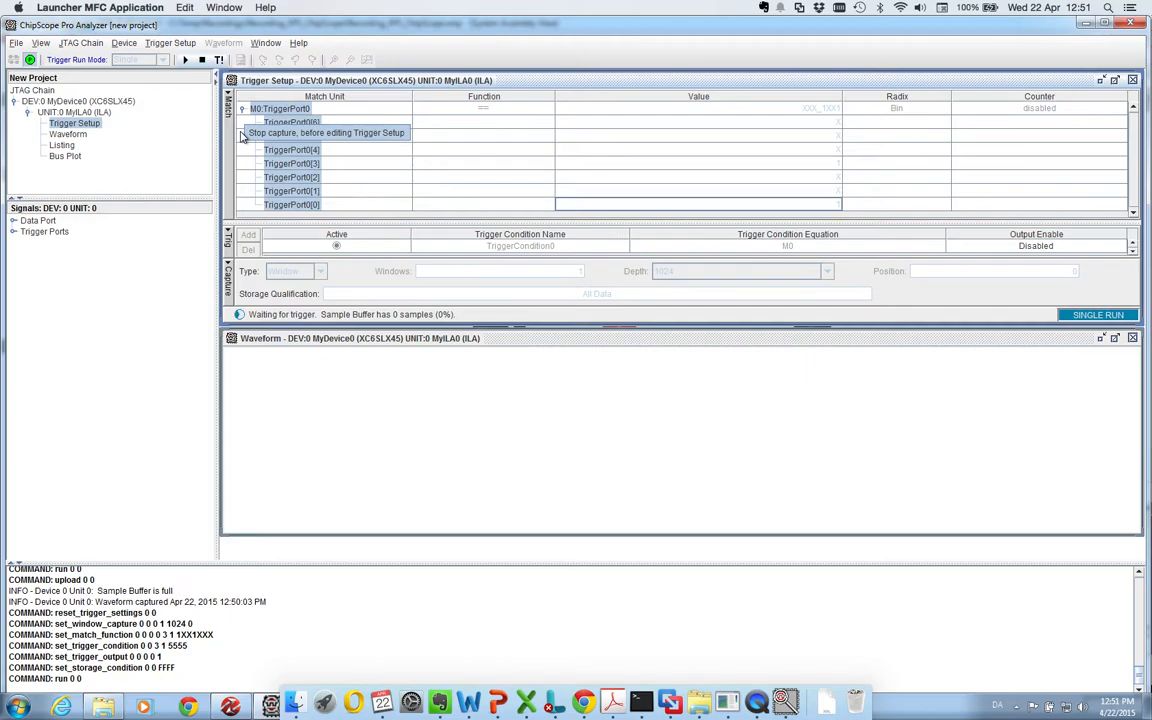
# Let the XXX_1XX1 trigger match and capture the DIP-switch waveform until the buffer is full.
pyautogui.click(1096, 314)
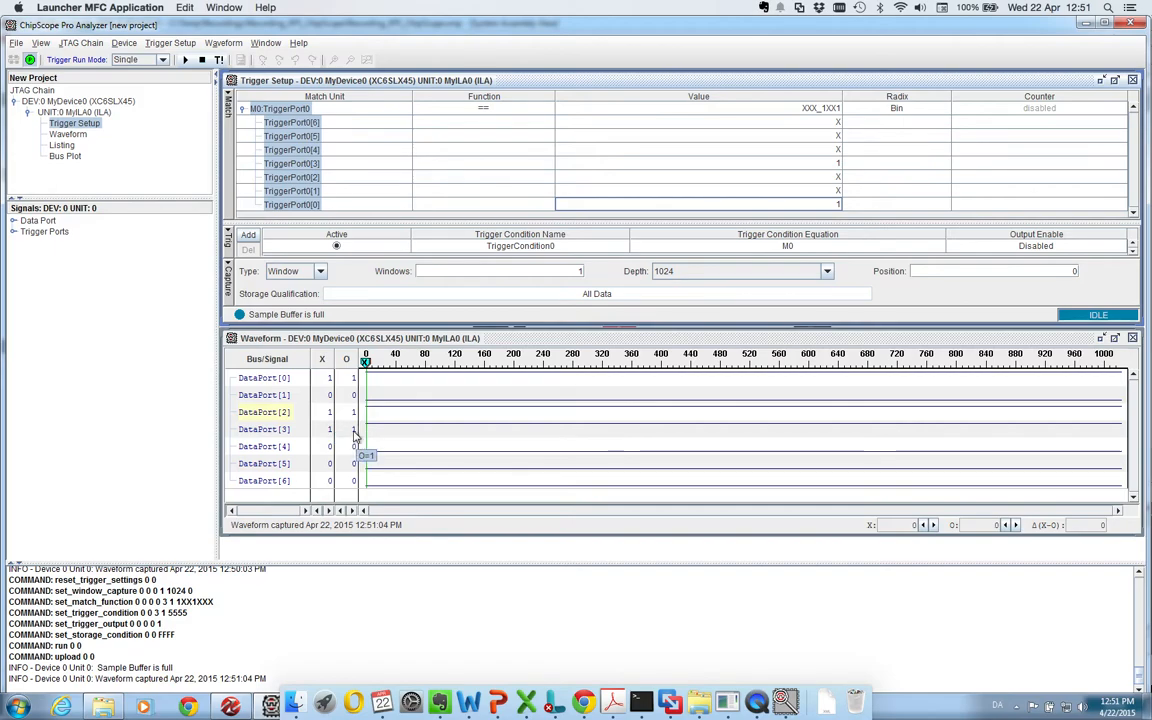
pyautogui.moveTo(356, 430)
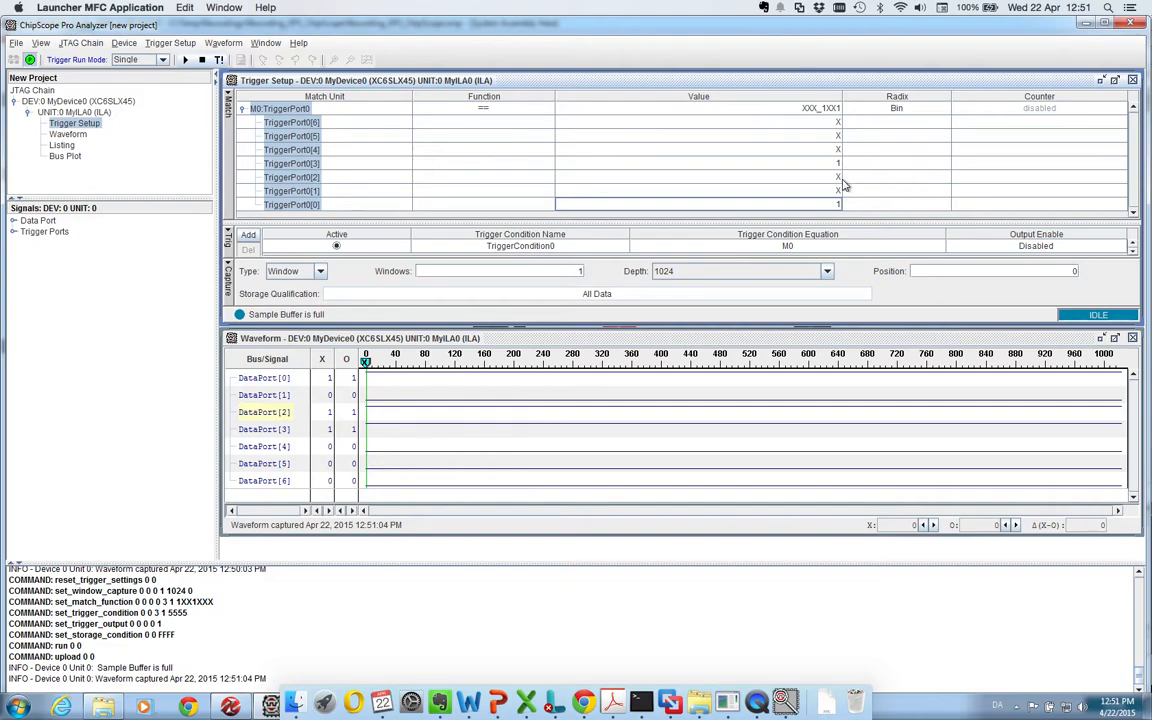
pyautogui.moveTo(820, 210)
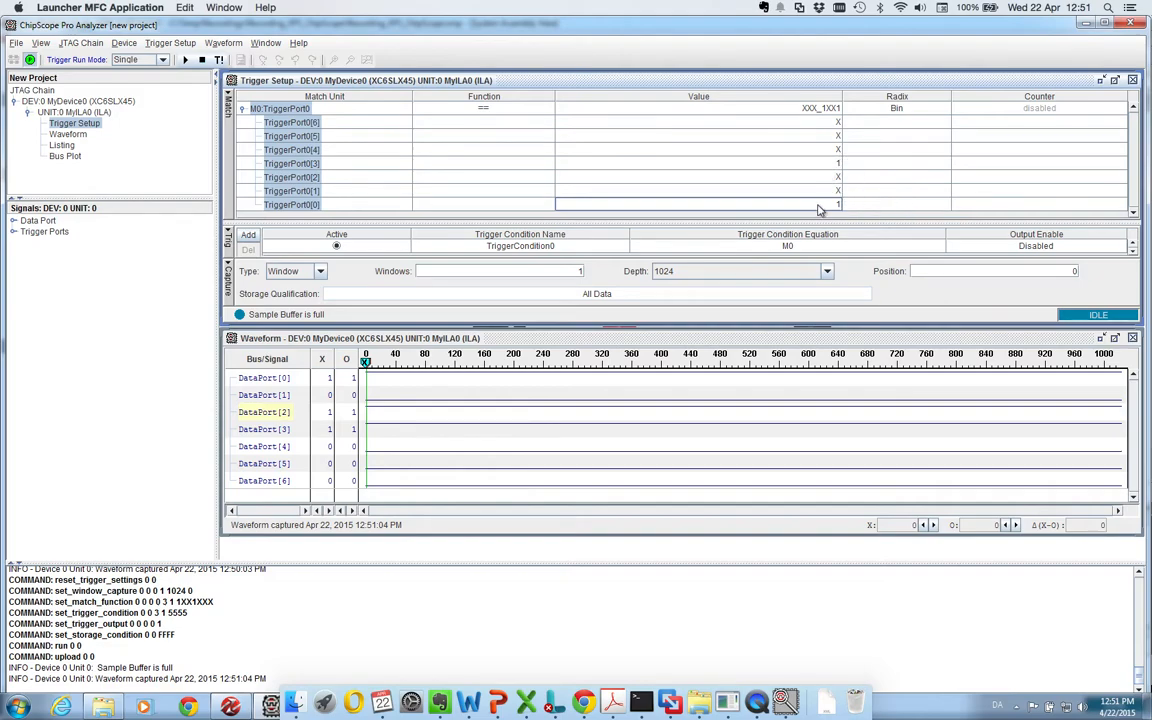
pyautogui.moveTo(840, 198)
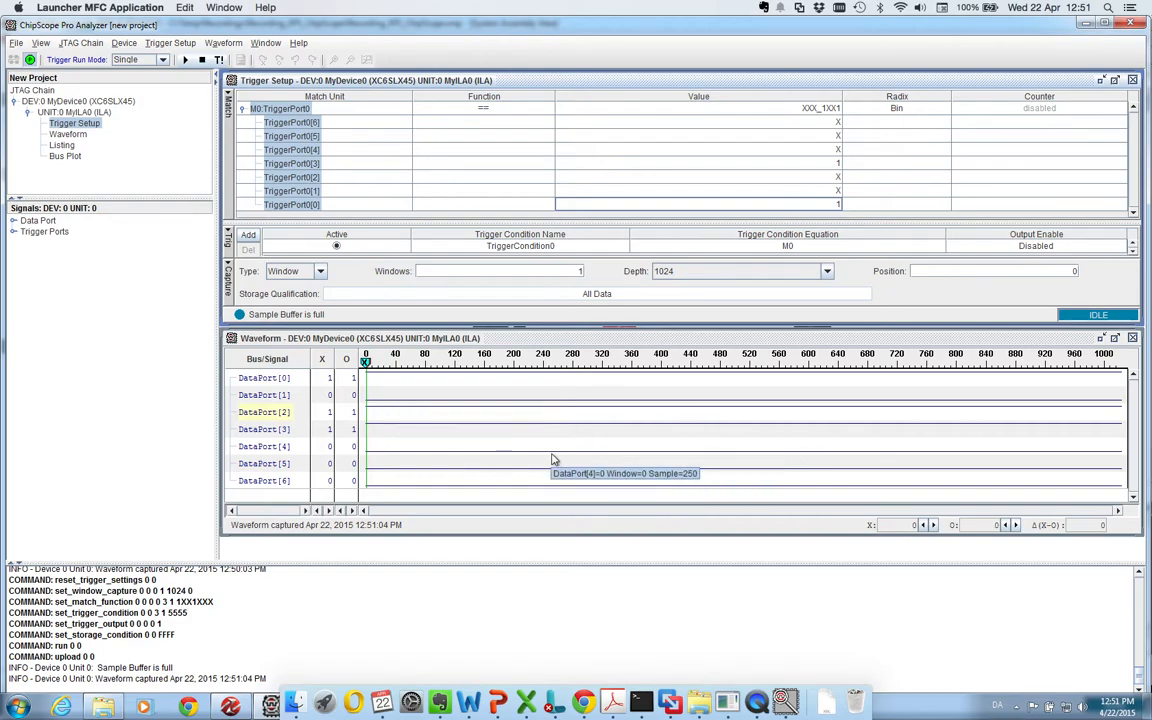
pyautogui.moveTo(448, 452)
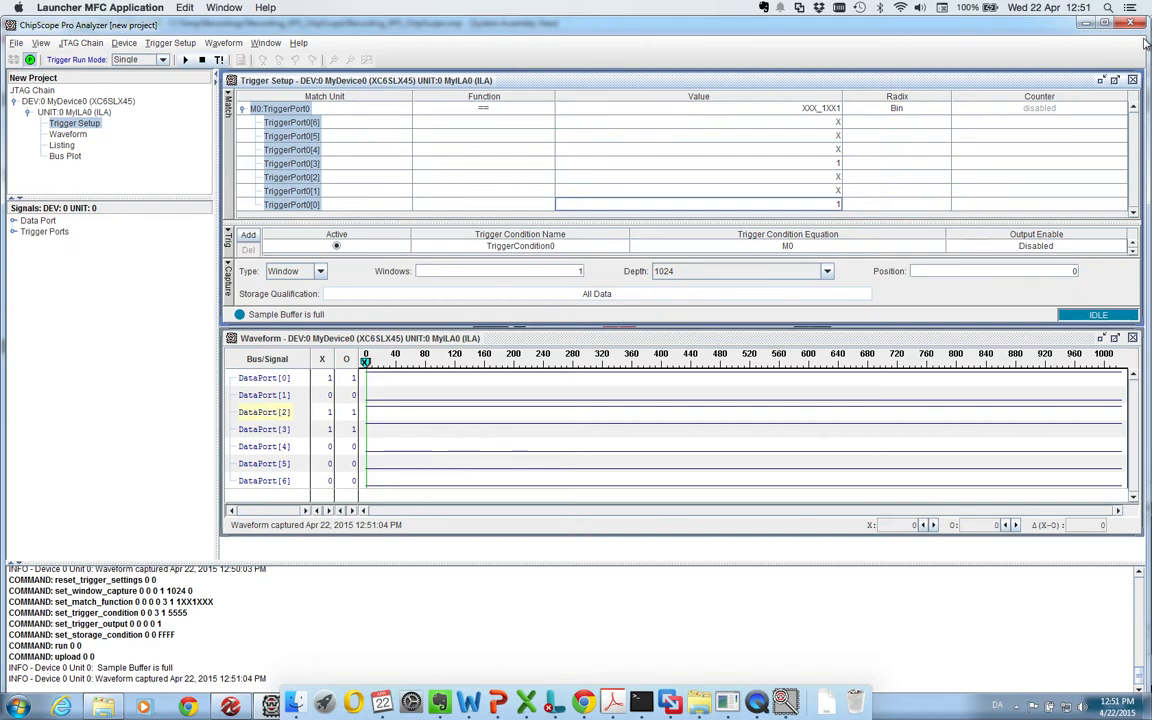
pyautogui.click(1132, 22)
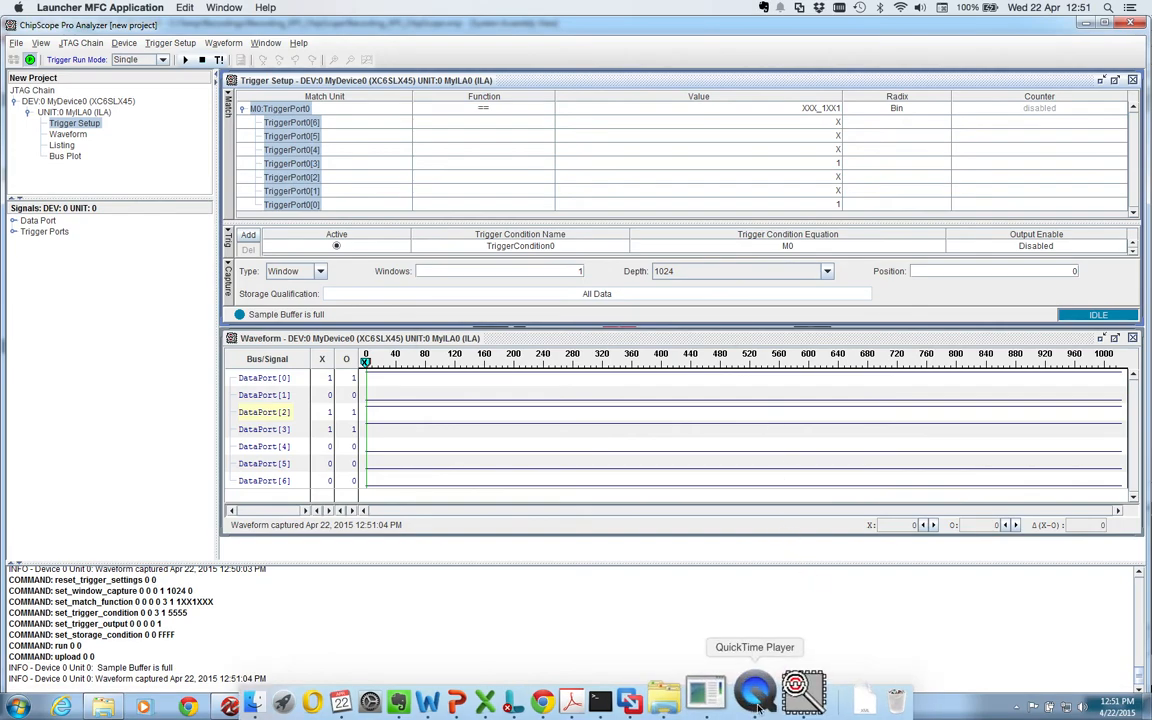
pyautogui.click(752, 692)
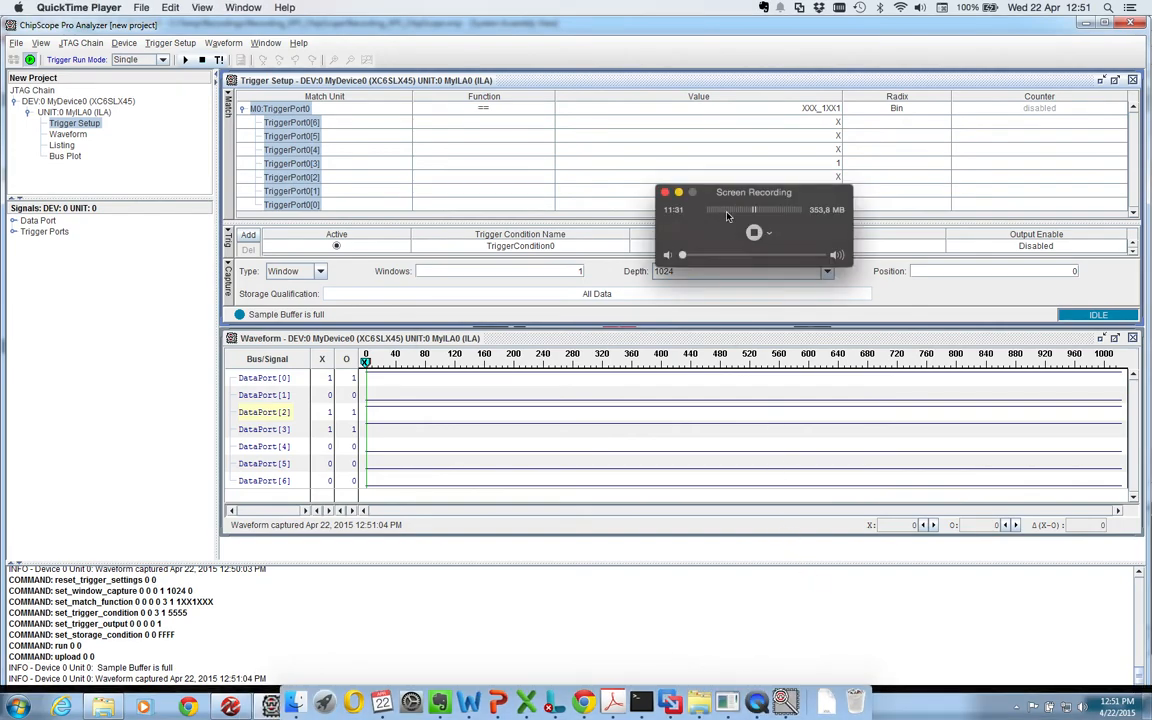